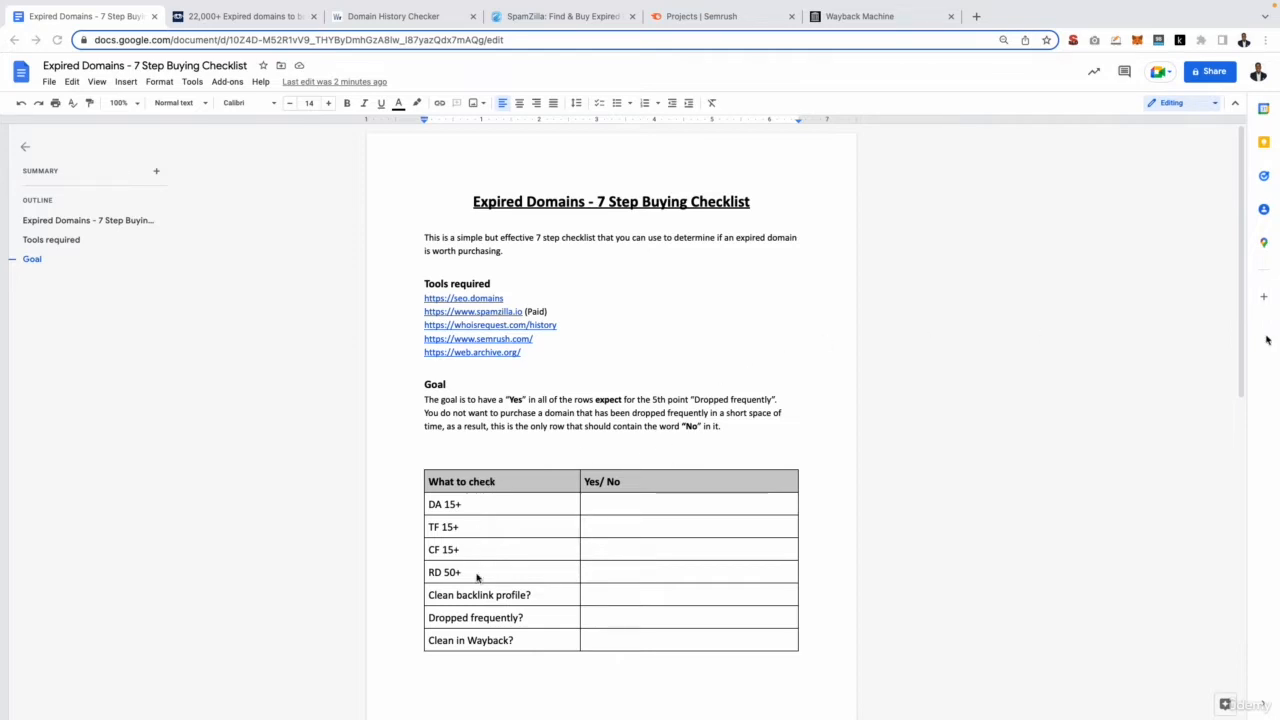
mouse_move(413, 308)
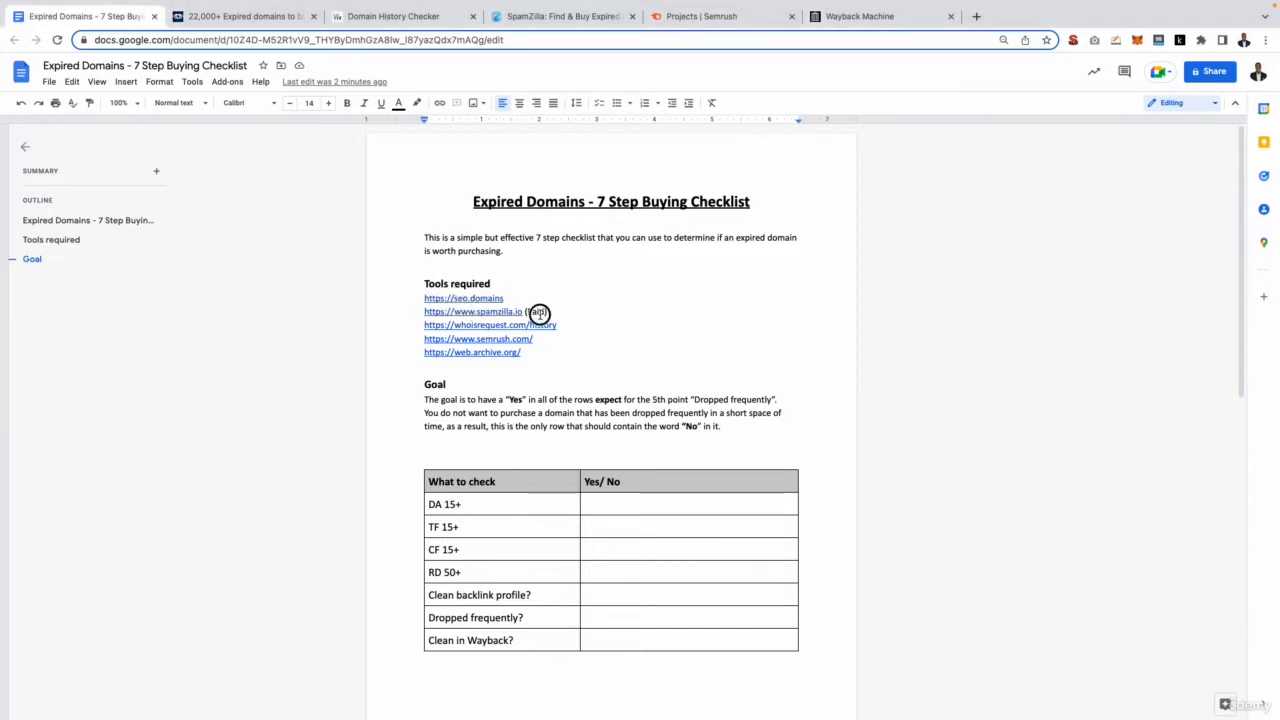
Scroll the marketplace list, then move to the checklist table in Google Docs.
left_click_drag(424, 298, 520, 311)
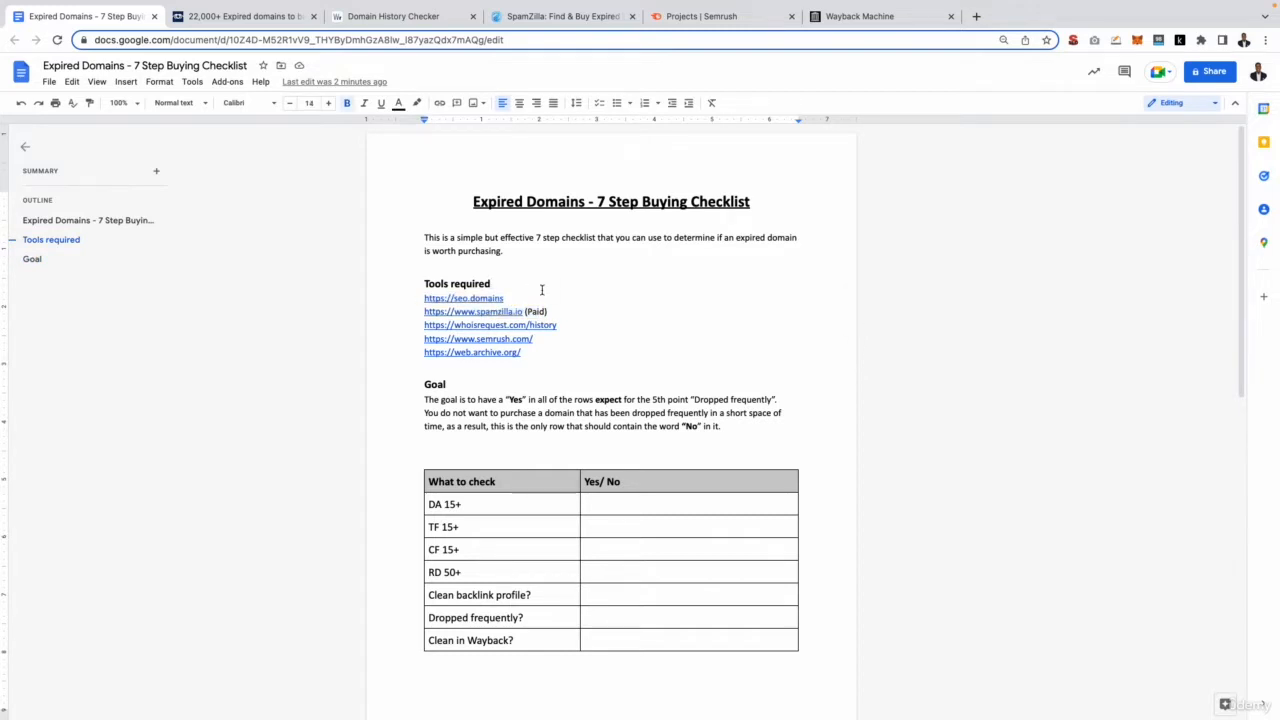
mouse_move(520, 294)
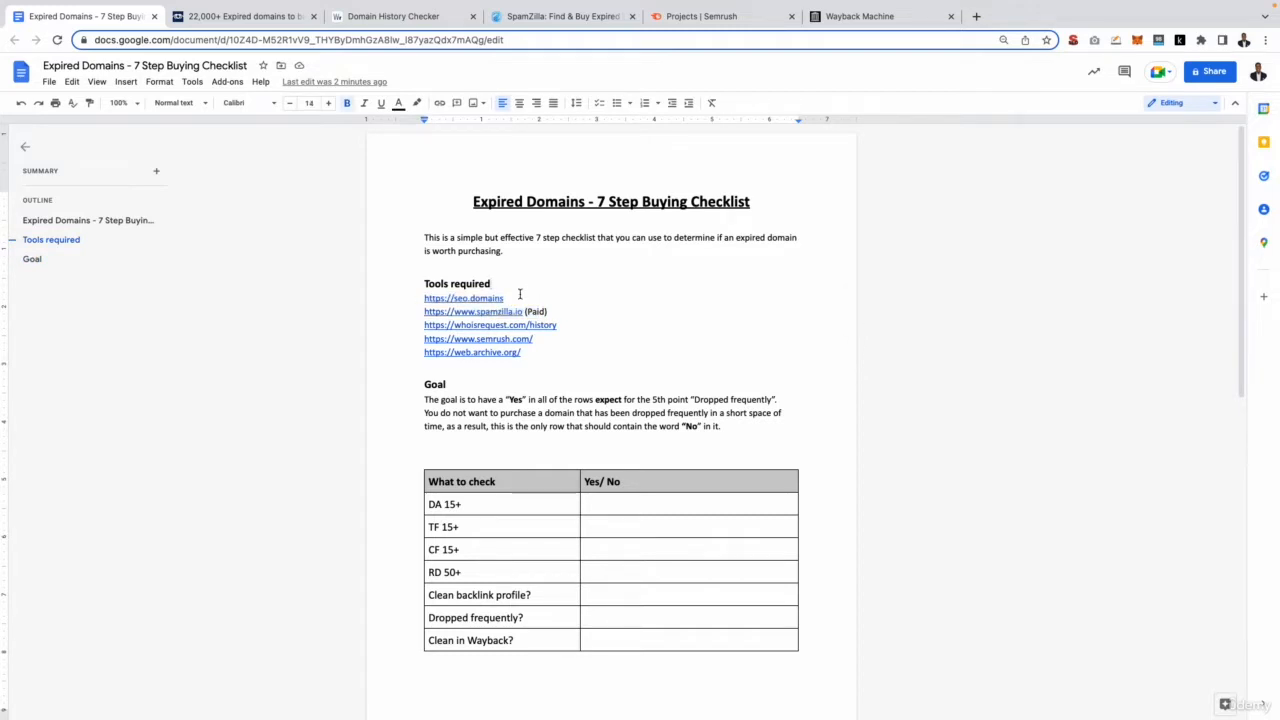
left_click(463, 298)
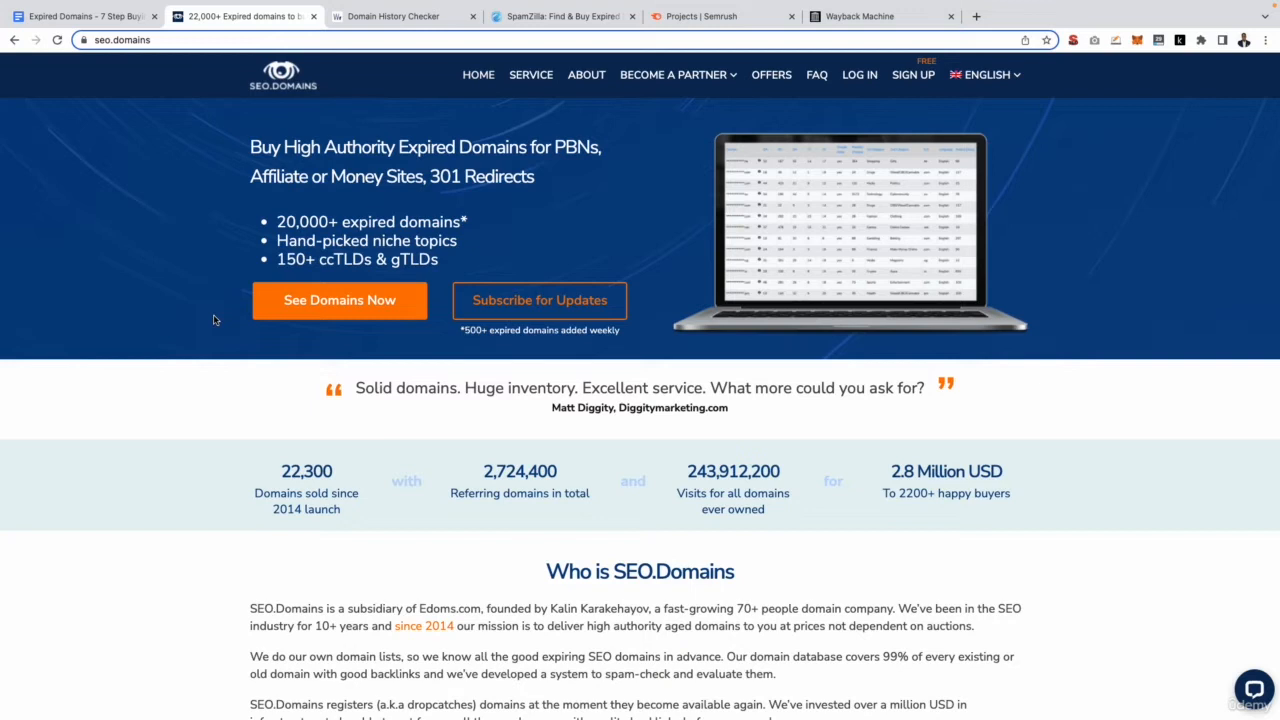
mouse_move(243, 289)
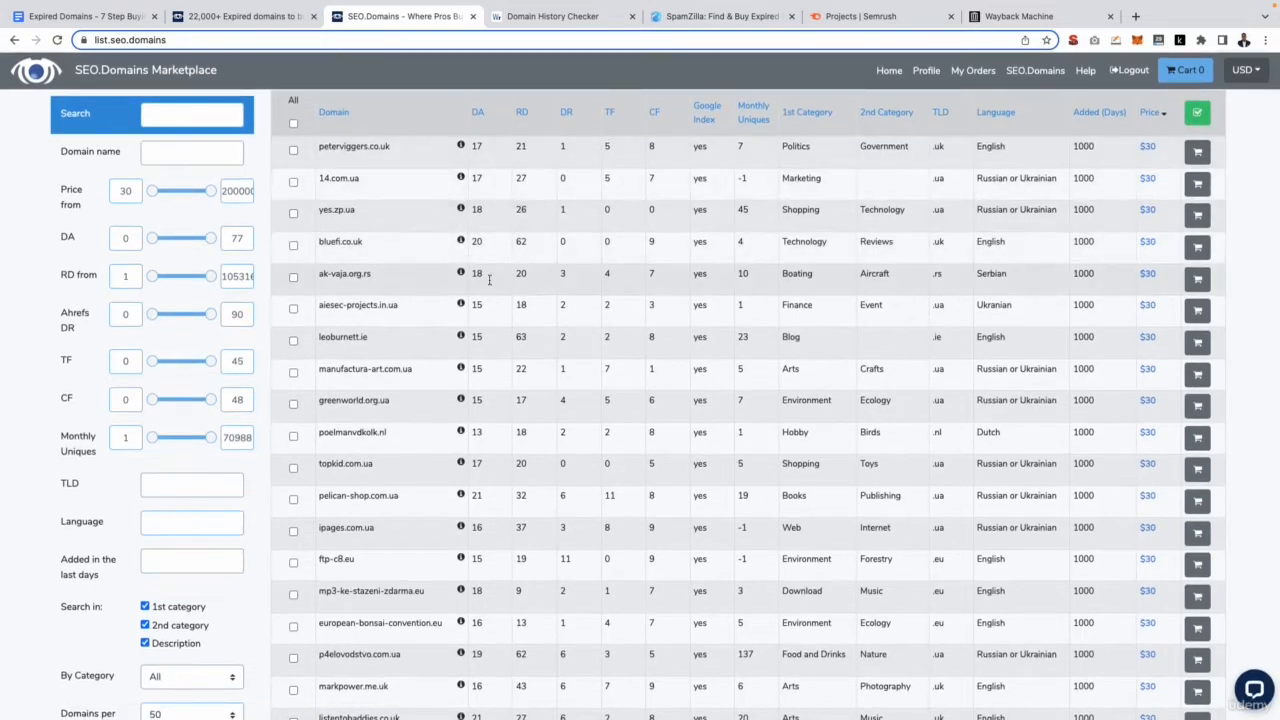
mouse_move(400, 305)
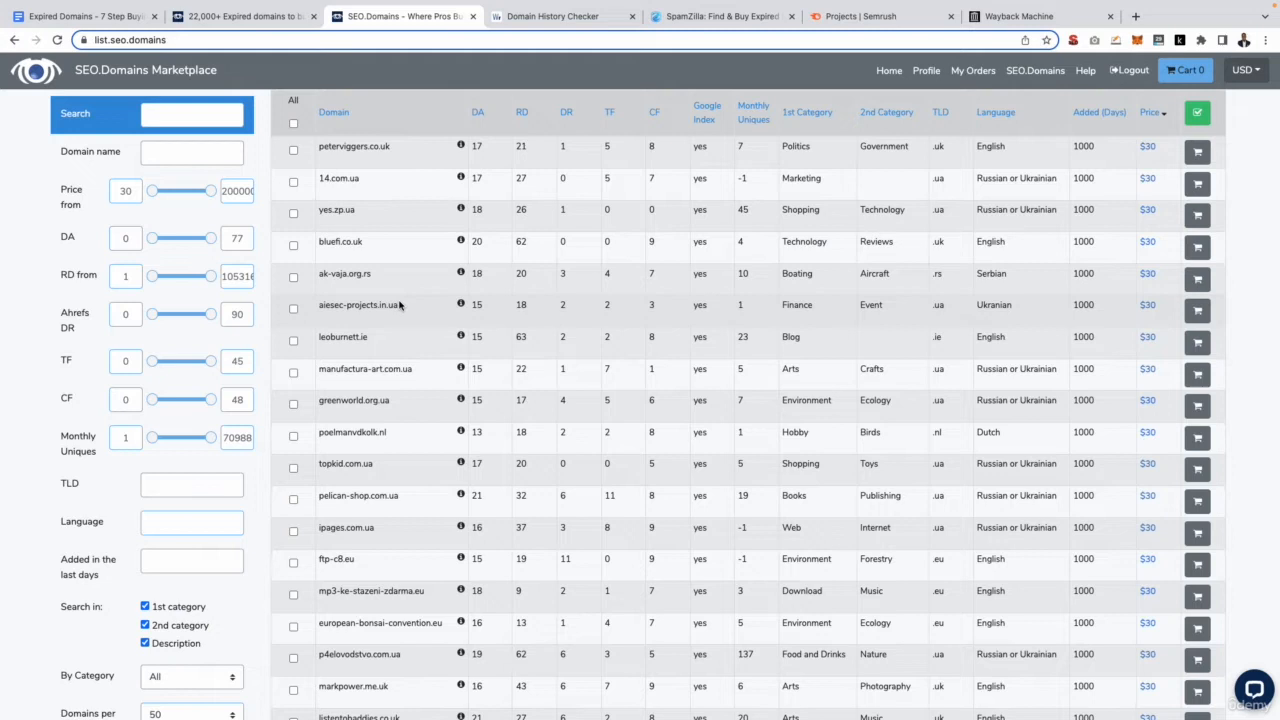
mouse_move(435, 148)
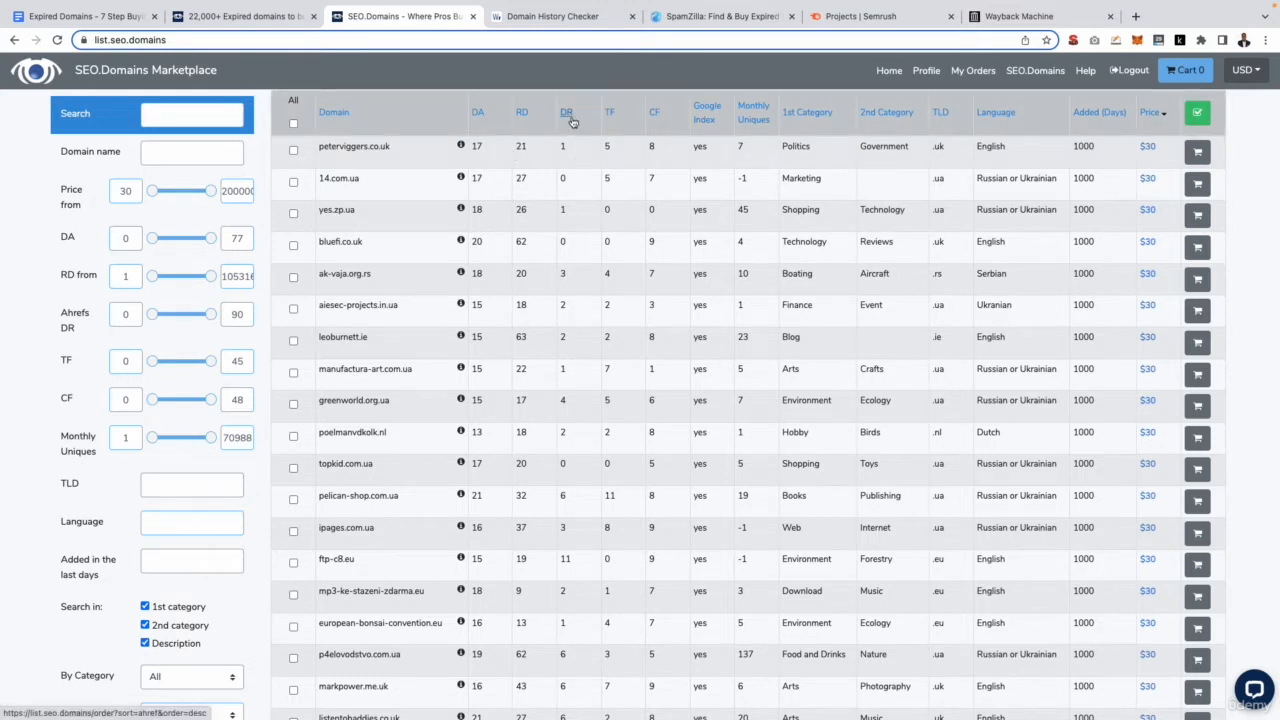
mouse_move(601, 123)
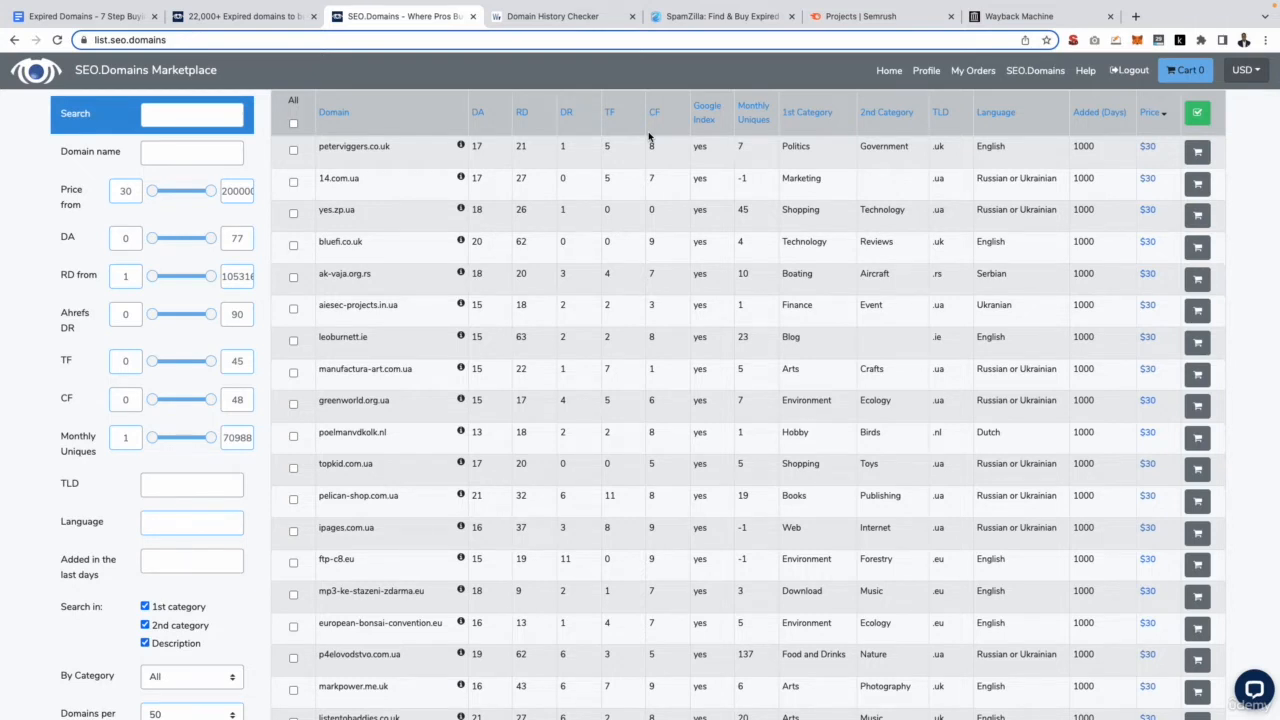
mouse_move(699, 150)
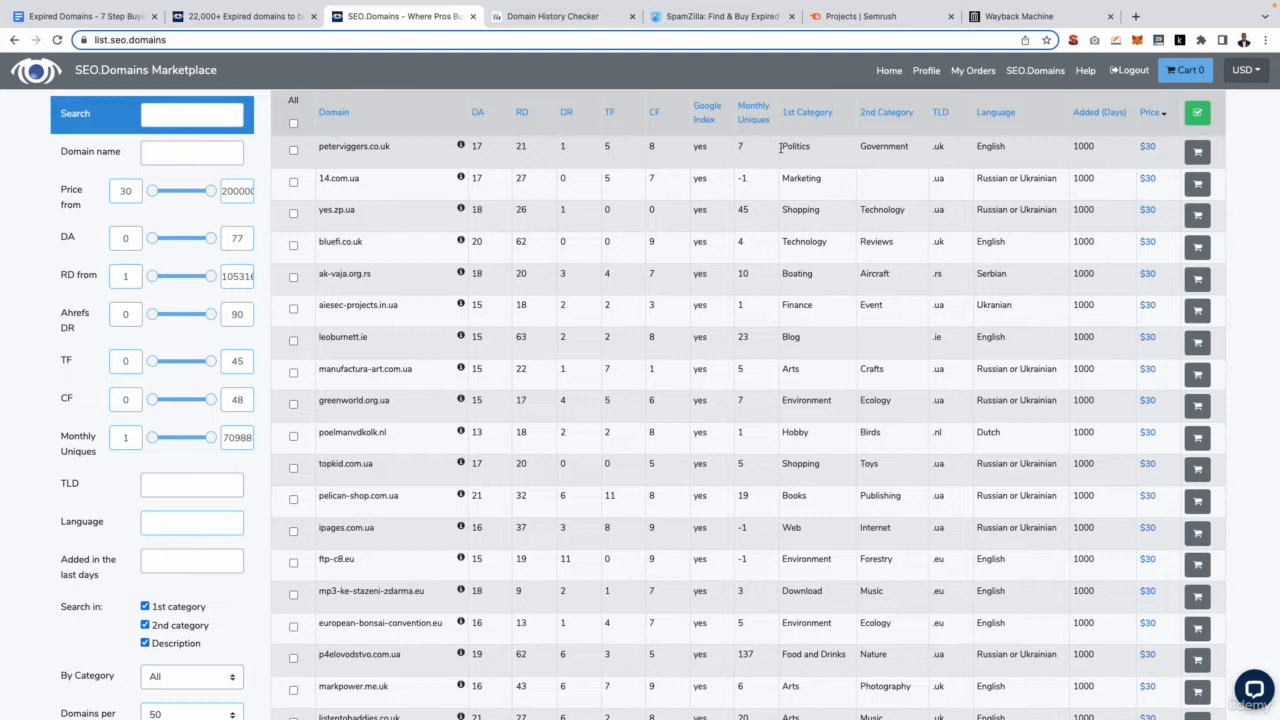
mouse_move(890, 121)
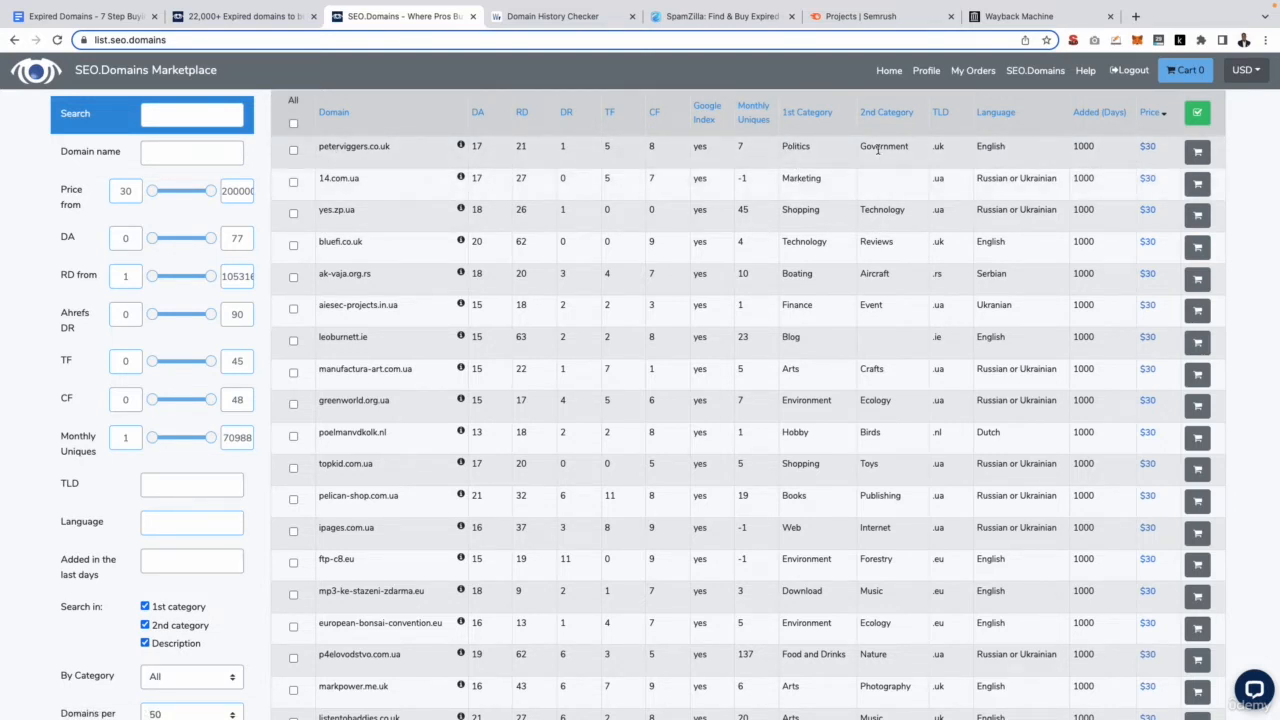
mouse_move(941, 146)
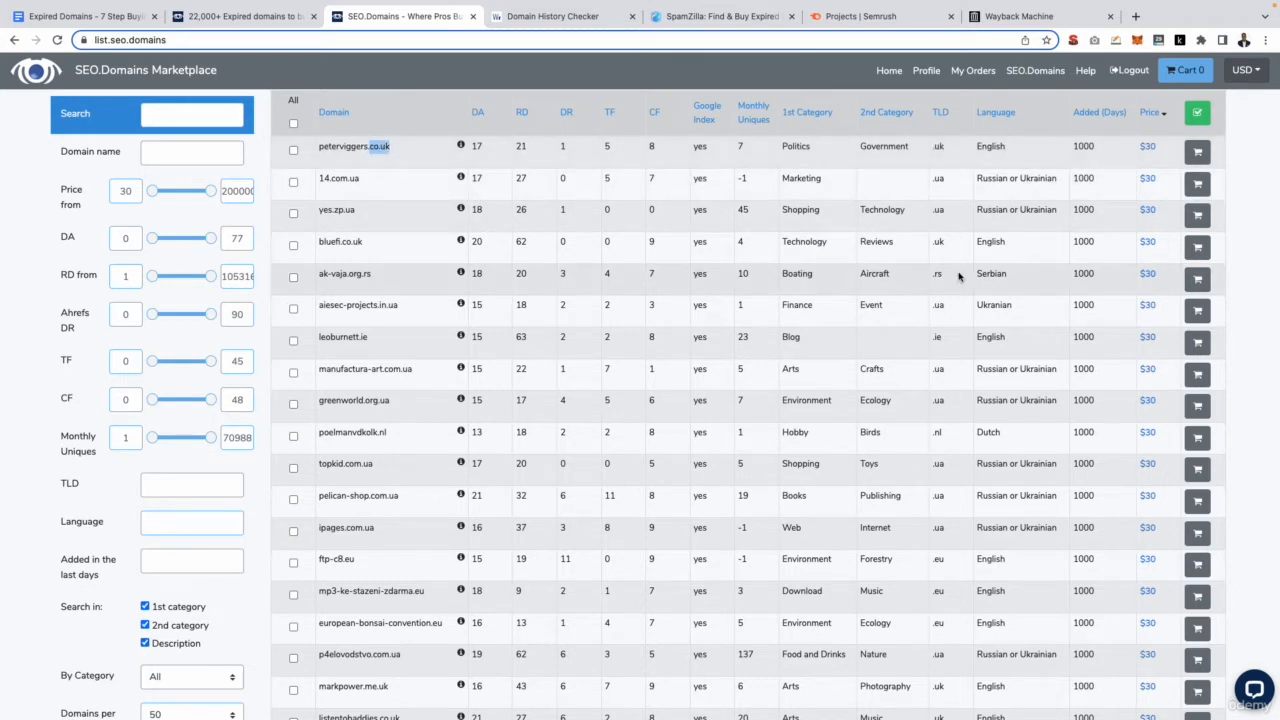
double_click(990, 146)
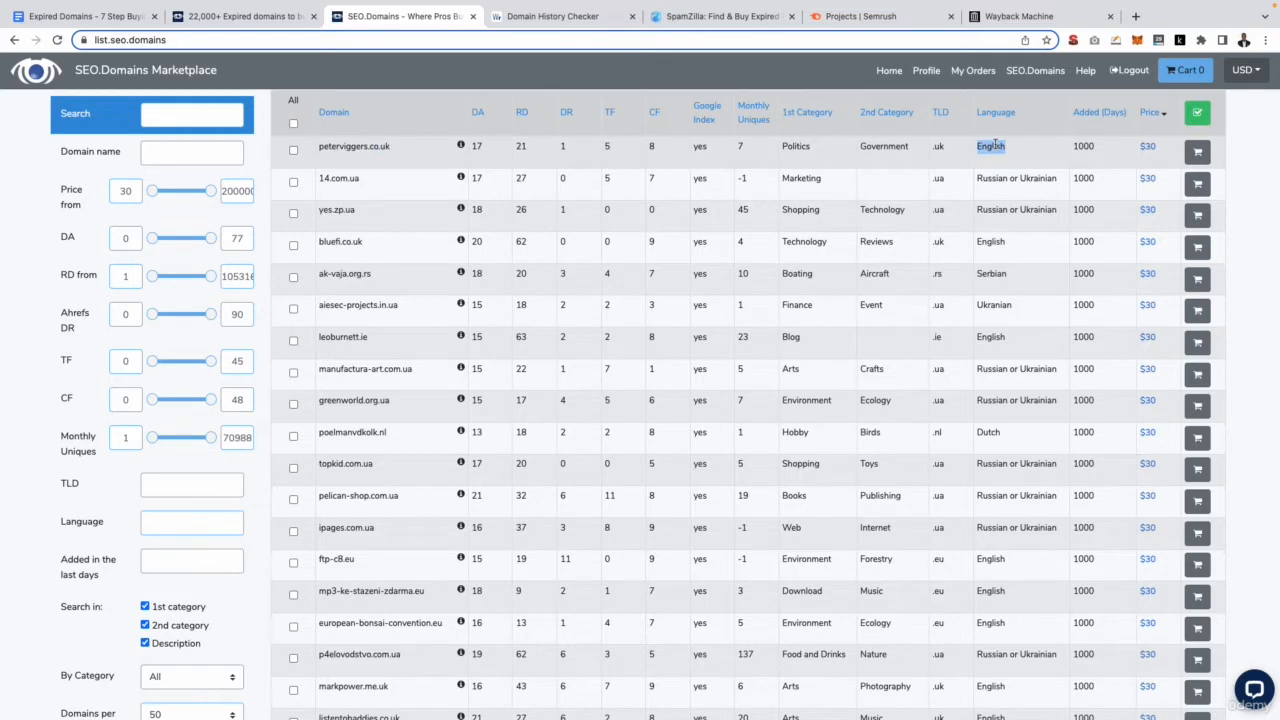
mouse_move(1095, 151)
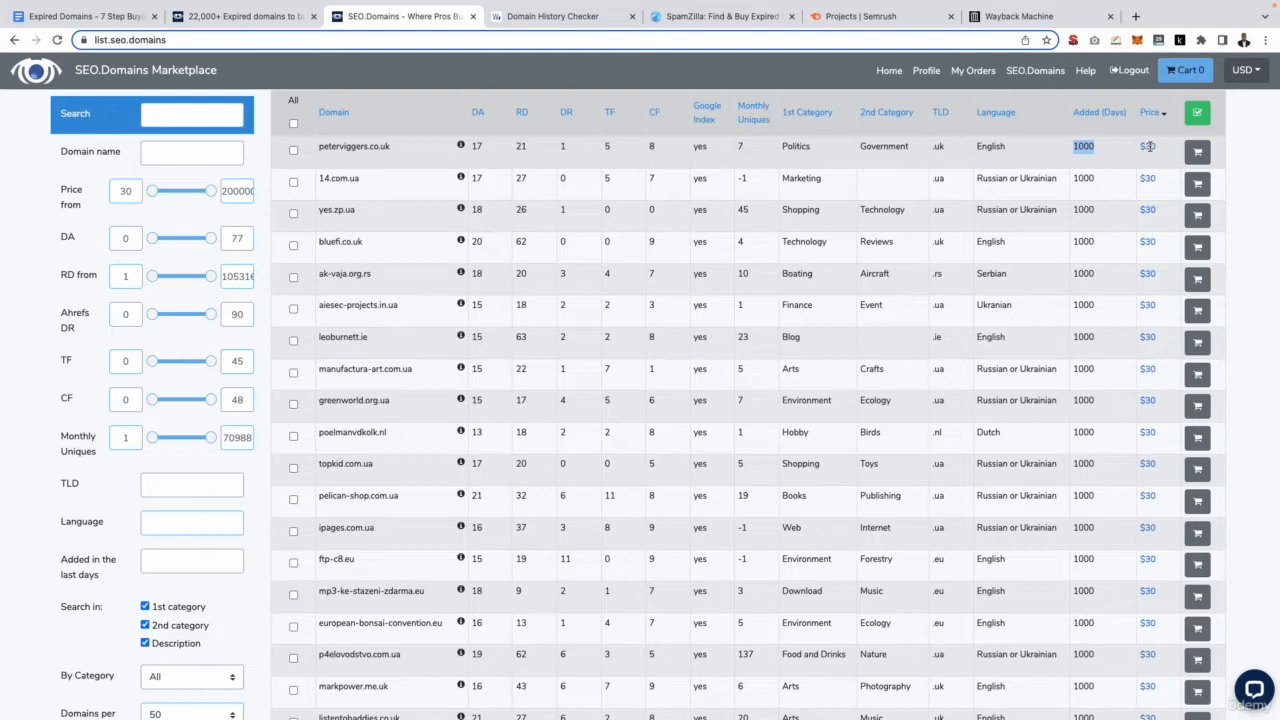
scroll("down", 3)
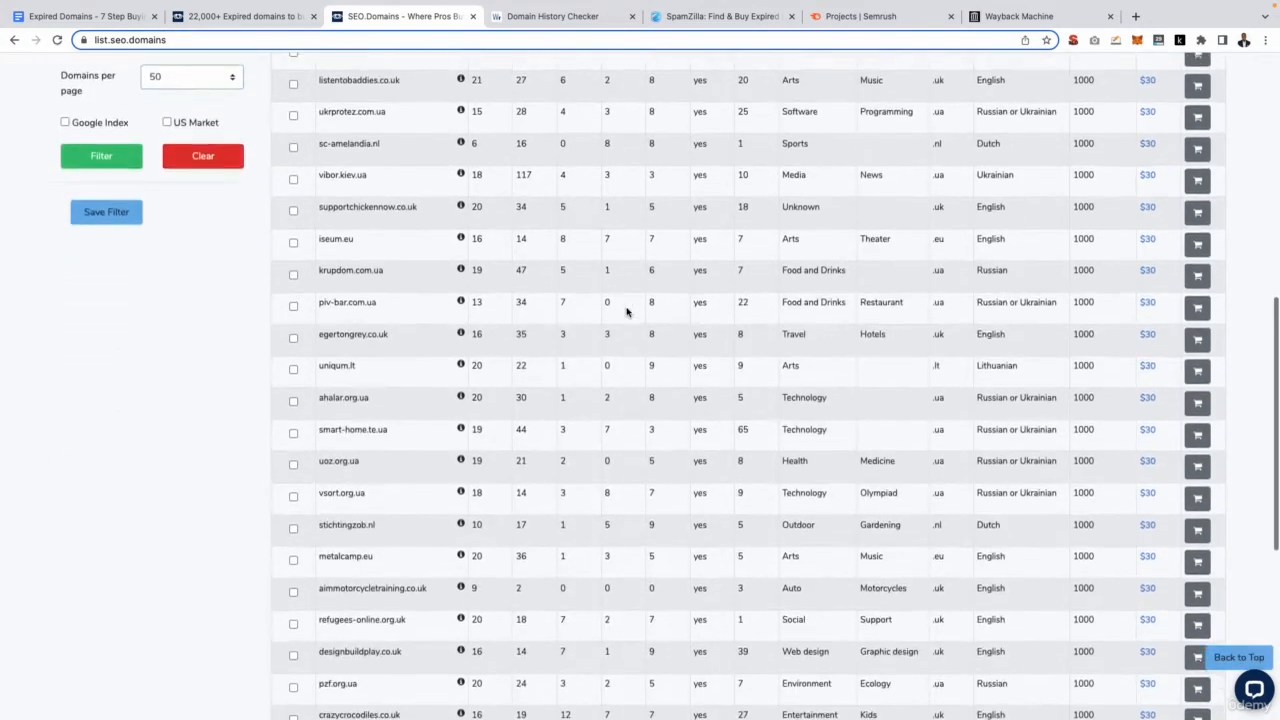
scroll("down", 3)
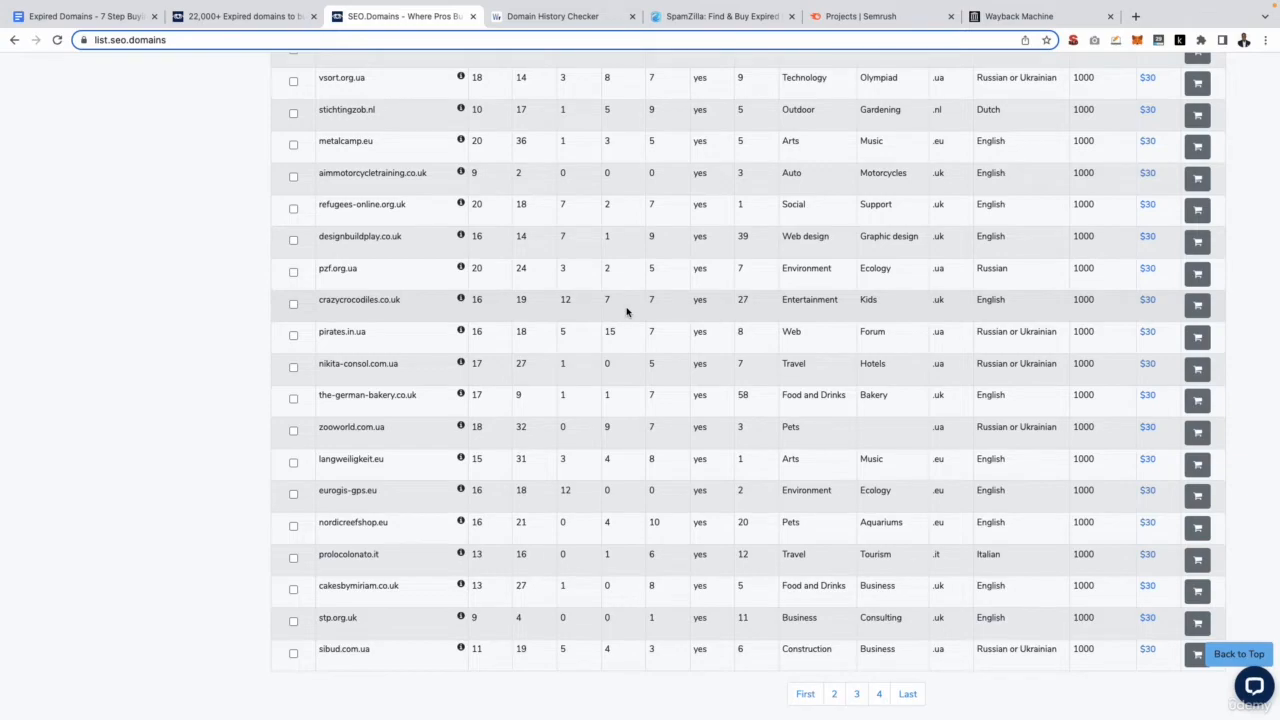
left_click(85, 18)
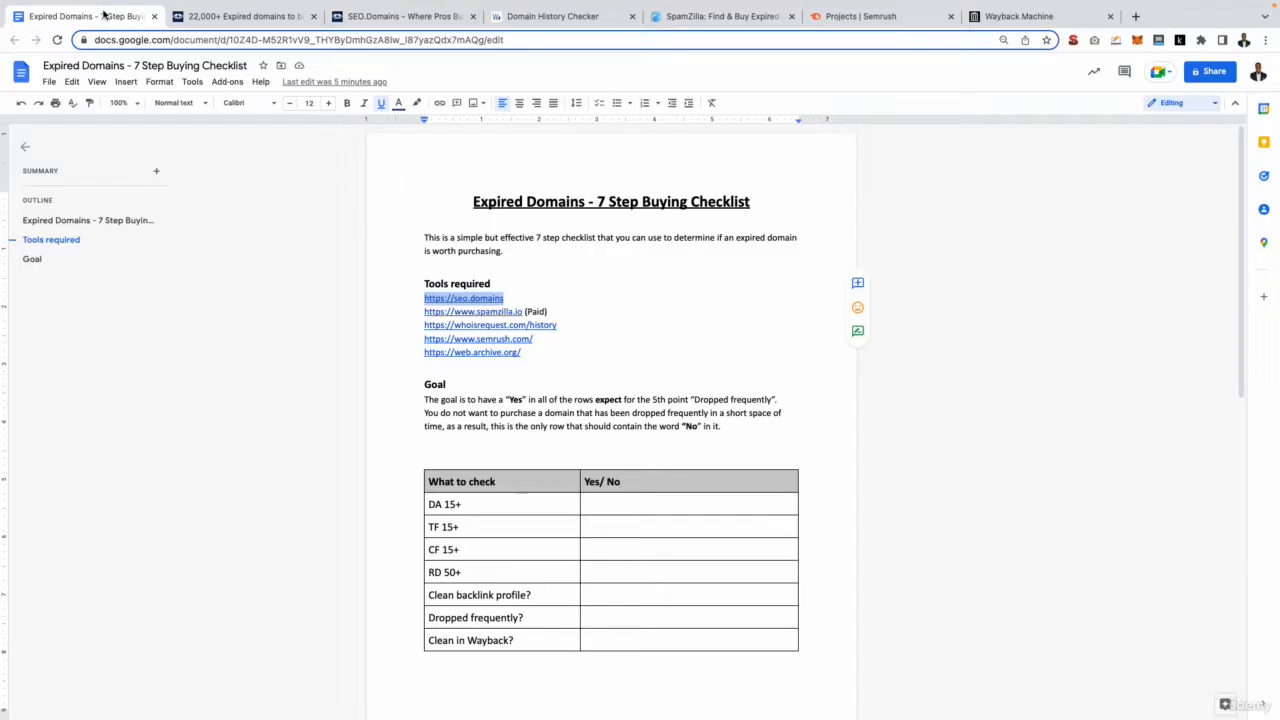
scroll("down", 3)
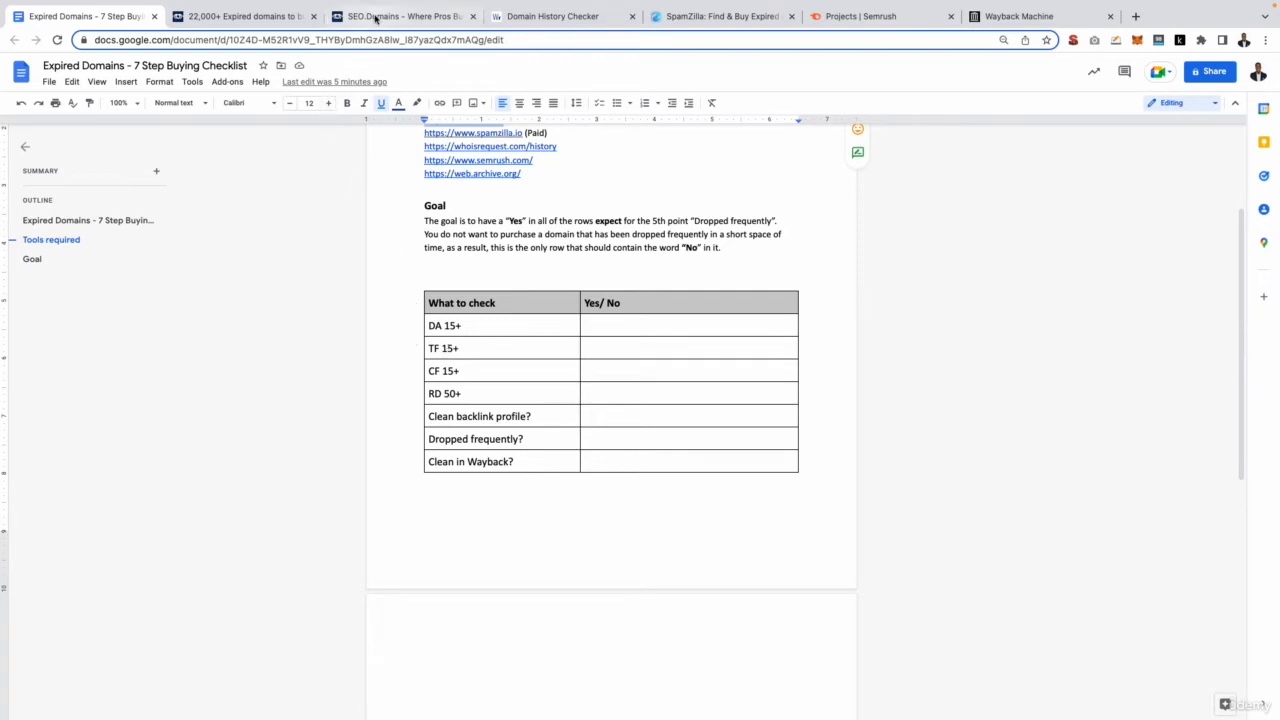
Revisit the checklist's CF 15+ and TF 15+ thresholds, then return to SEO.domains.
left_click(400, 16)
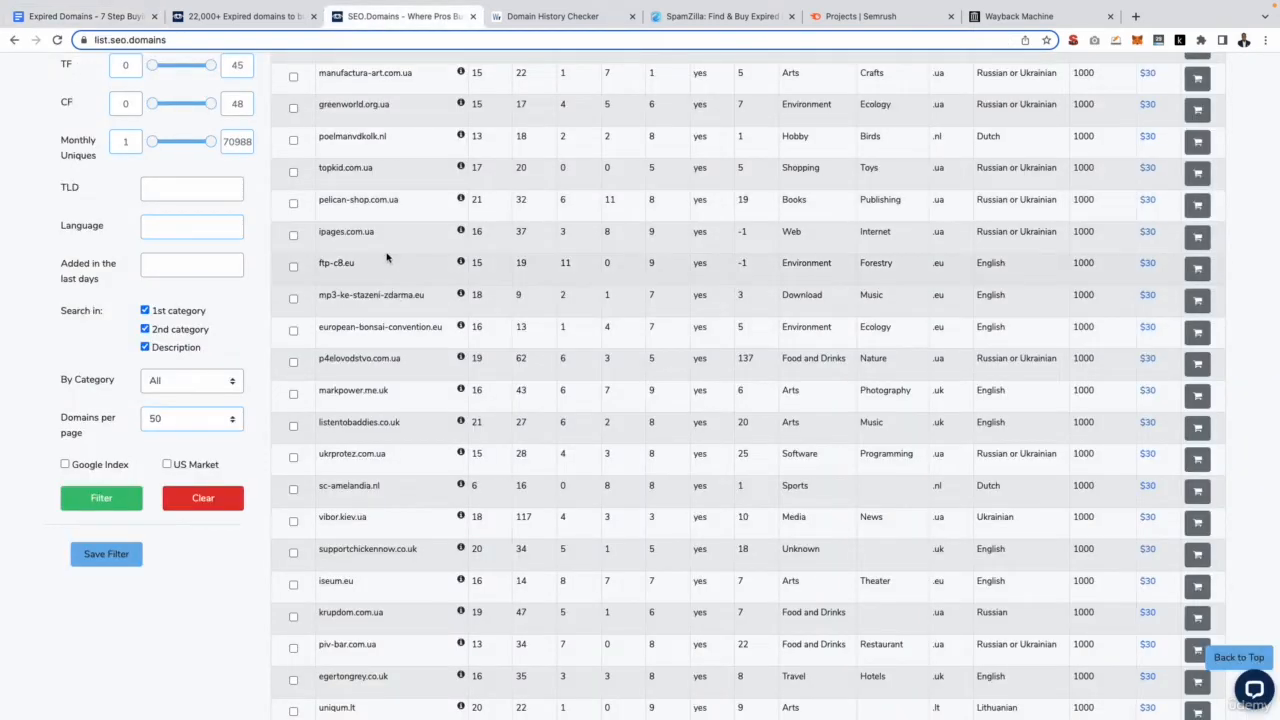
left_click(90, 18)
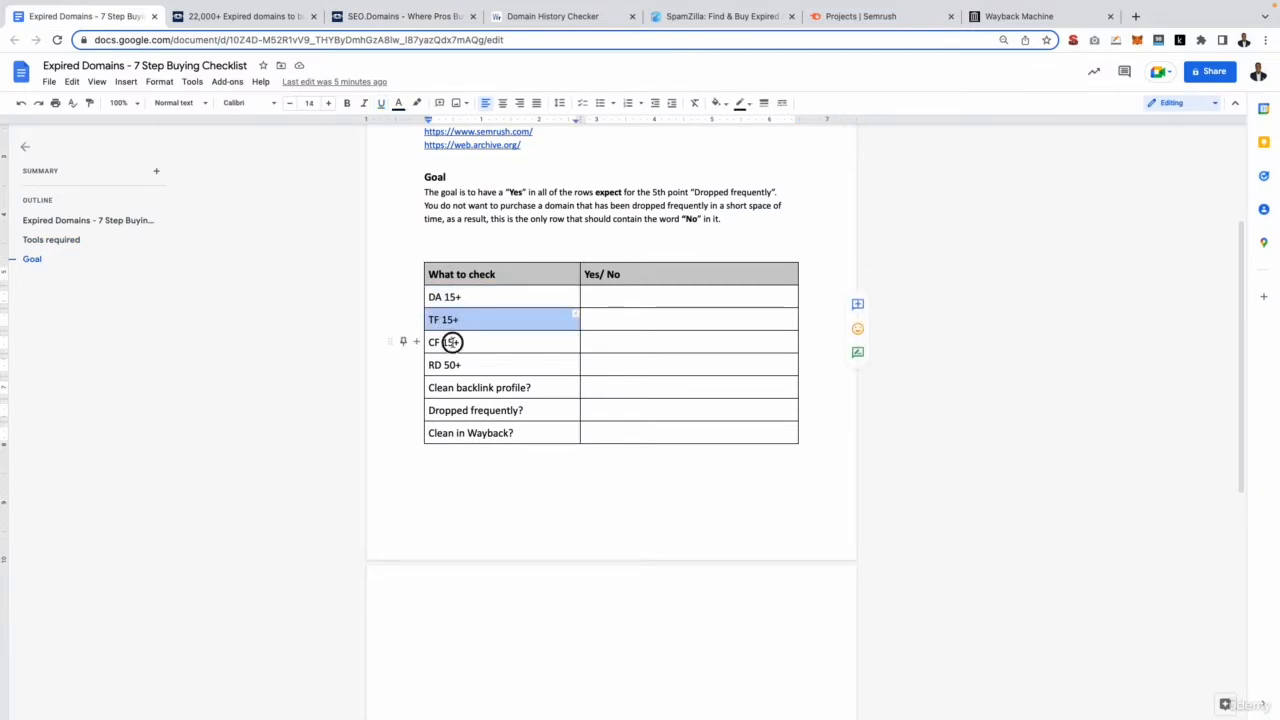
left_click(450, 342)
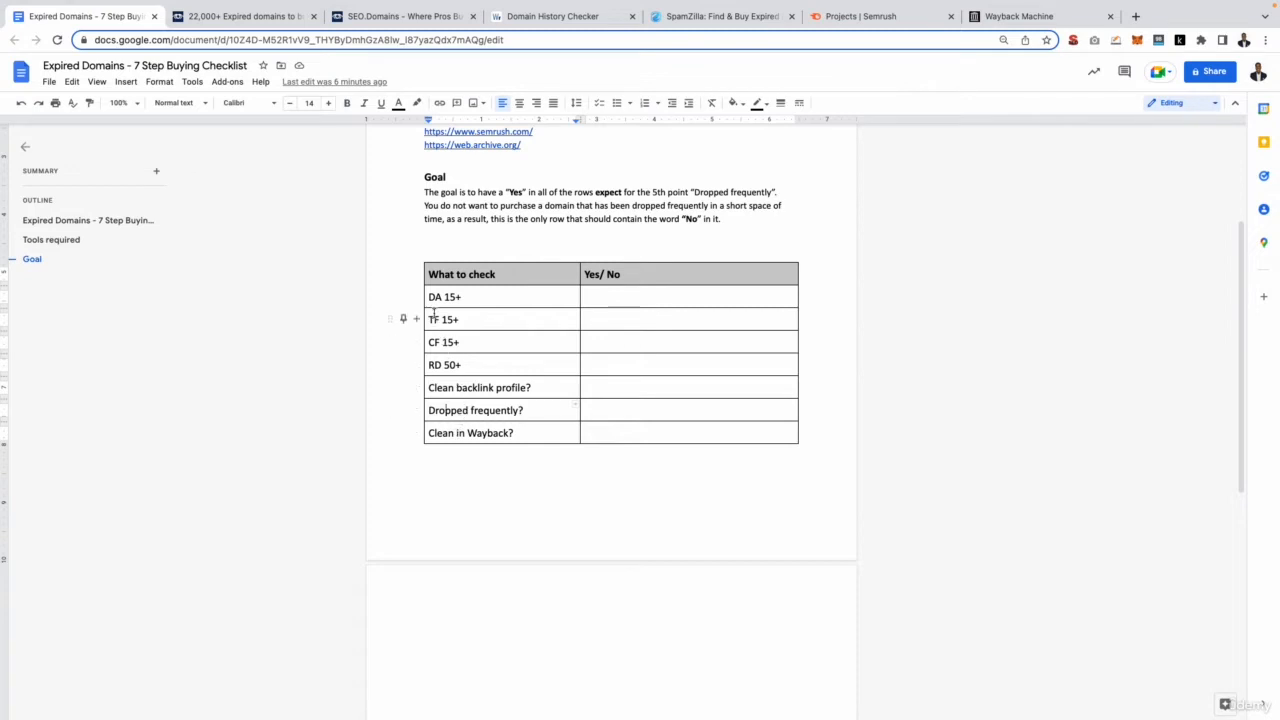
left_click(395, 17)
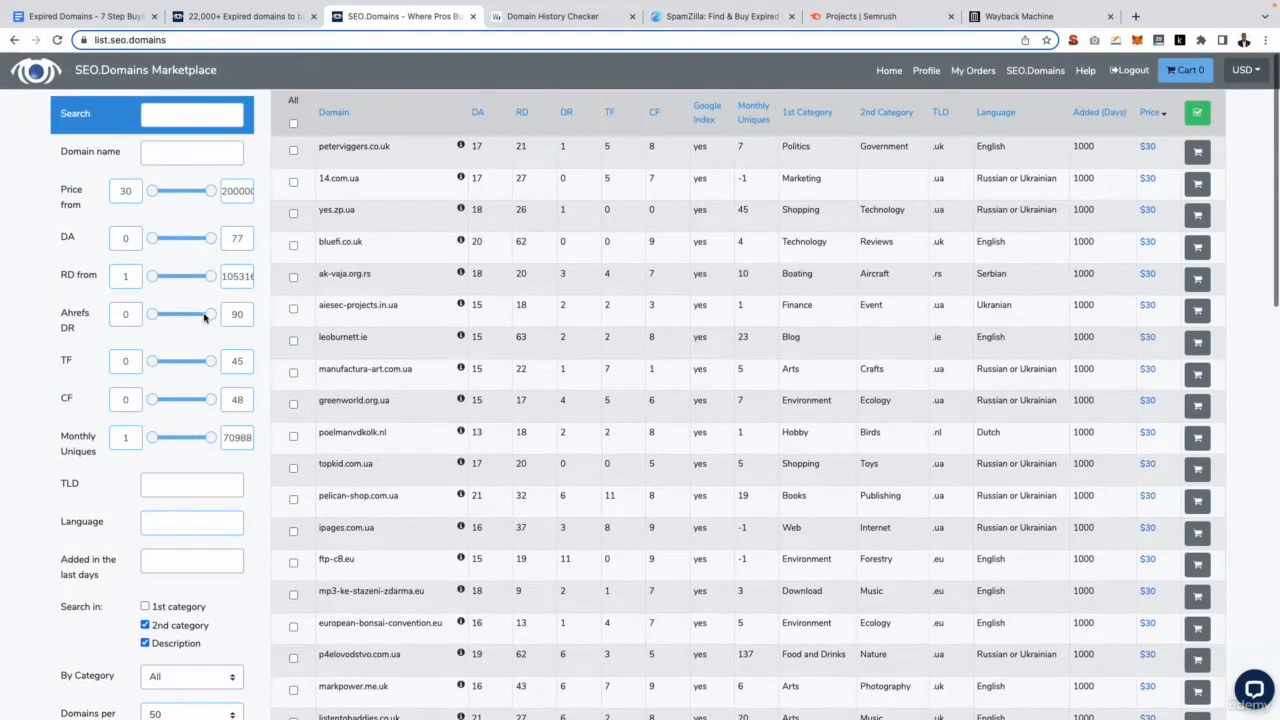
Enter minimum filter values 50 and 15 for domain authority and referring domains.
left_click(125, 238)
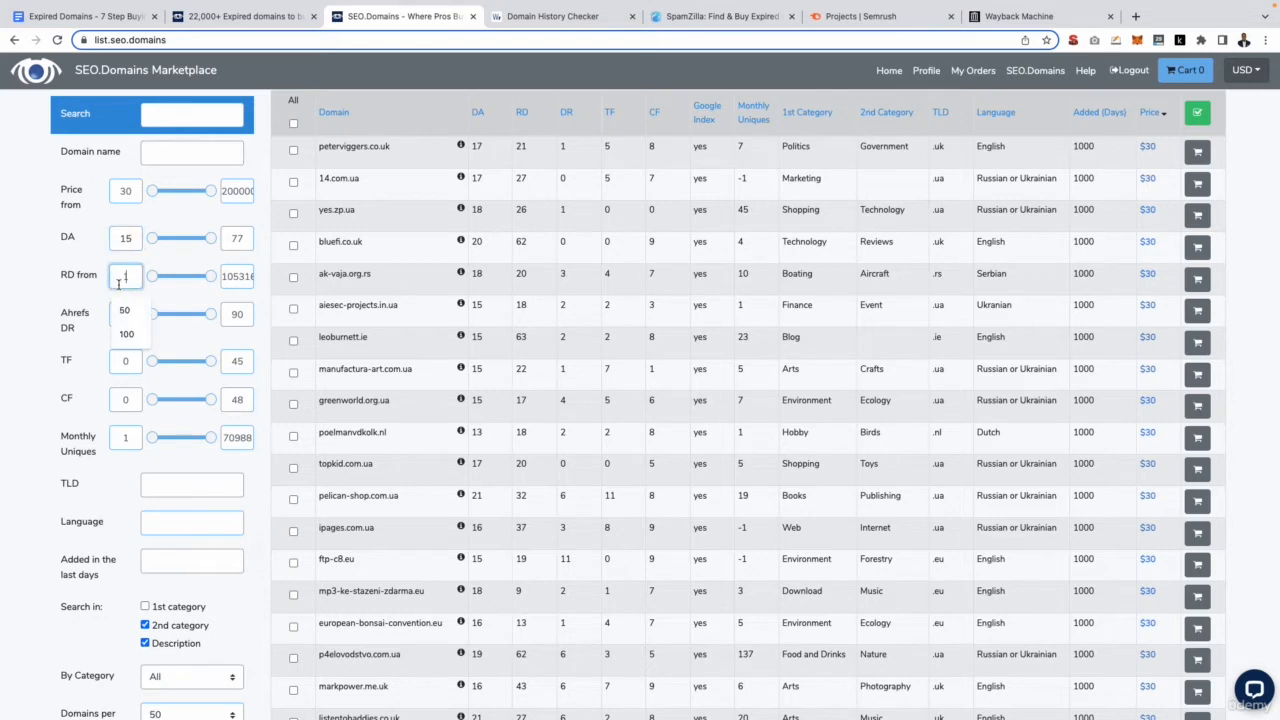
type("50")
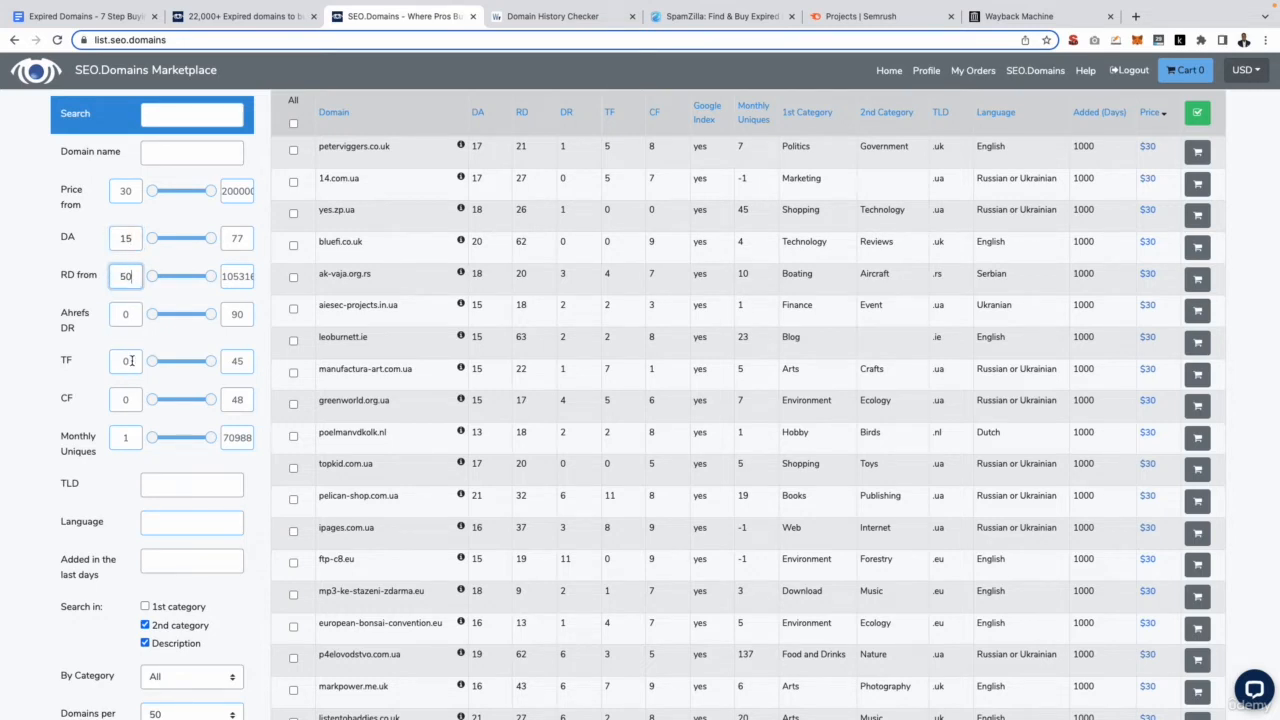
type("15")
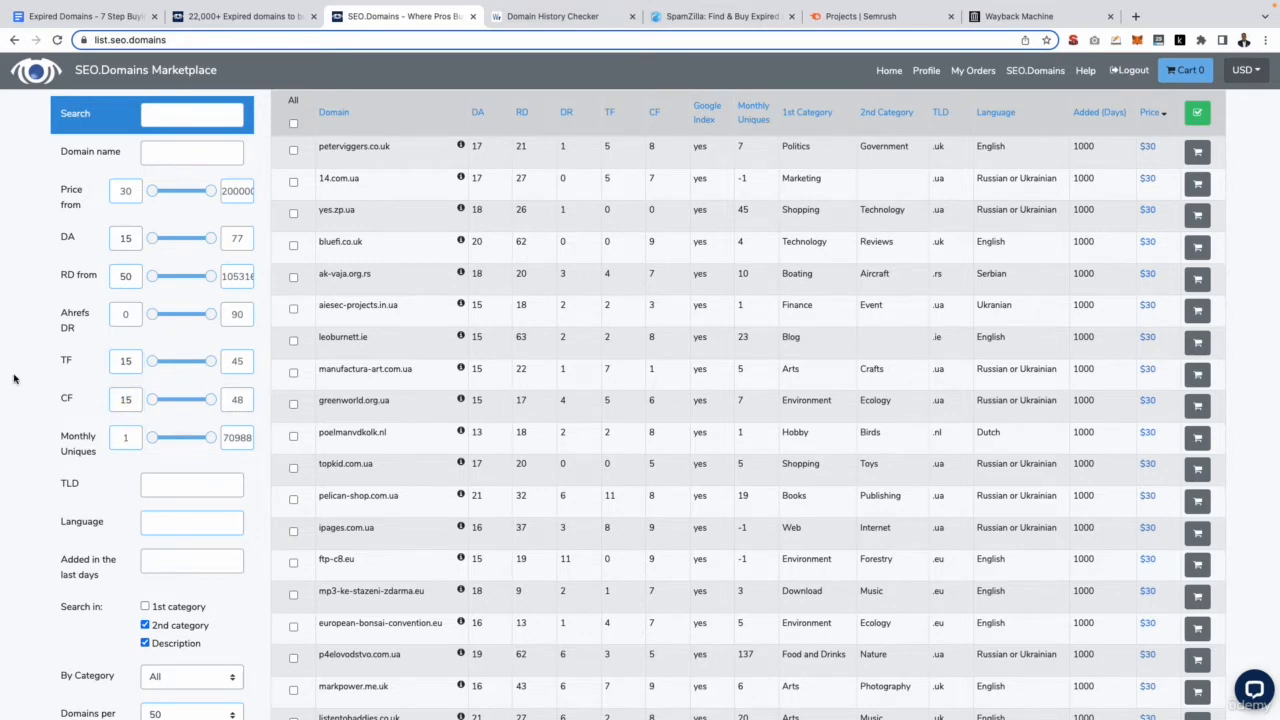
scroll("down", 3)
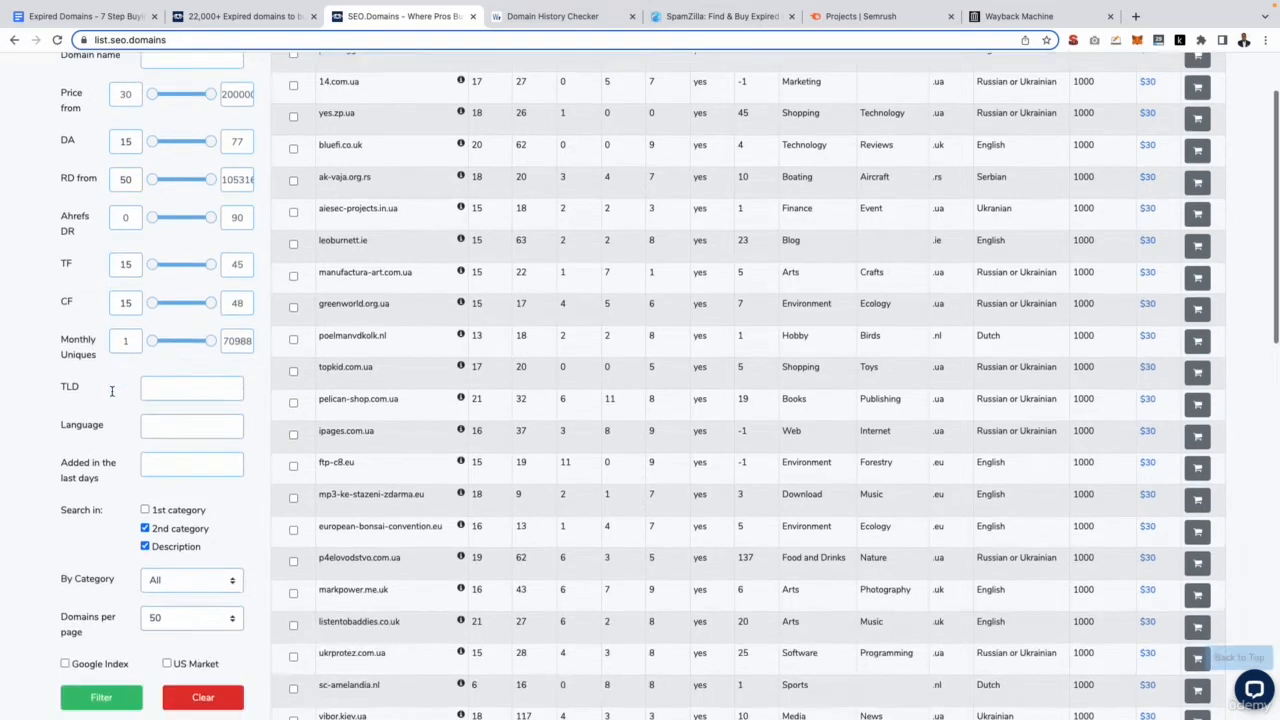
scroll("down", 3)
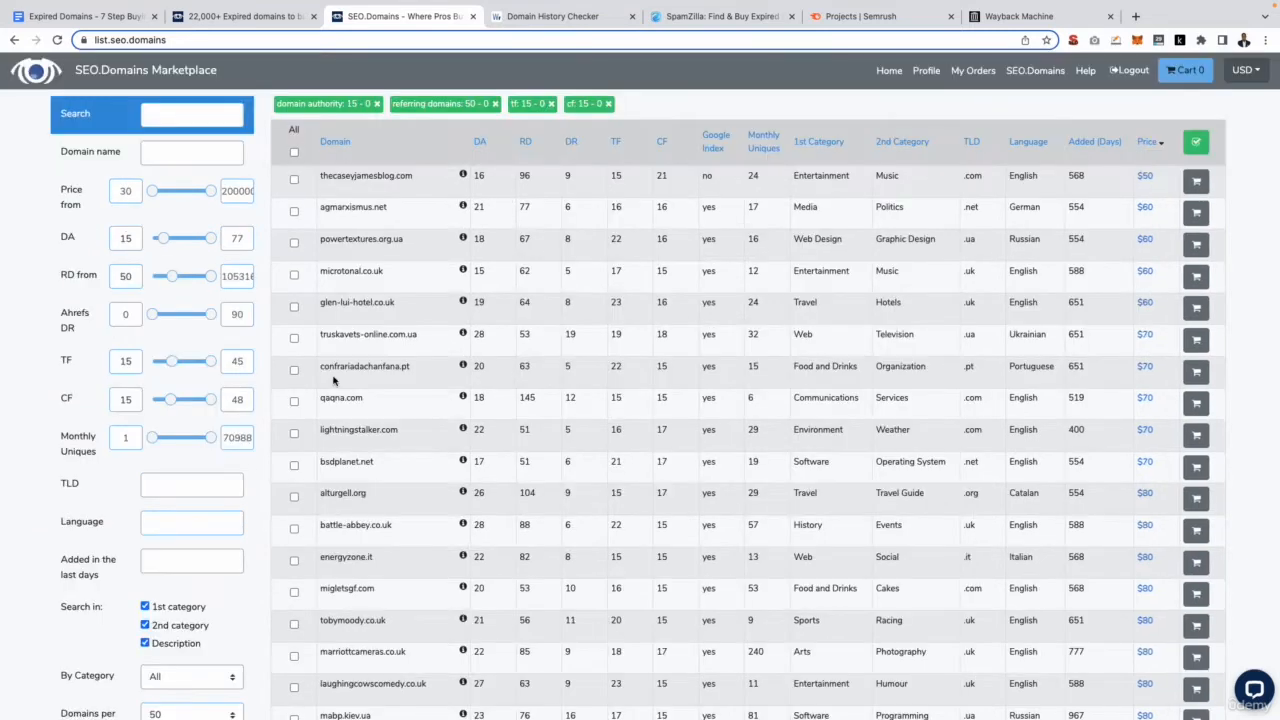
mouse_move(695, 302)
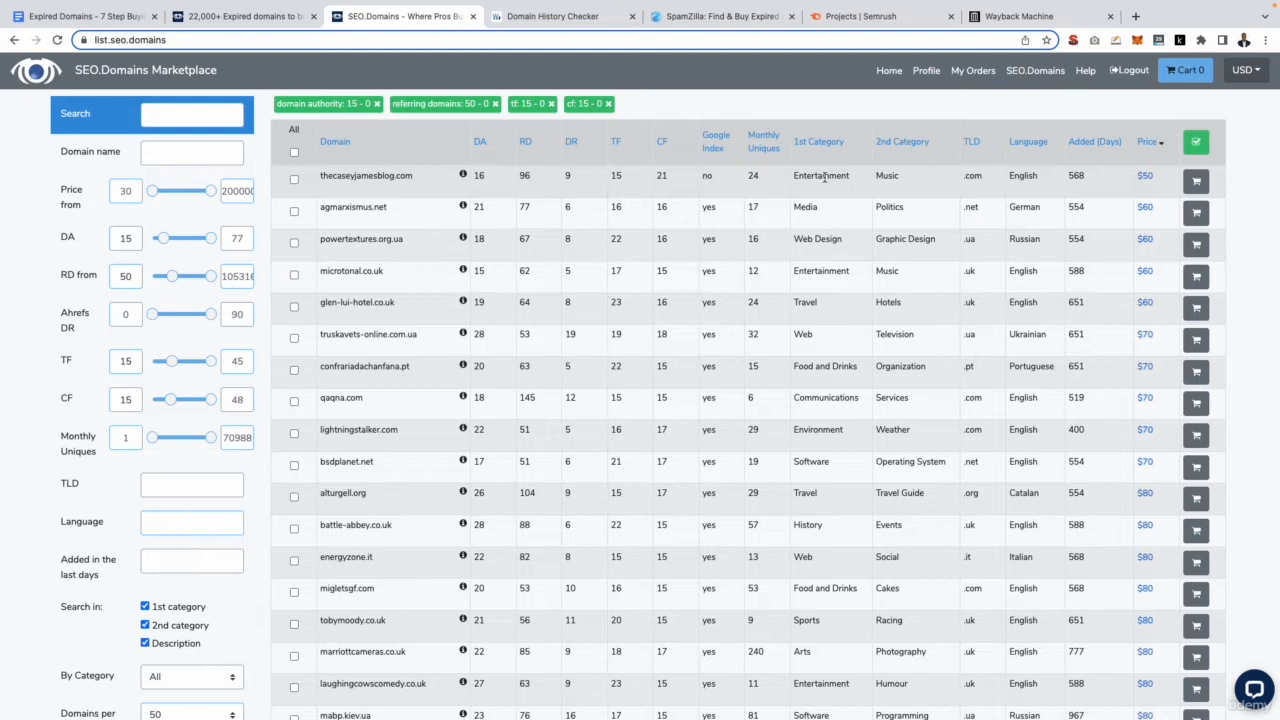
mouse_move(839, 209)
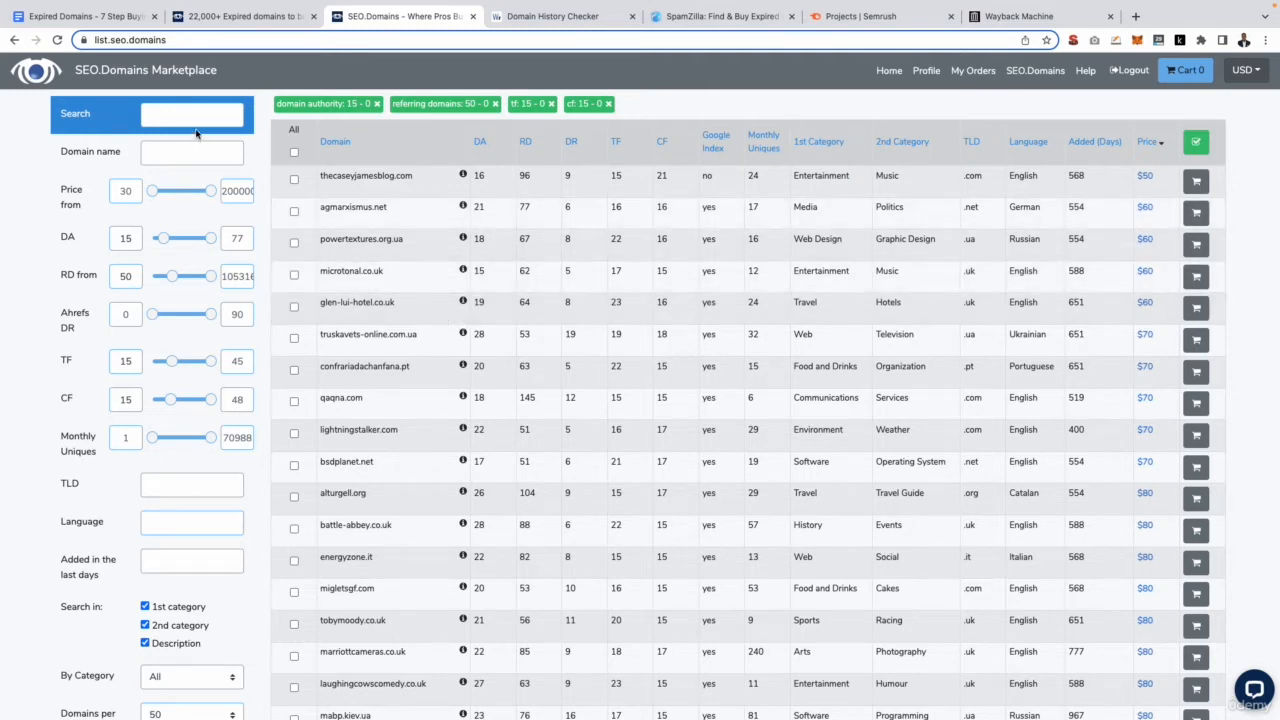
left_click(192, 113)
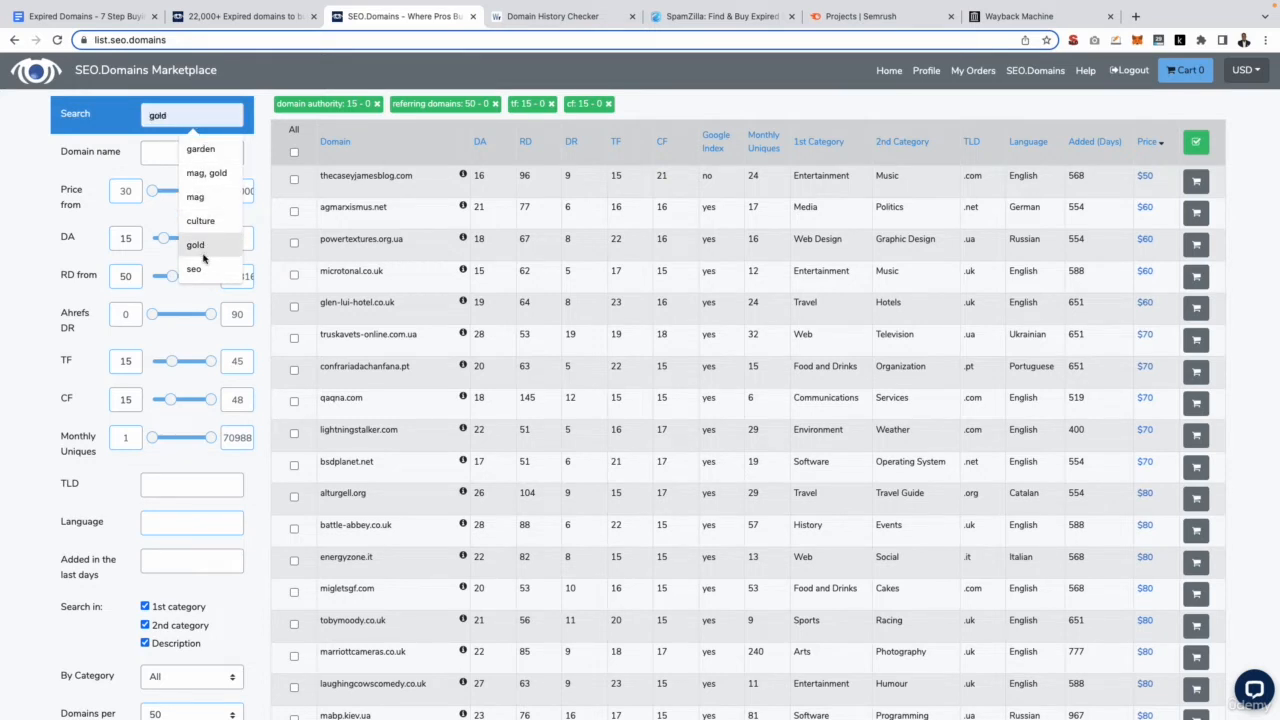
left_click(197, 268)
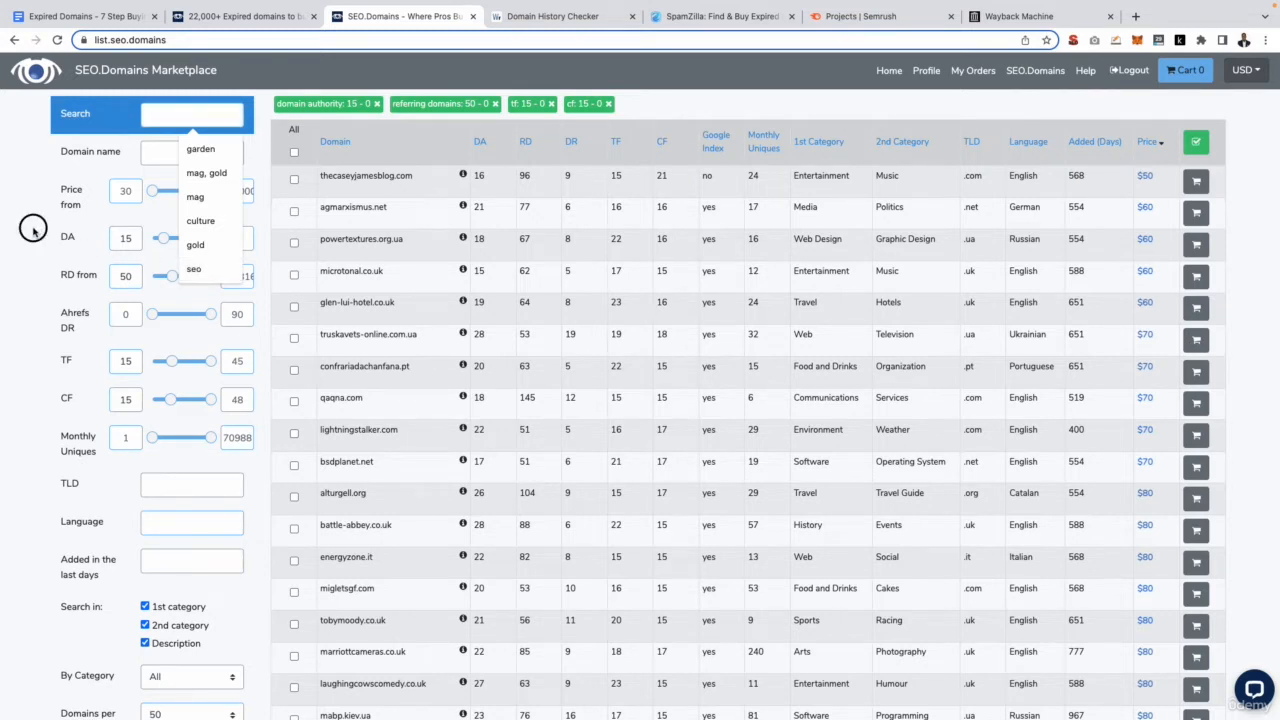
left_click(191, 113)
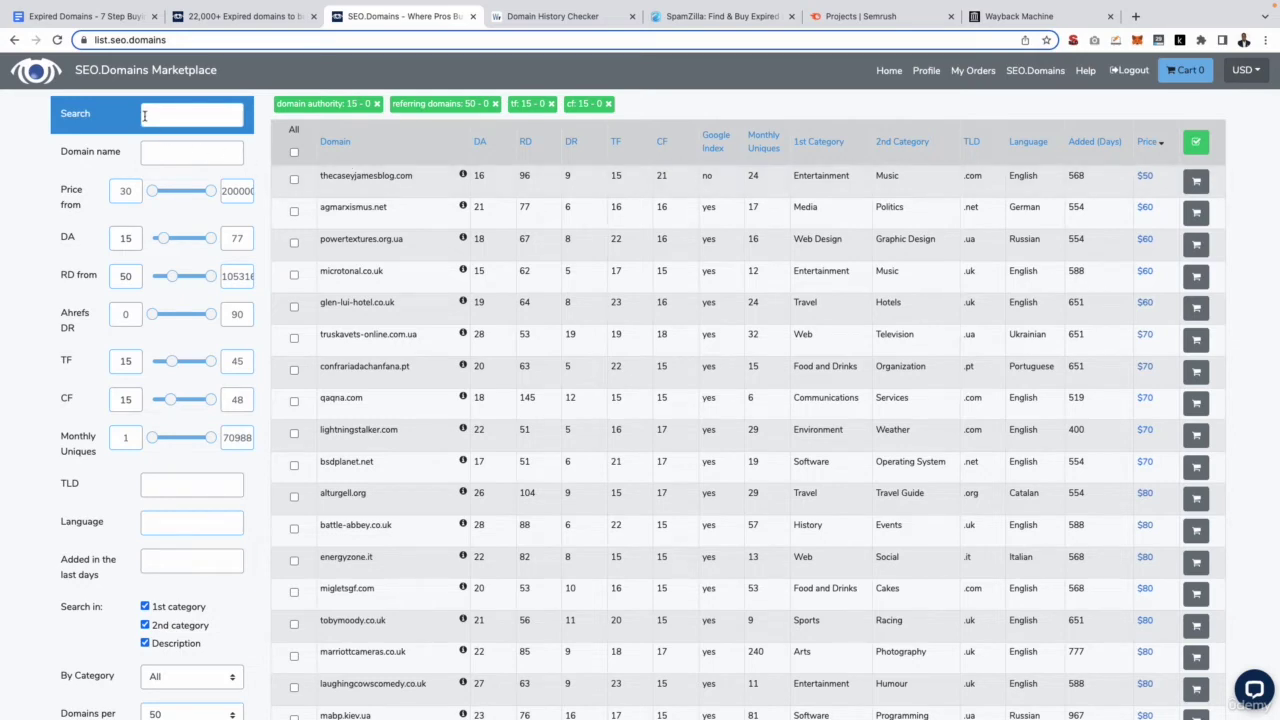
Choose Health in the By Category dropdown and apply the filters.
scroll("down", 3)
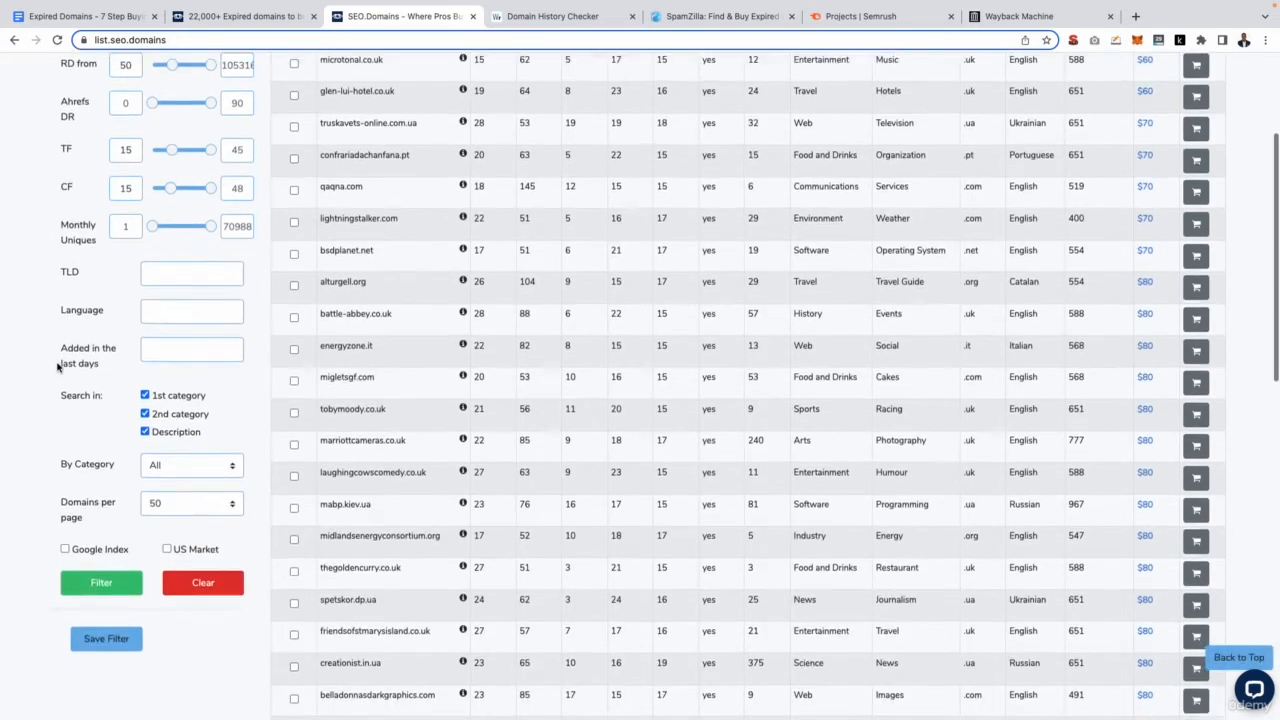
left_click(190, 465)
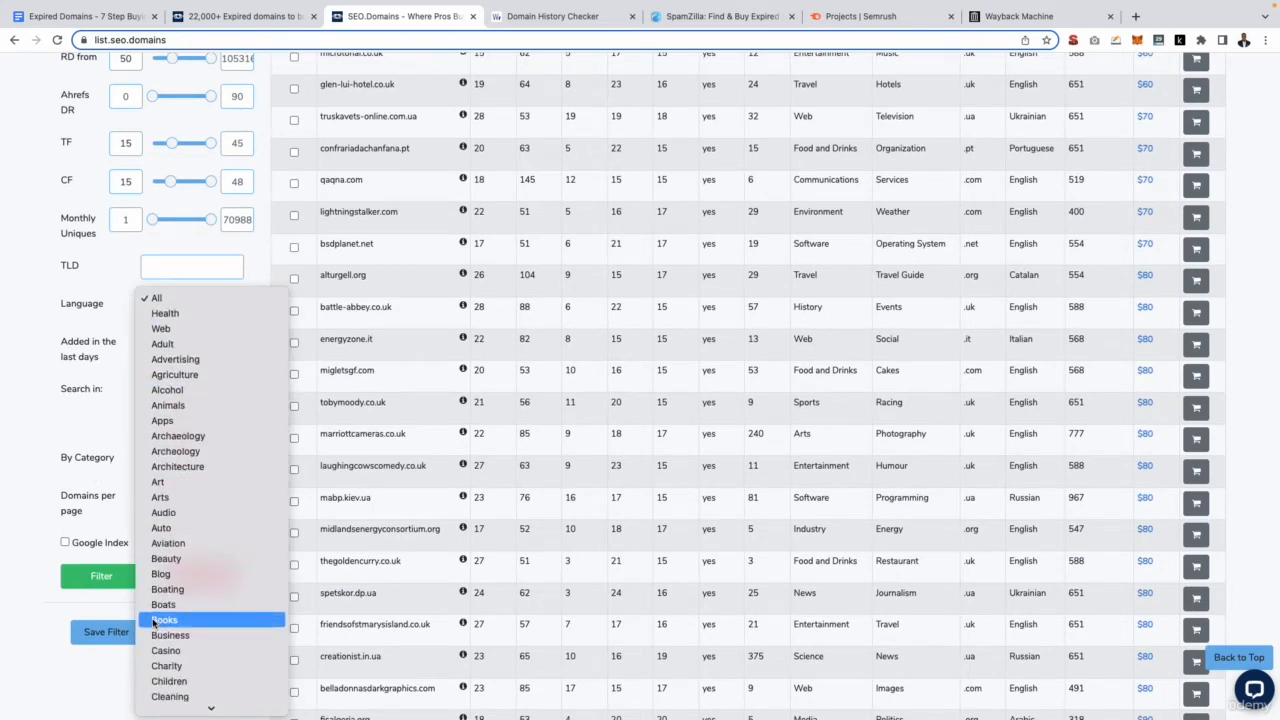
scroll("down", 3)
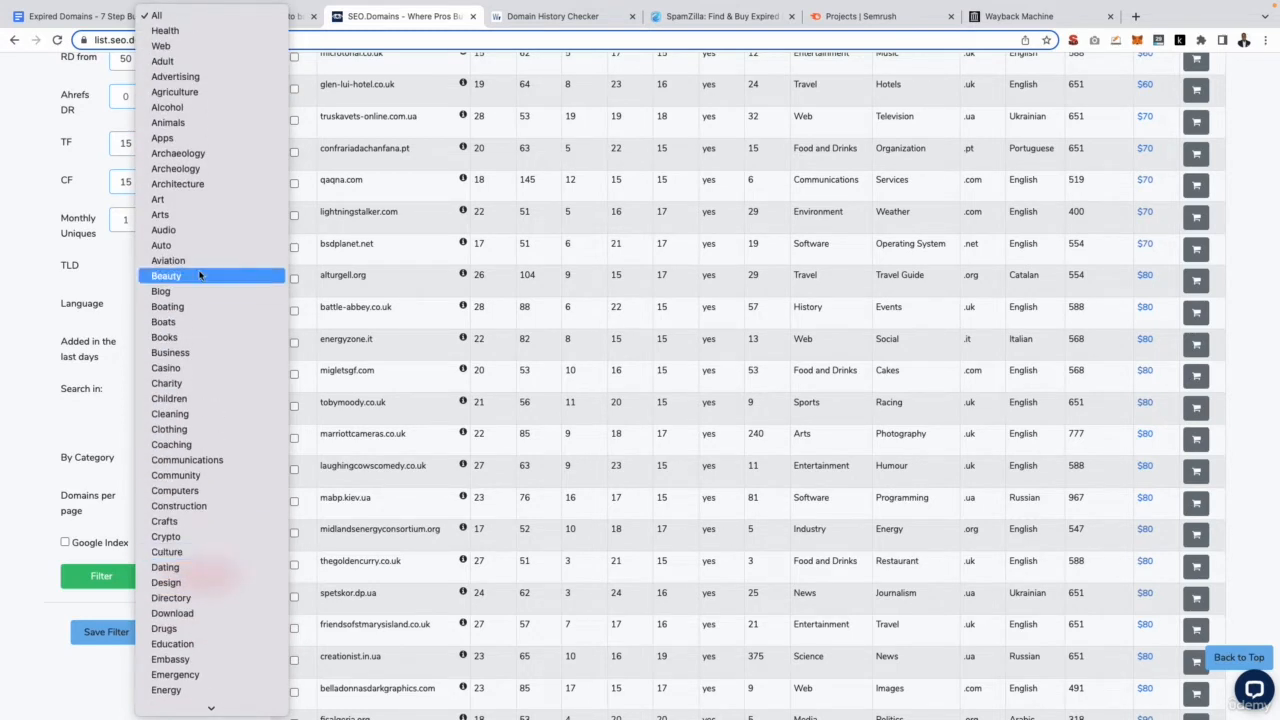
mouse_move(167, 31)
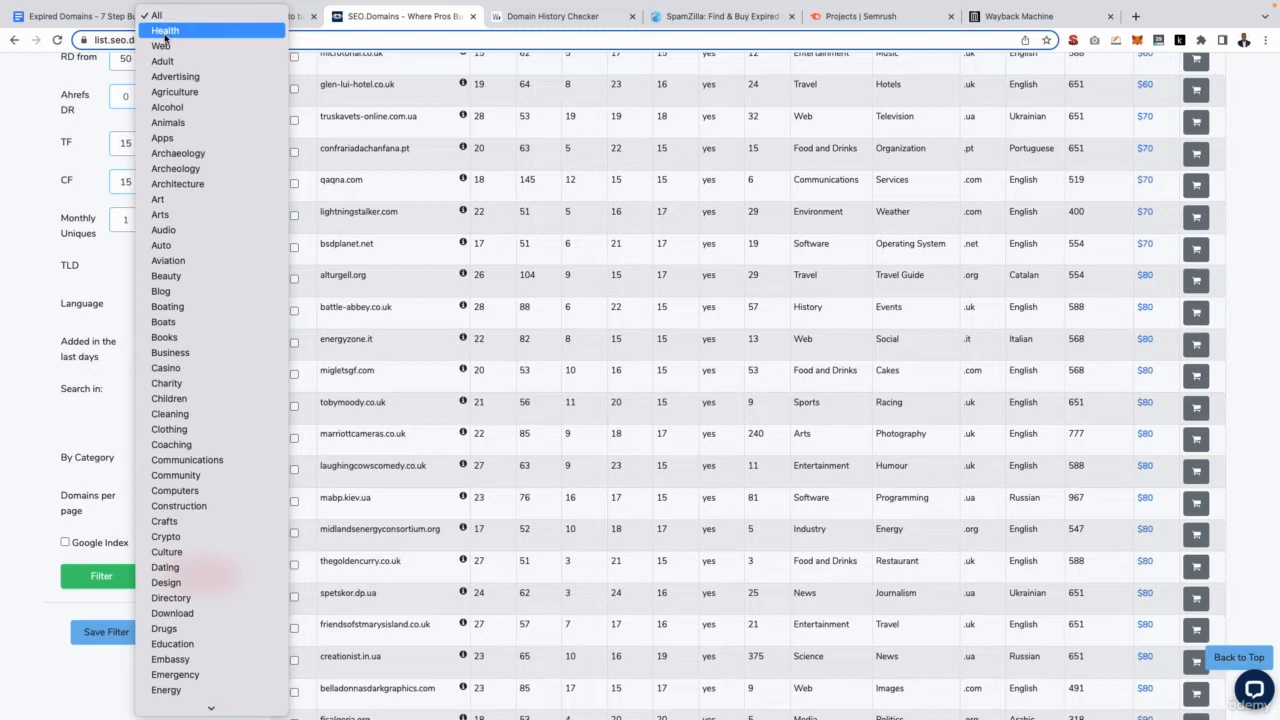
left_click(170, 30)
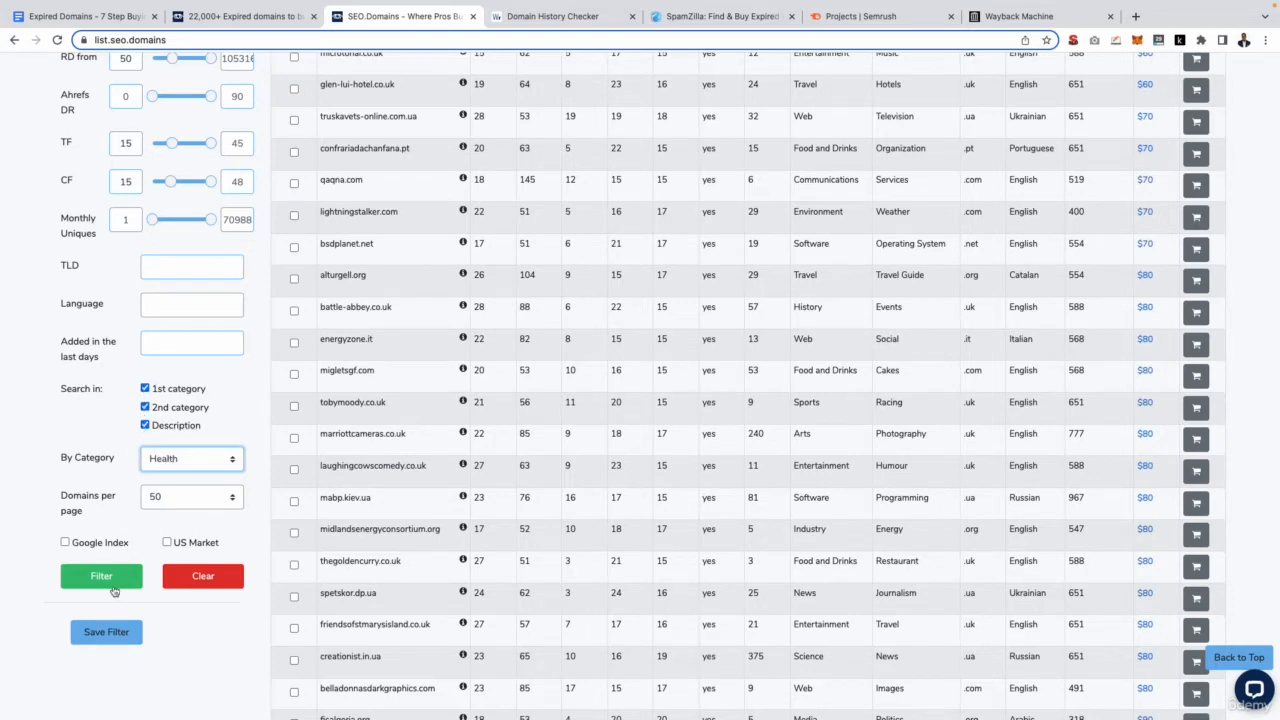
left_click(101, 576)
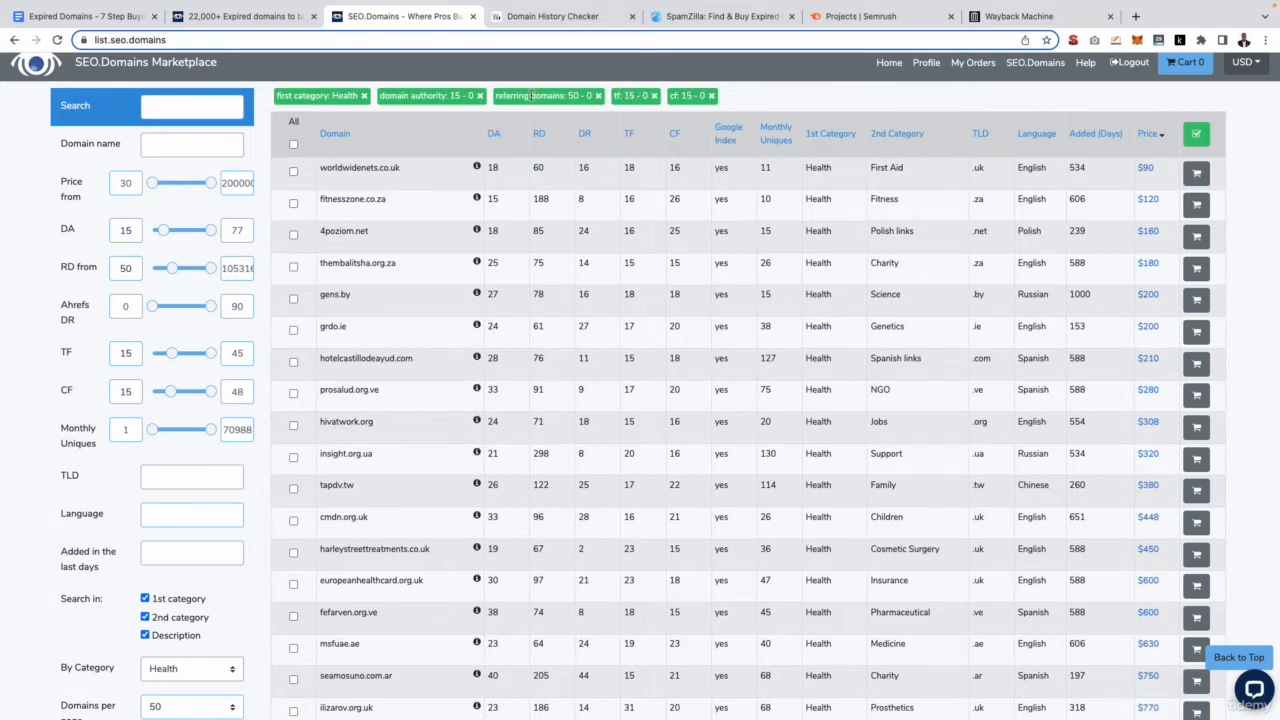
mouse_move(386, 66)
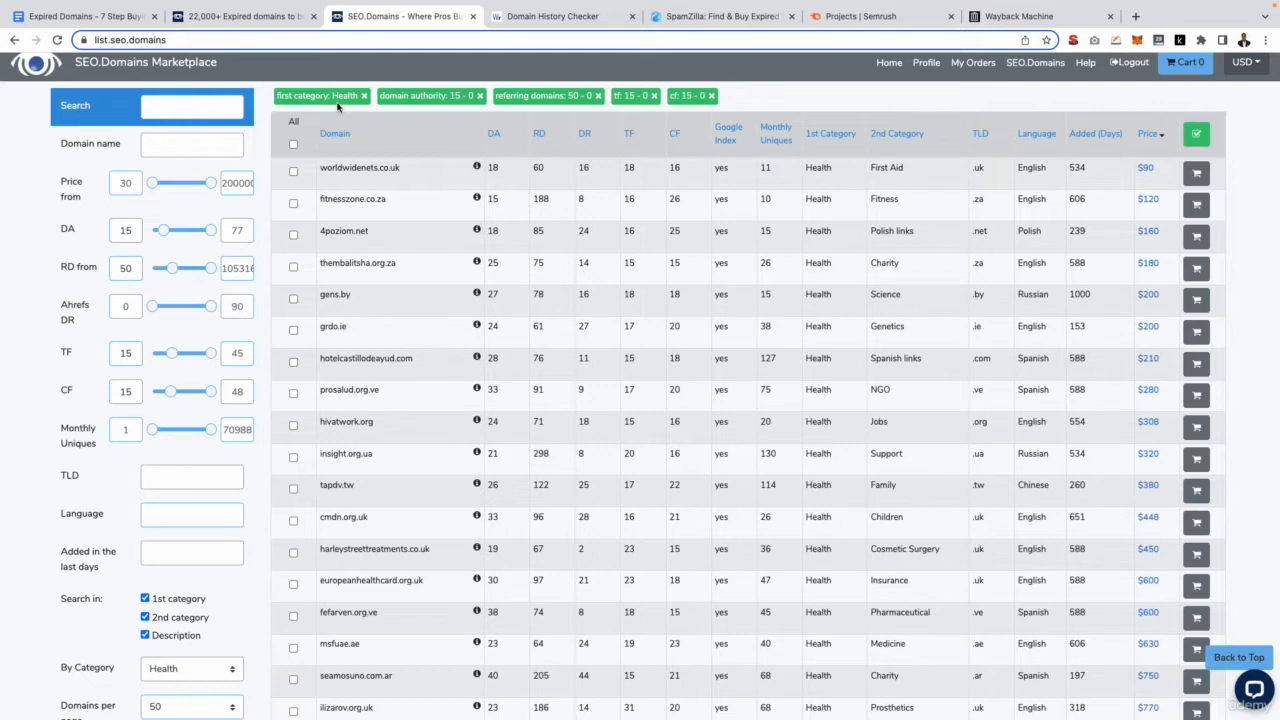
Browse the Health results, highlighting the cancerbackup.org.uk domain name.
scroll("down", 3)
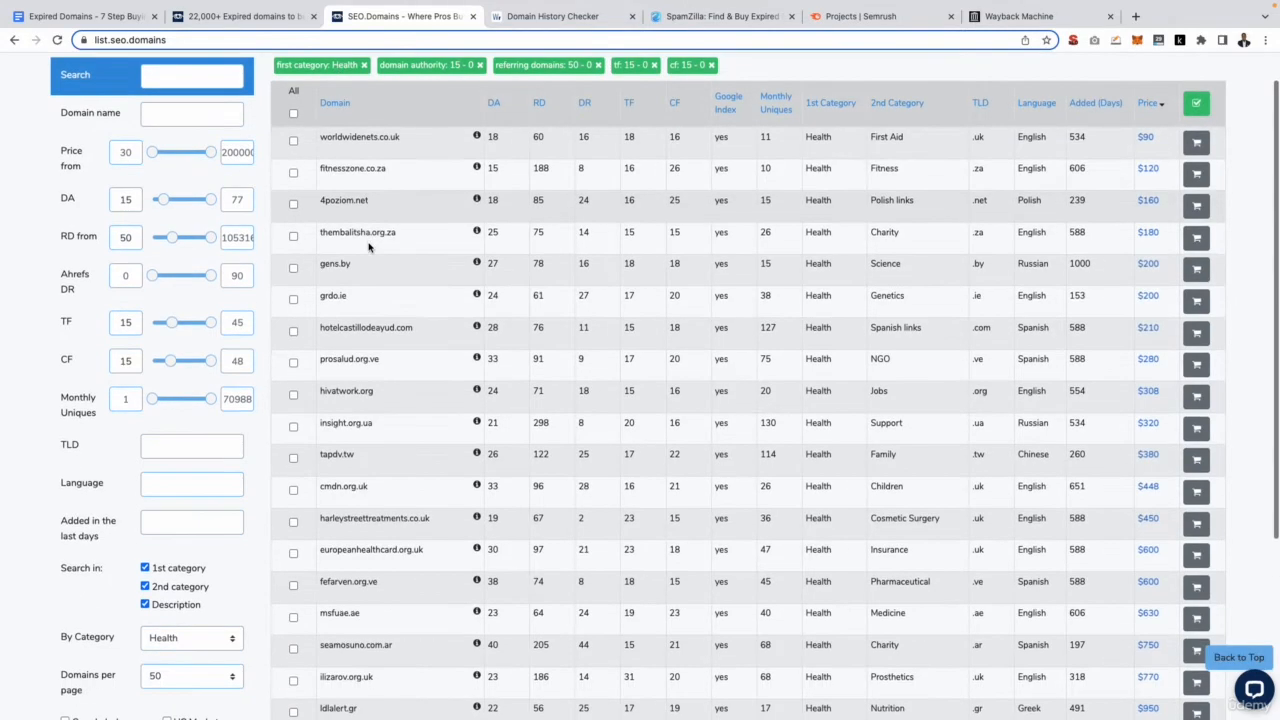
scroll("down", 3)
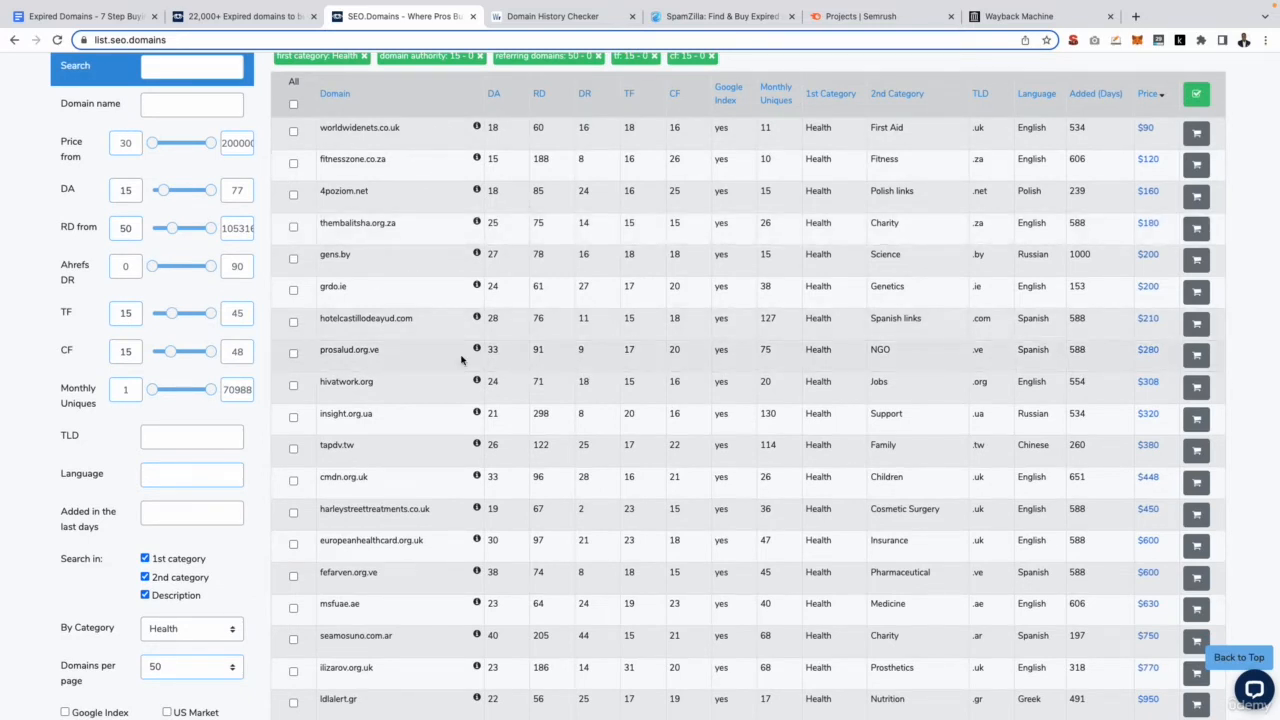
mouse_move(1118, 328)
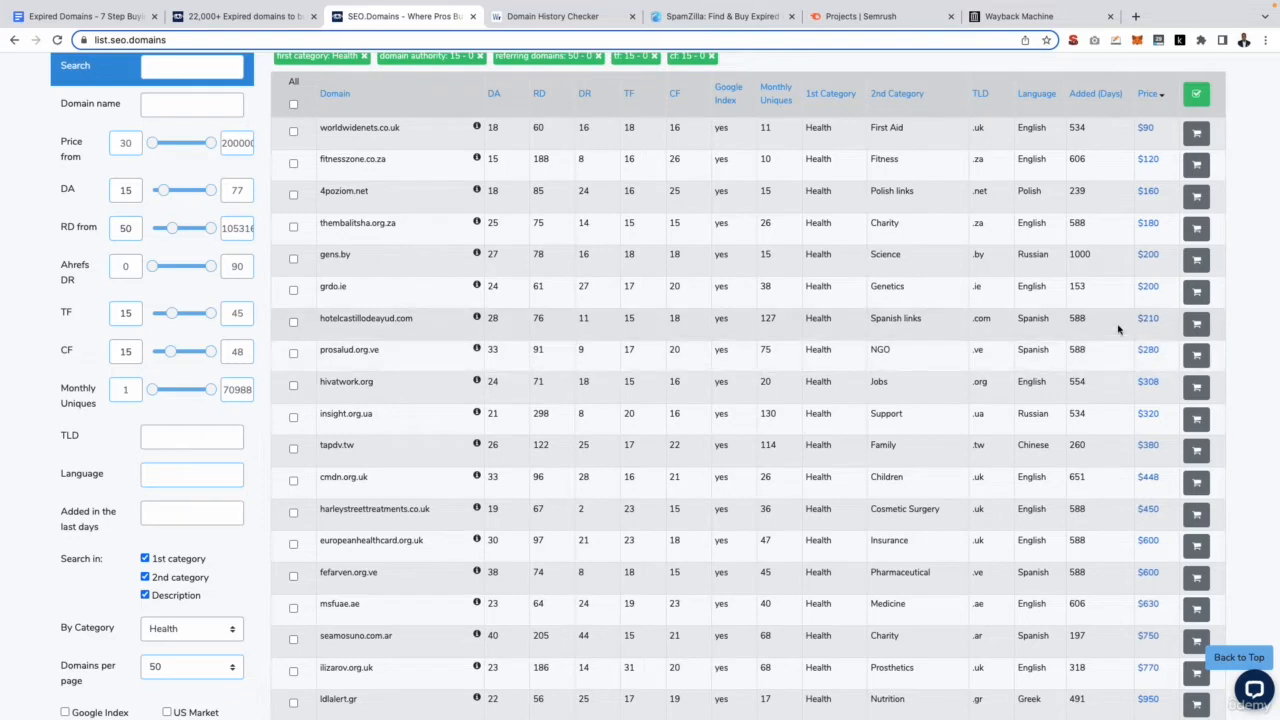
scroll("down", 3)
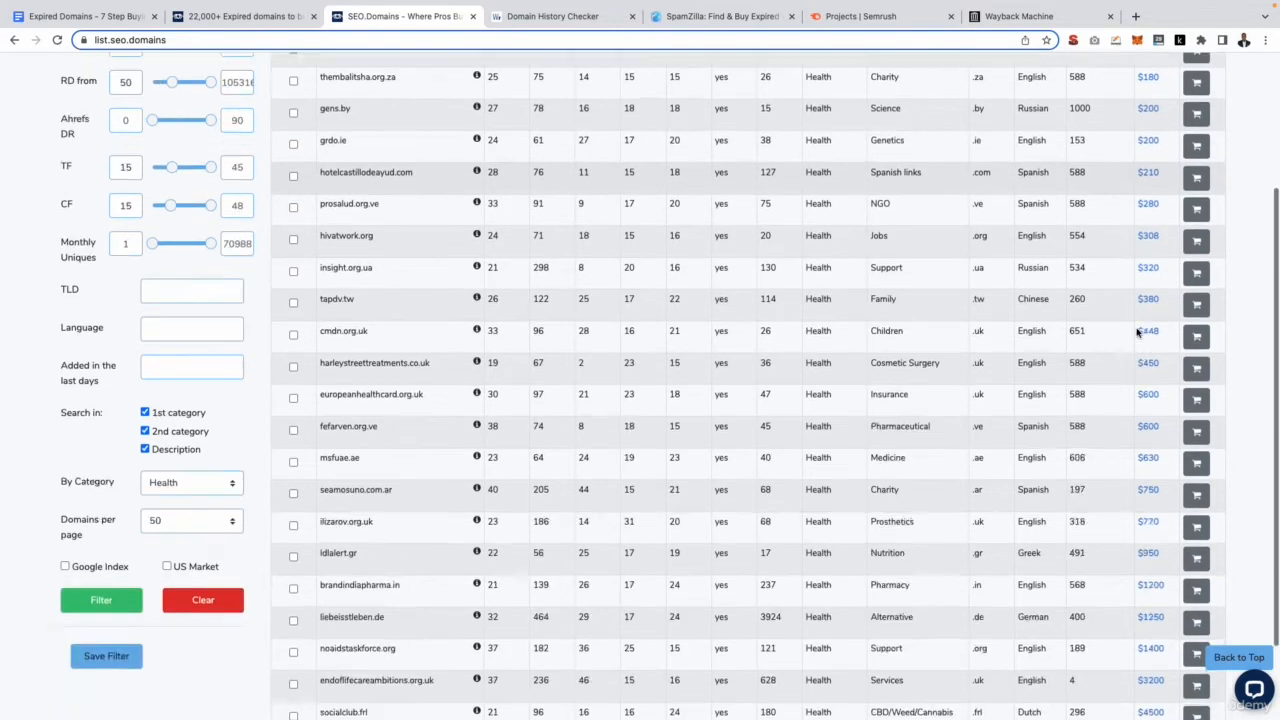
scroll("down", 3)
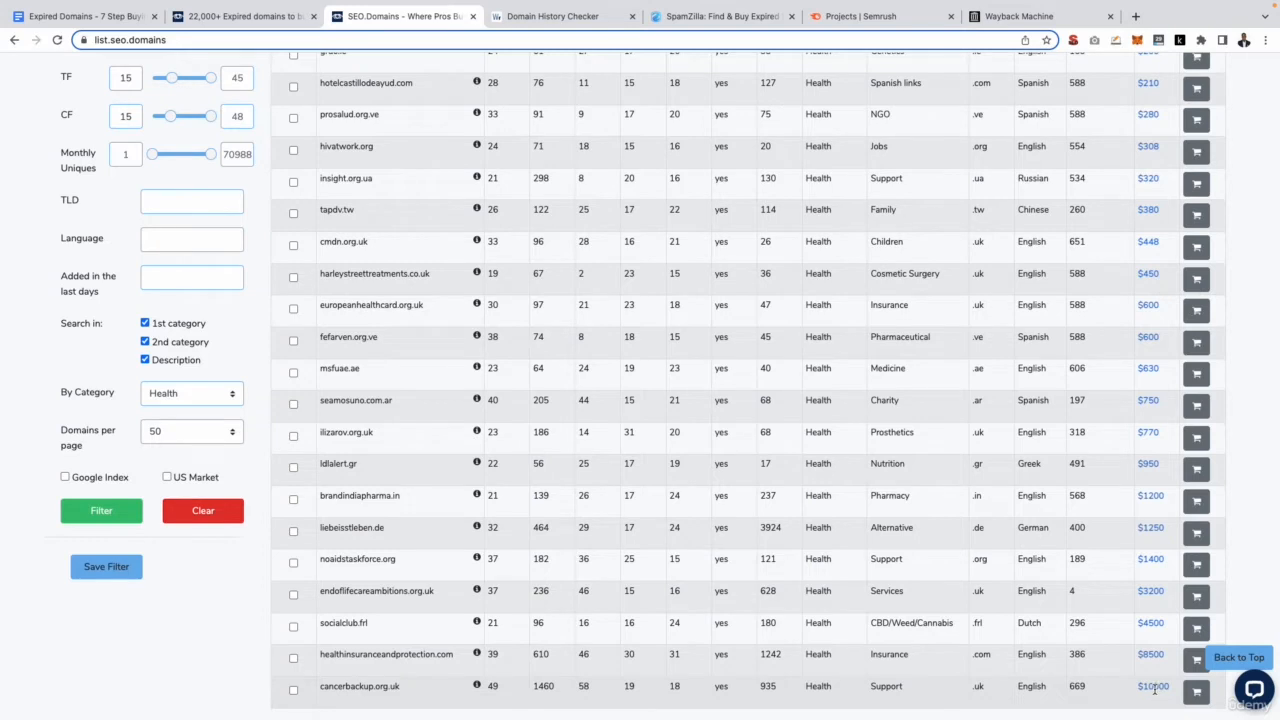
double_click(340, 686)
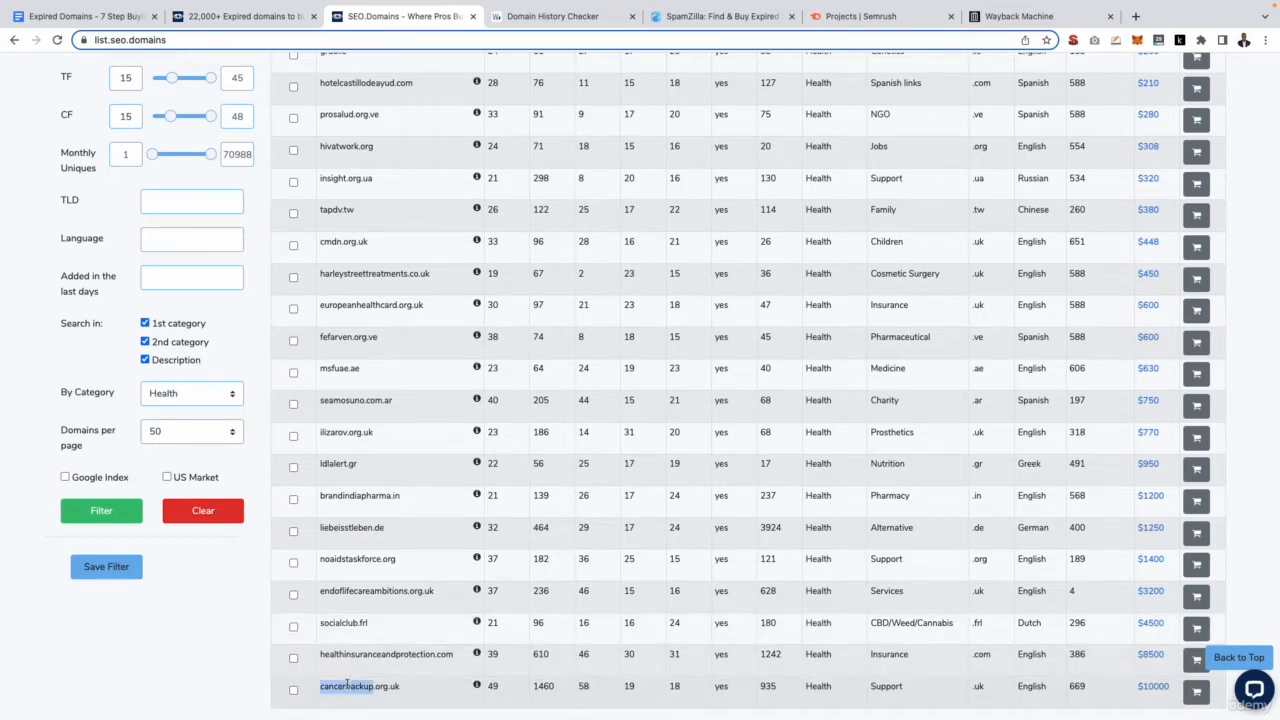
double_click(358, 687)
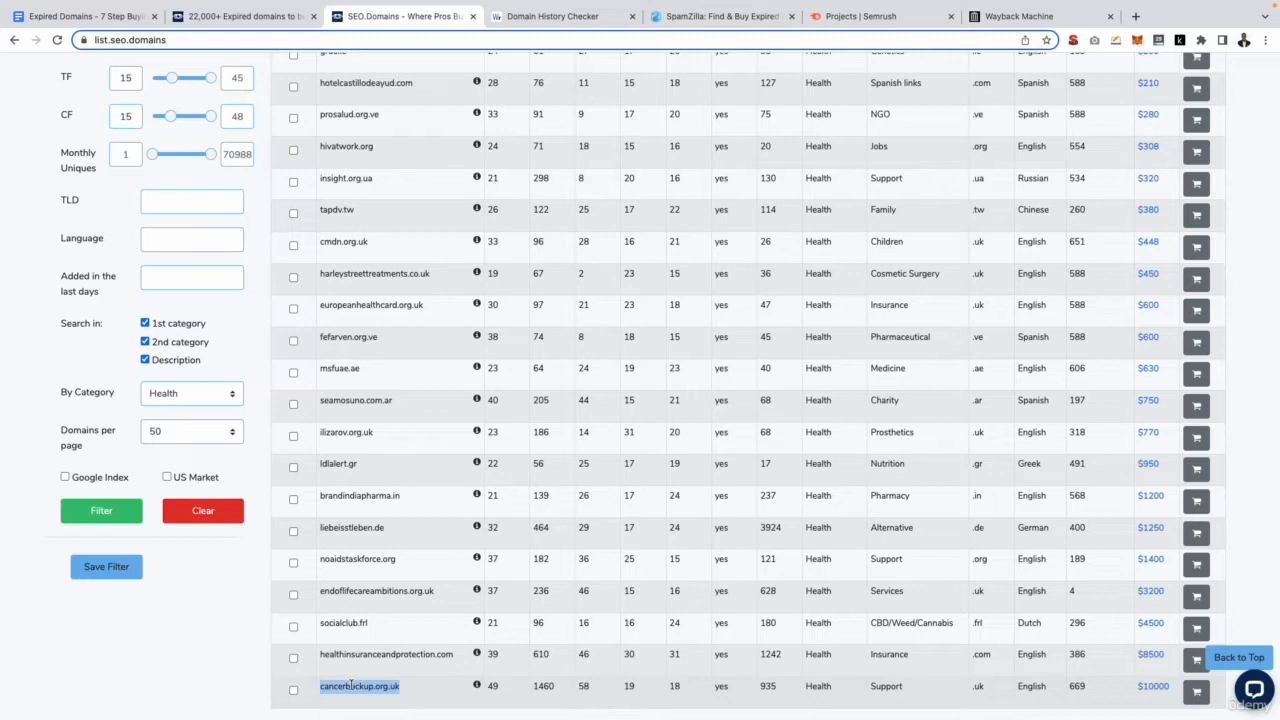
mouse_move(551, 687)
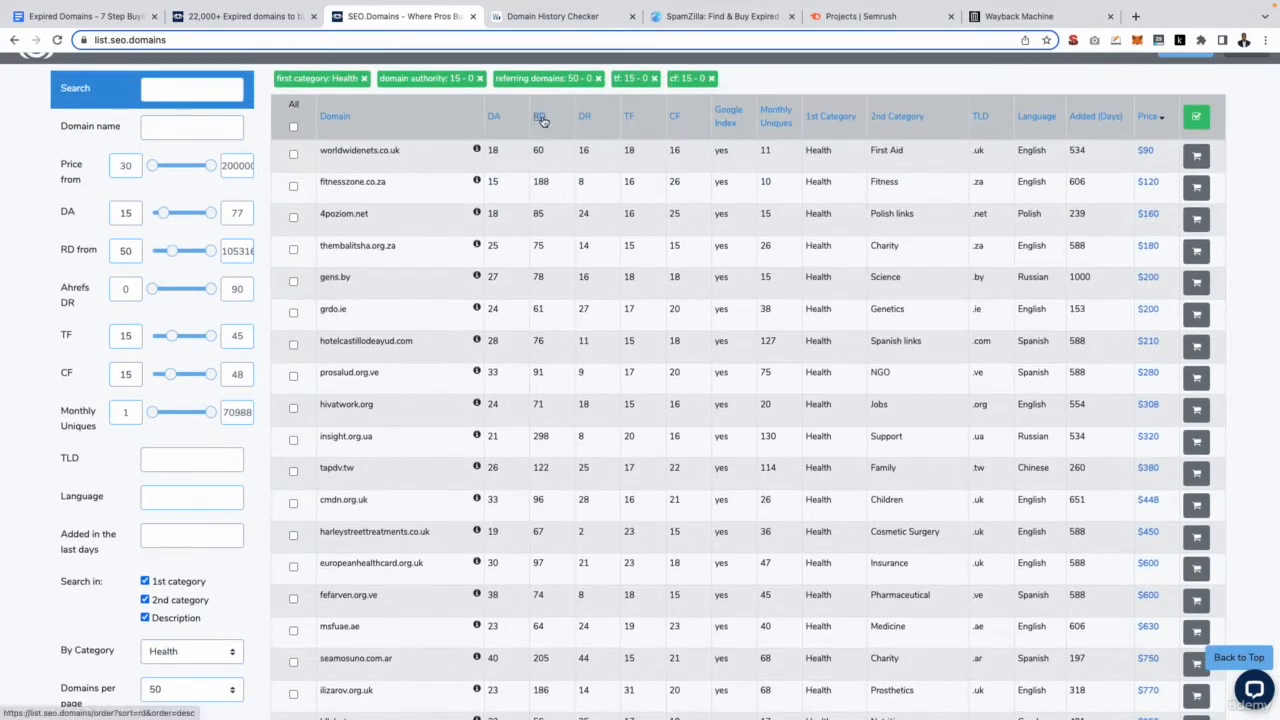
scroll("down", 3)
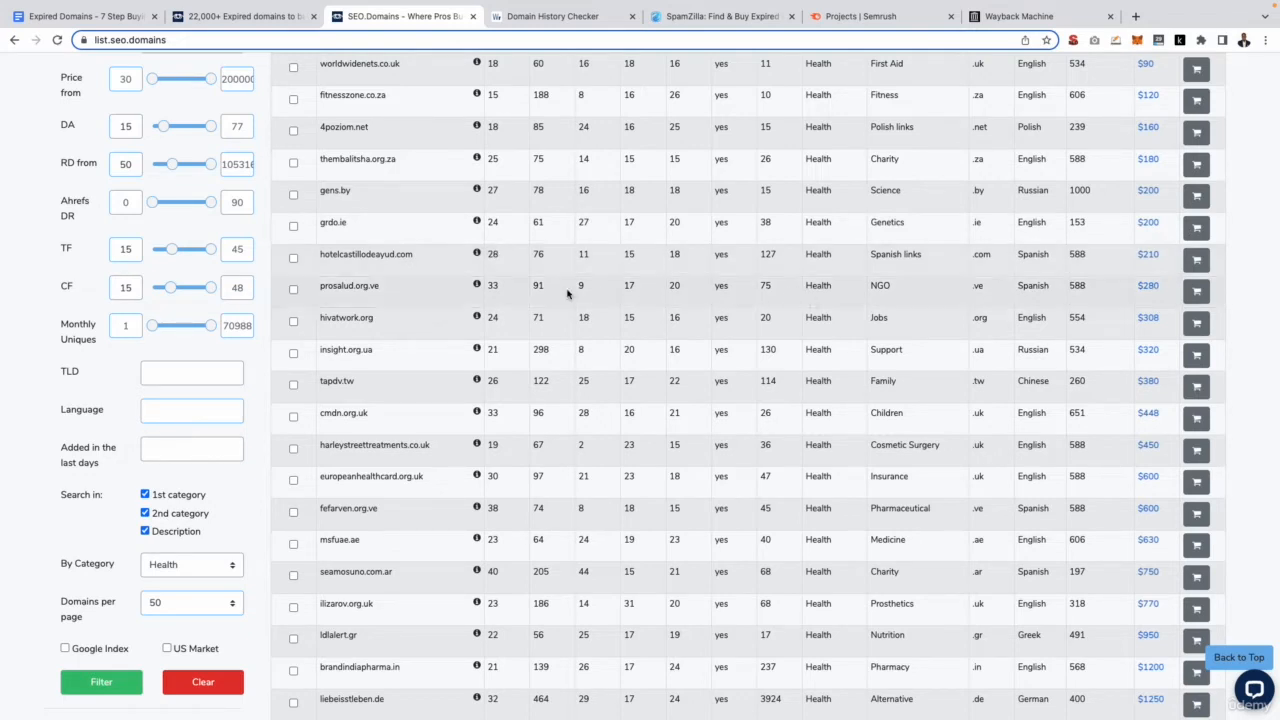
Highlight harleystreettreatments.co.uk's $450 price, name and TF 23, then return to the checklist.
double_click(371, 445)
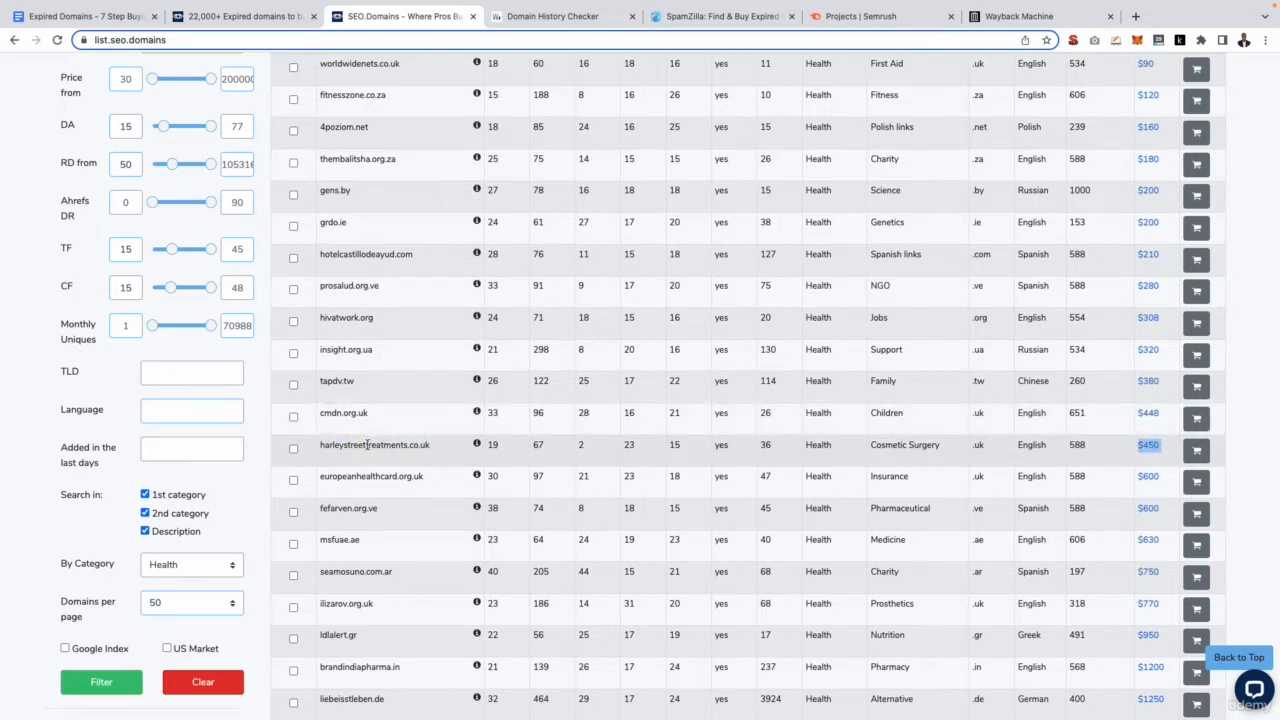
double_click(375, 445)
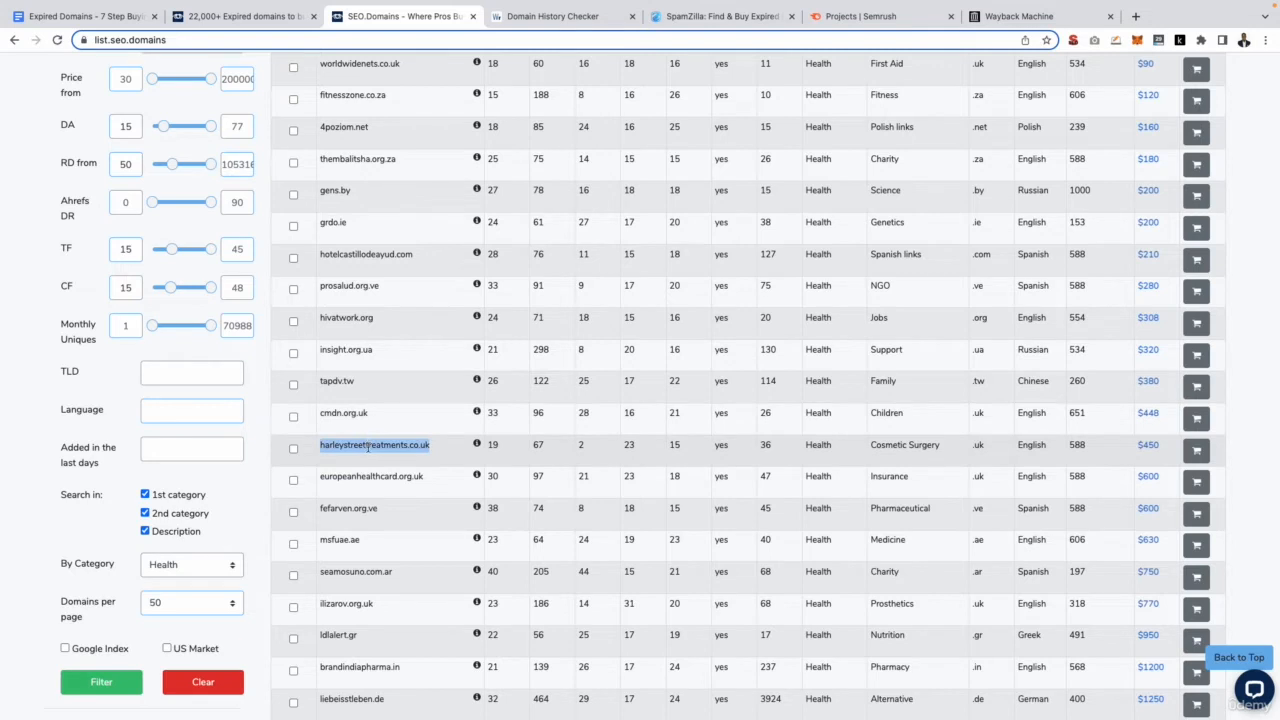
mouse_move(462, 449)
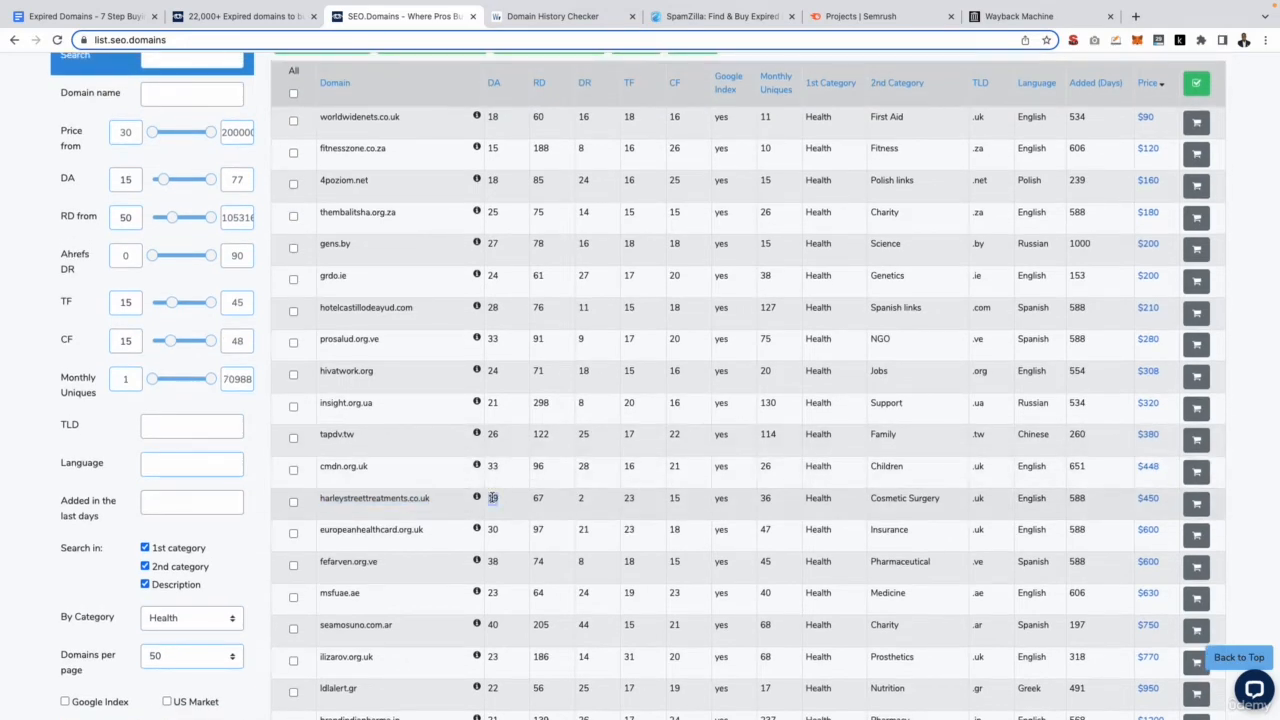
double_click(493, 498)
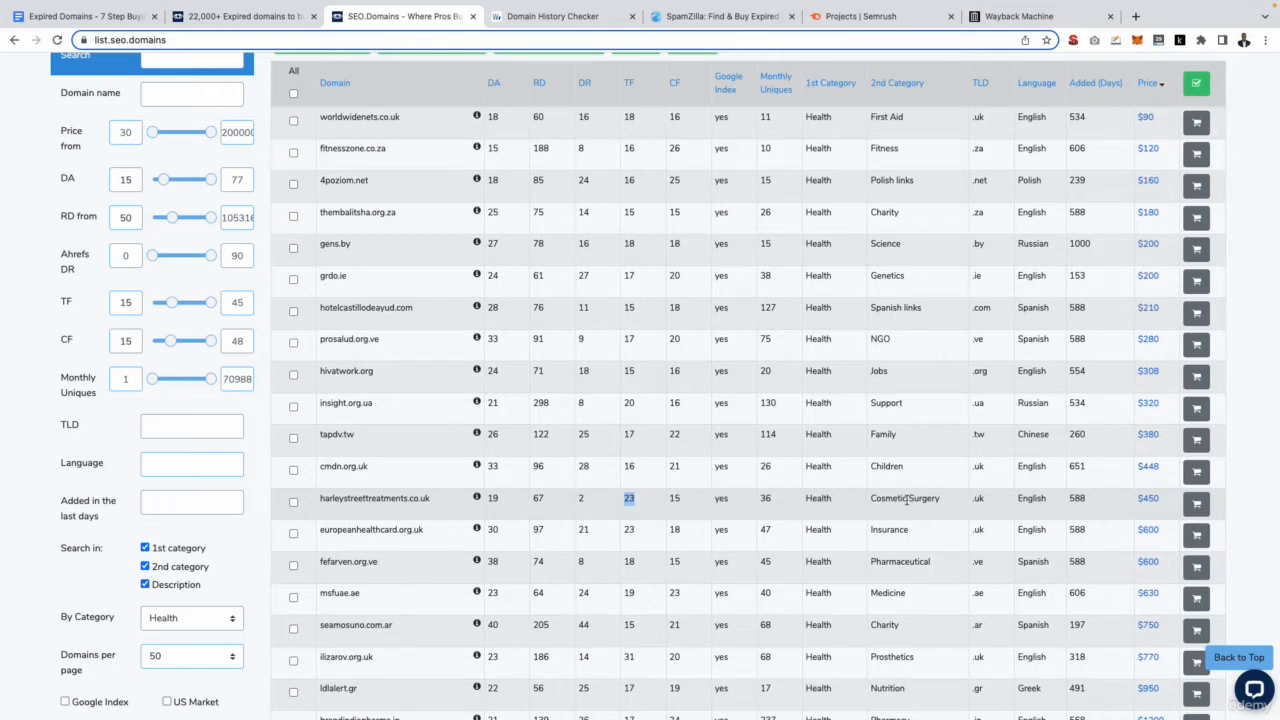
scroll("down", 3)
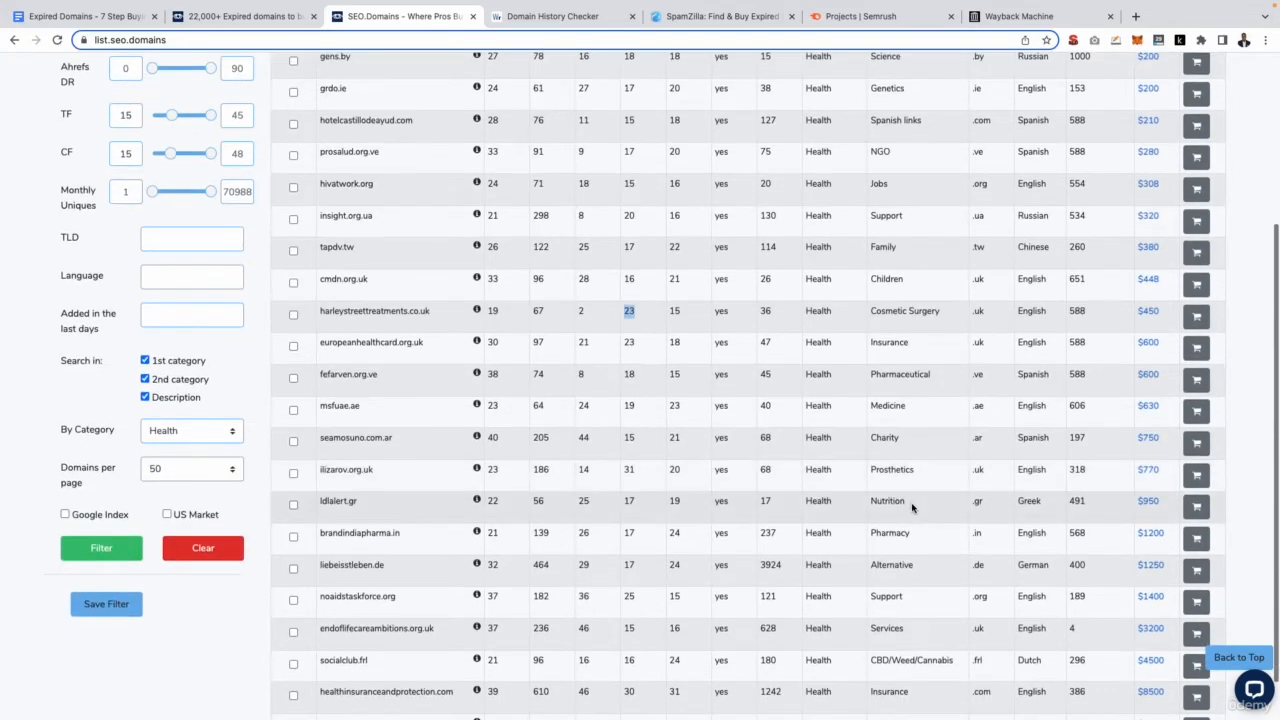
double_click(374, 311)
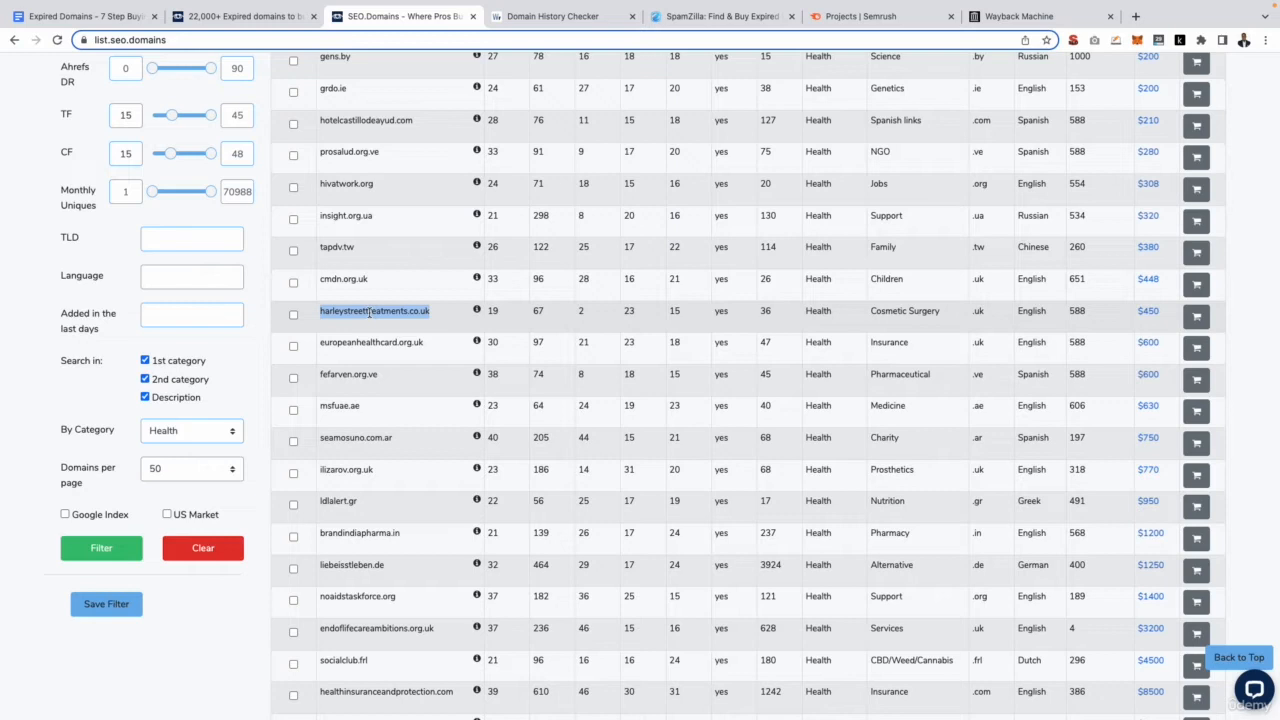
left_click(70, 18)
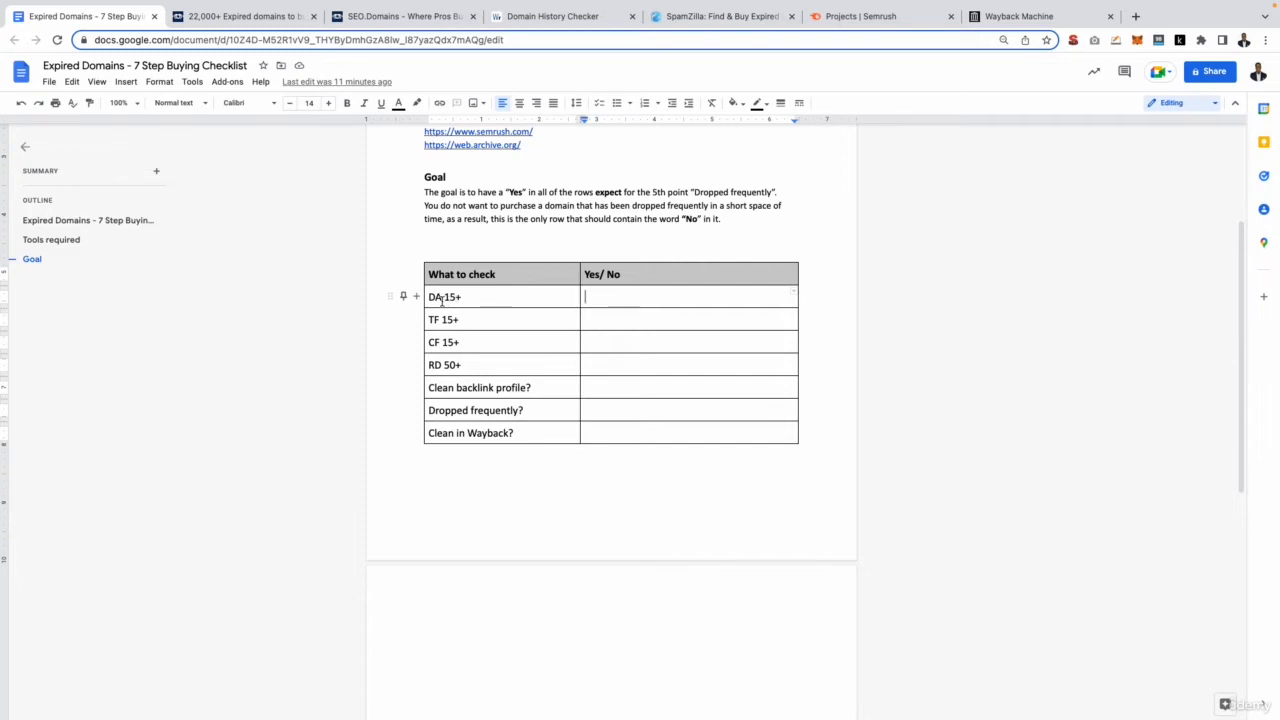
Type Yes for the DA 15+, TF 15+, CF 15+ and RD 50+ rows.
type("Yes")
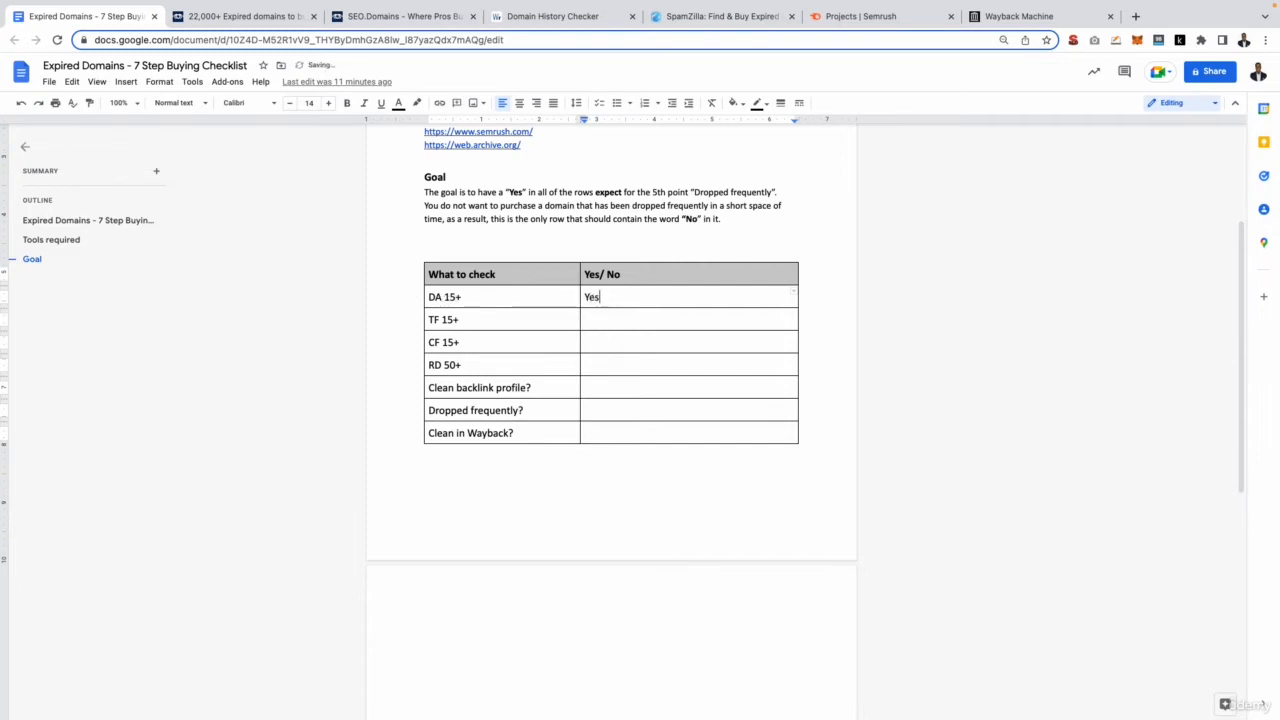
type("Ye")
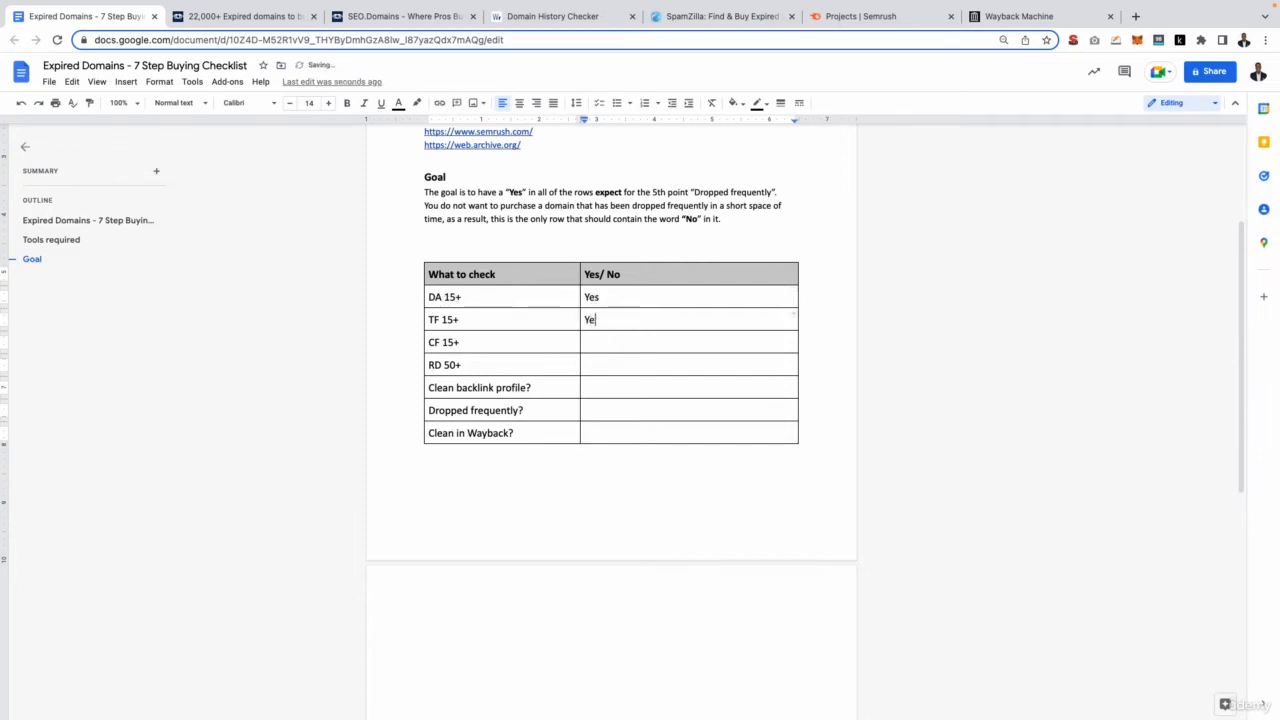
type("Yes")
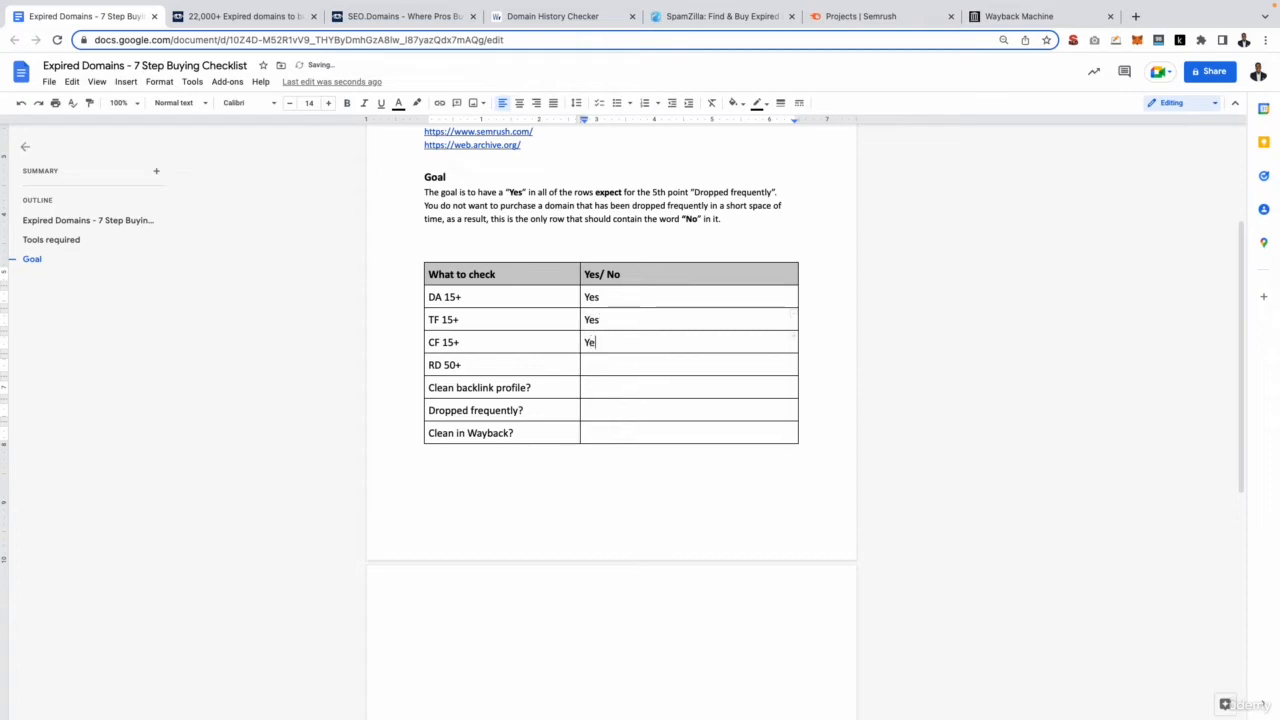
type("Yes")
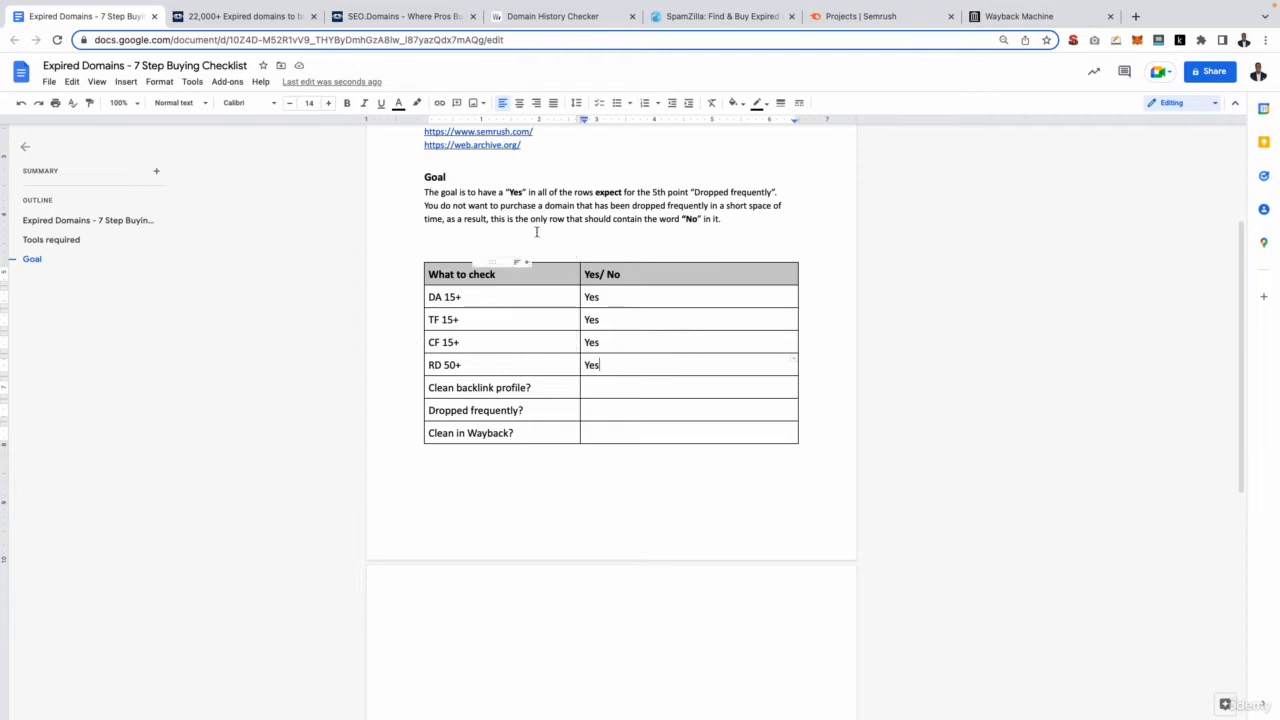
Recheck the domain's metrics listing, then select the Clean backlink profile? row.
left_click(410, 17)
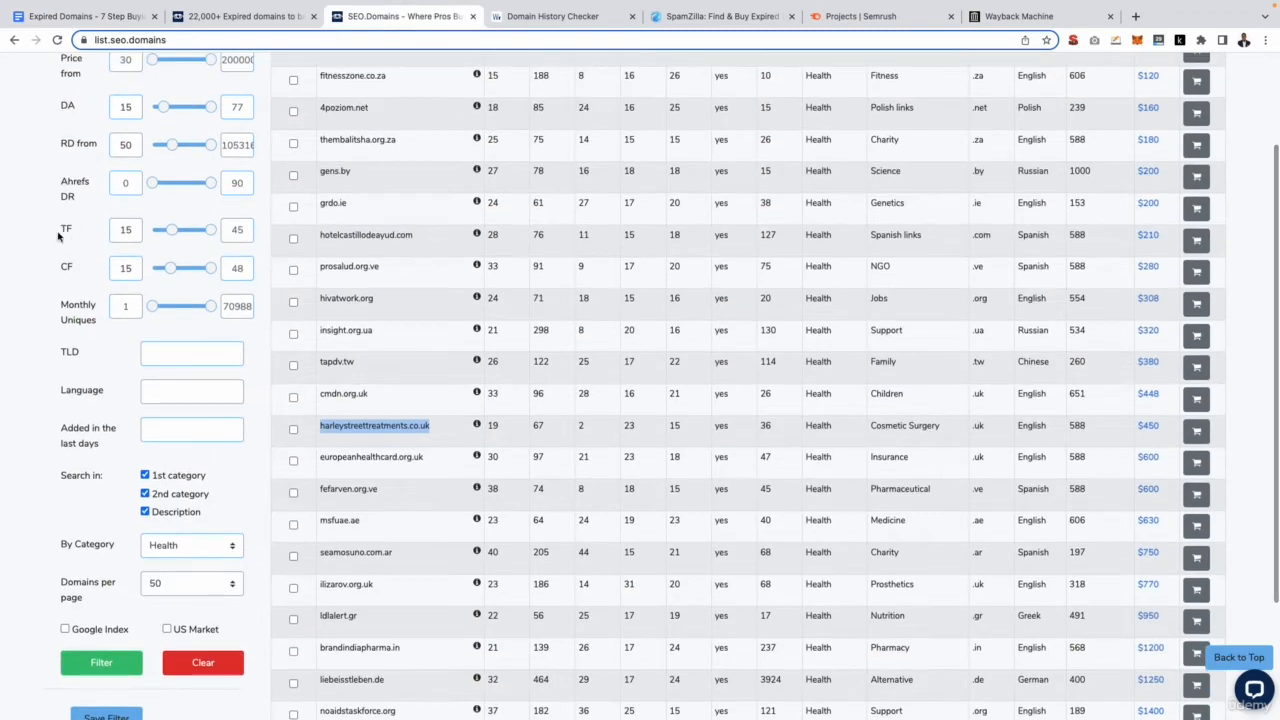
left_click(92, 19)
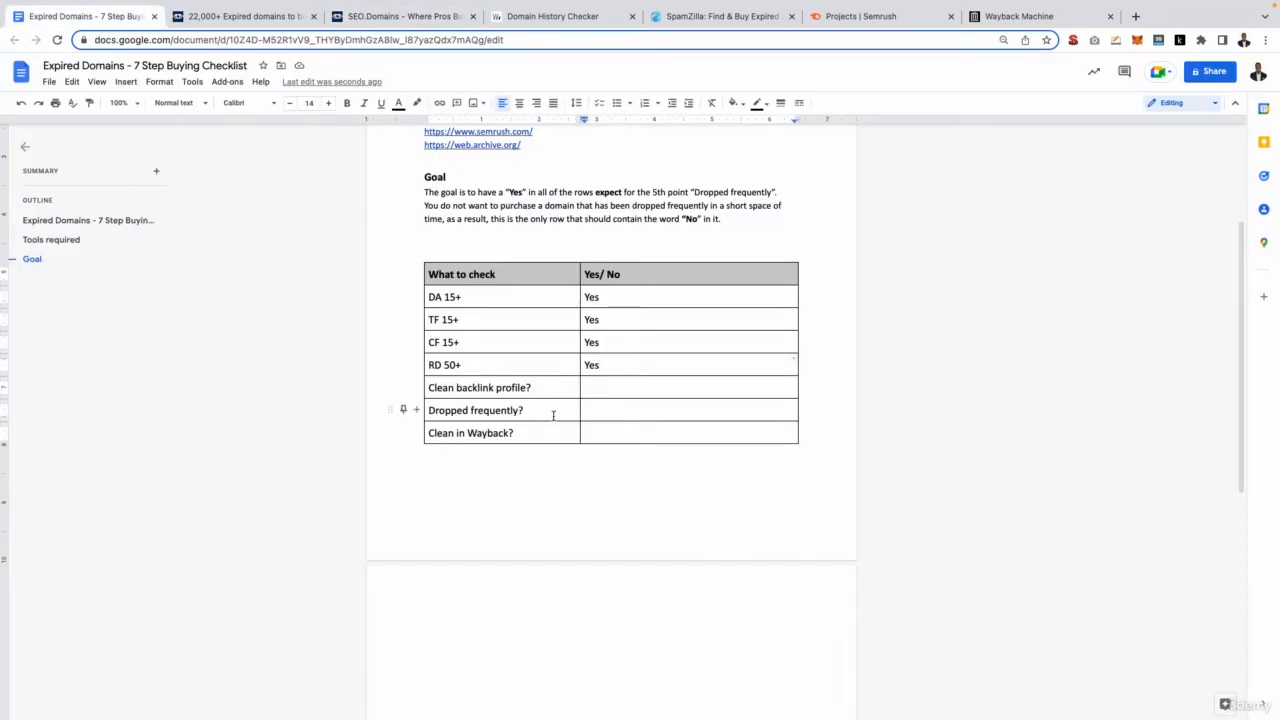
scroll("down", 3)
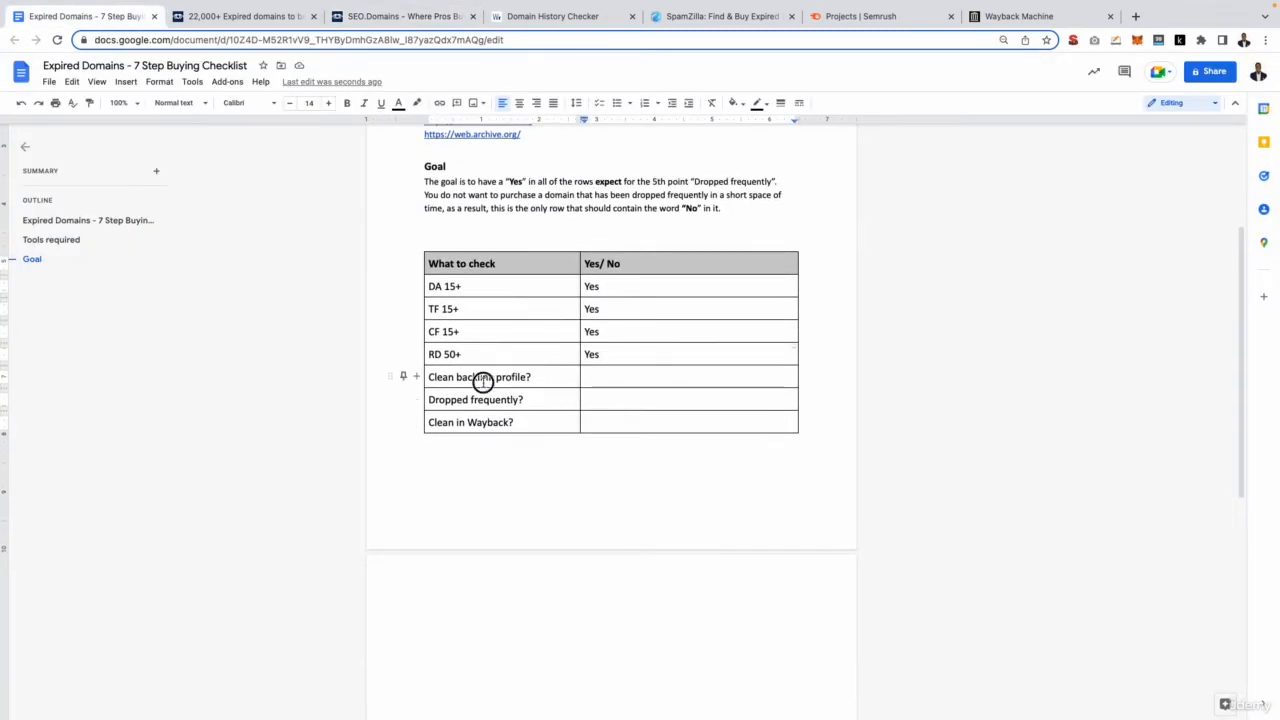
triple_click(477, 376)
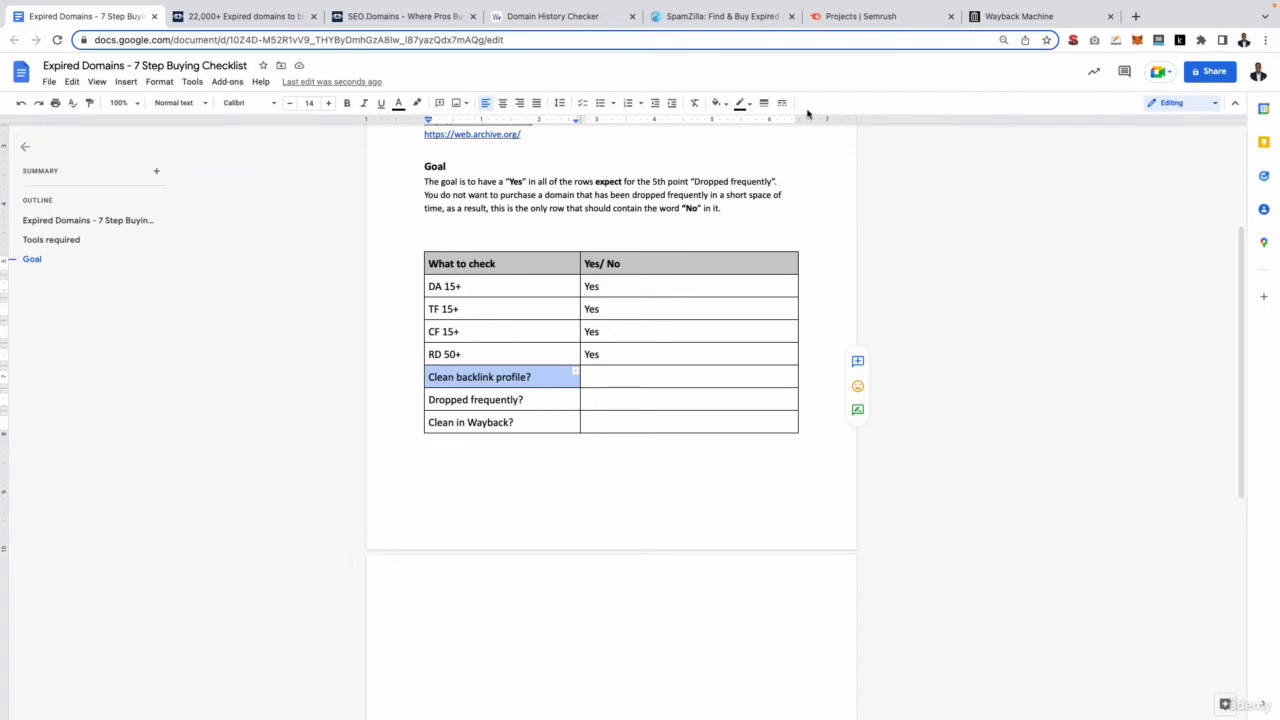
left_click(875, 16)
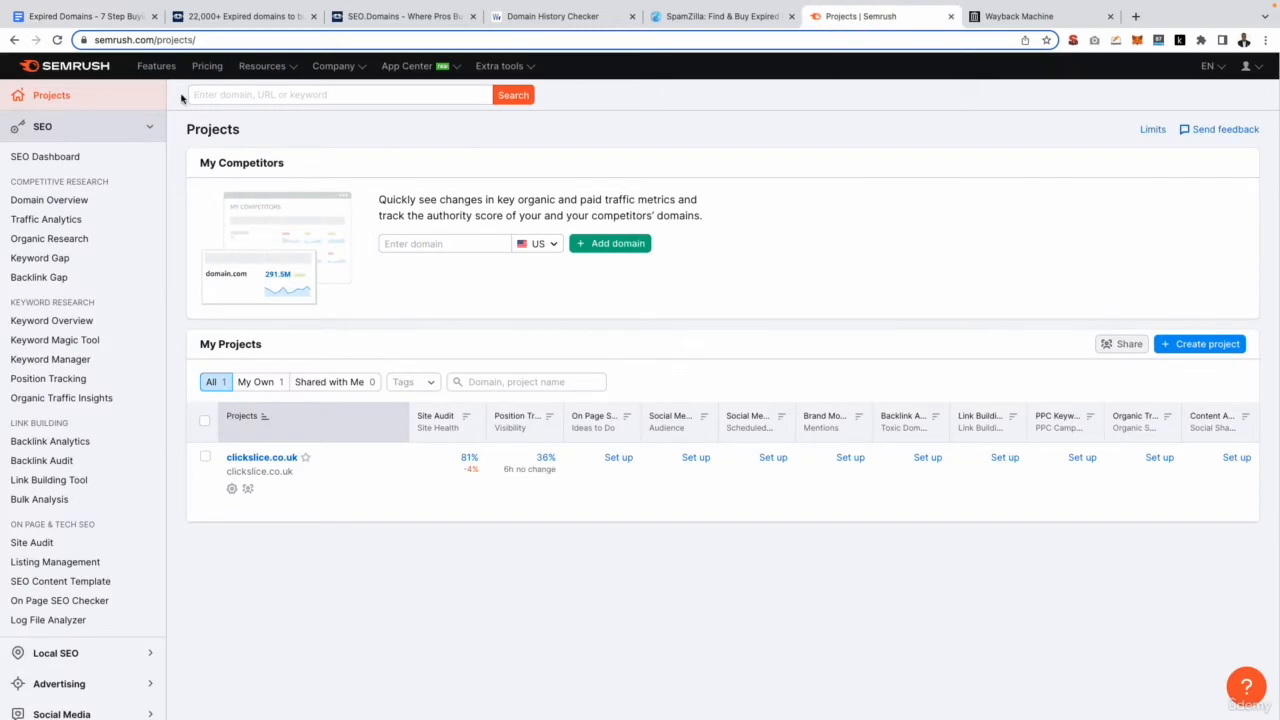
Search Semrush for harleystreettreatments.co.uk to view its overview metrics.
left_click(340, 94)
type("harleystreettreatments.co.uk")
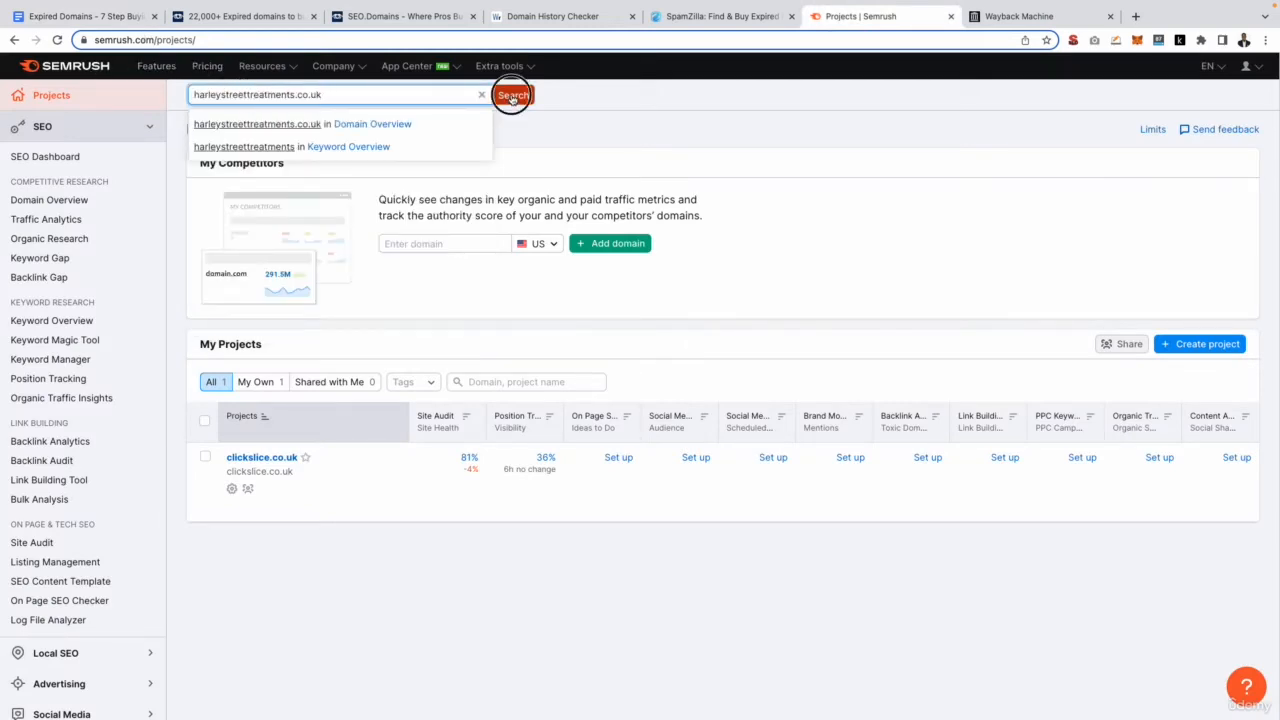
left_click(512, 94)
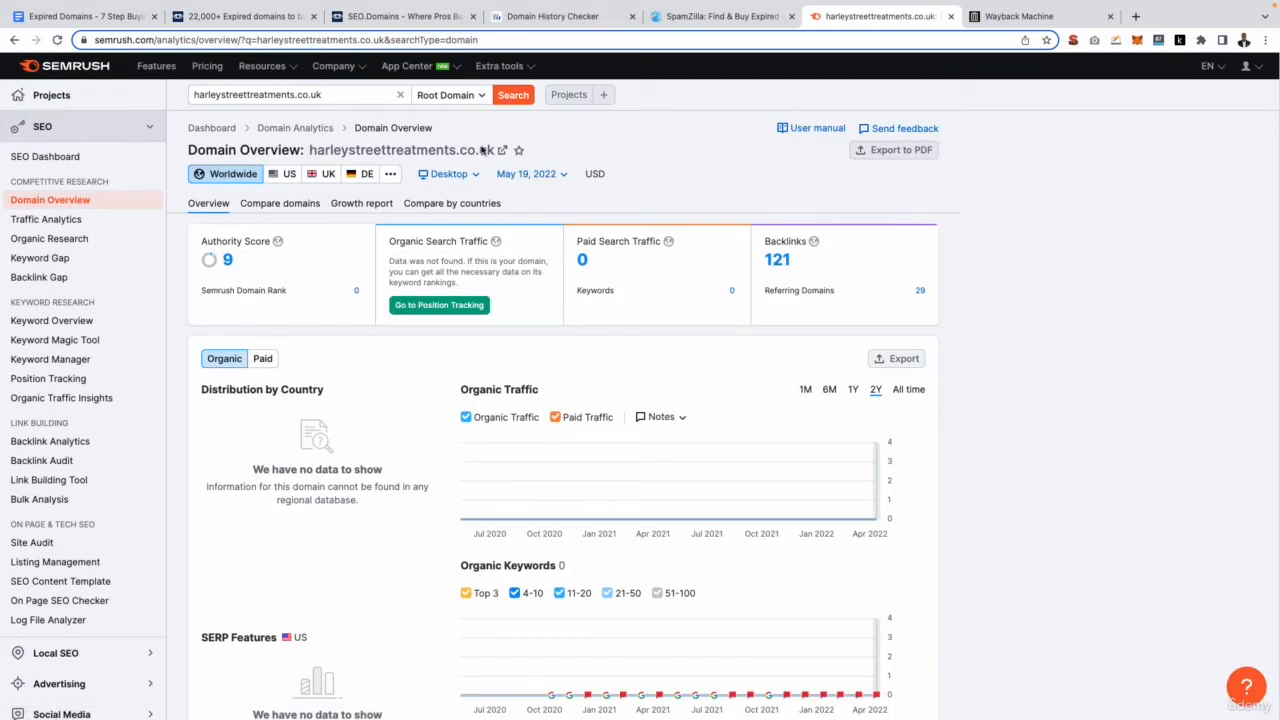
mouse_move(682, 197)
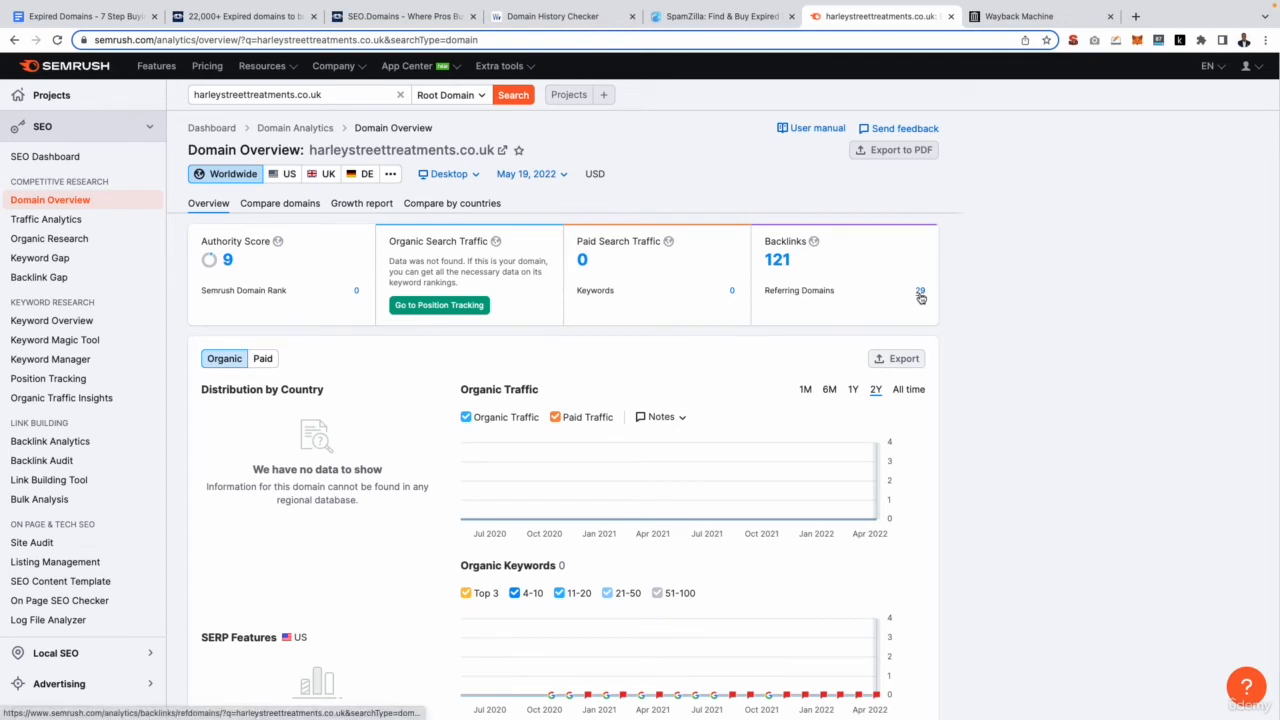
mouse_move(962, 290)
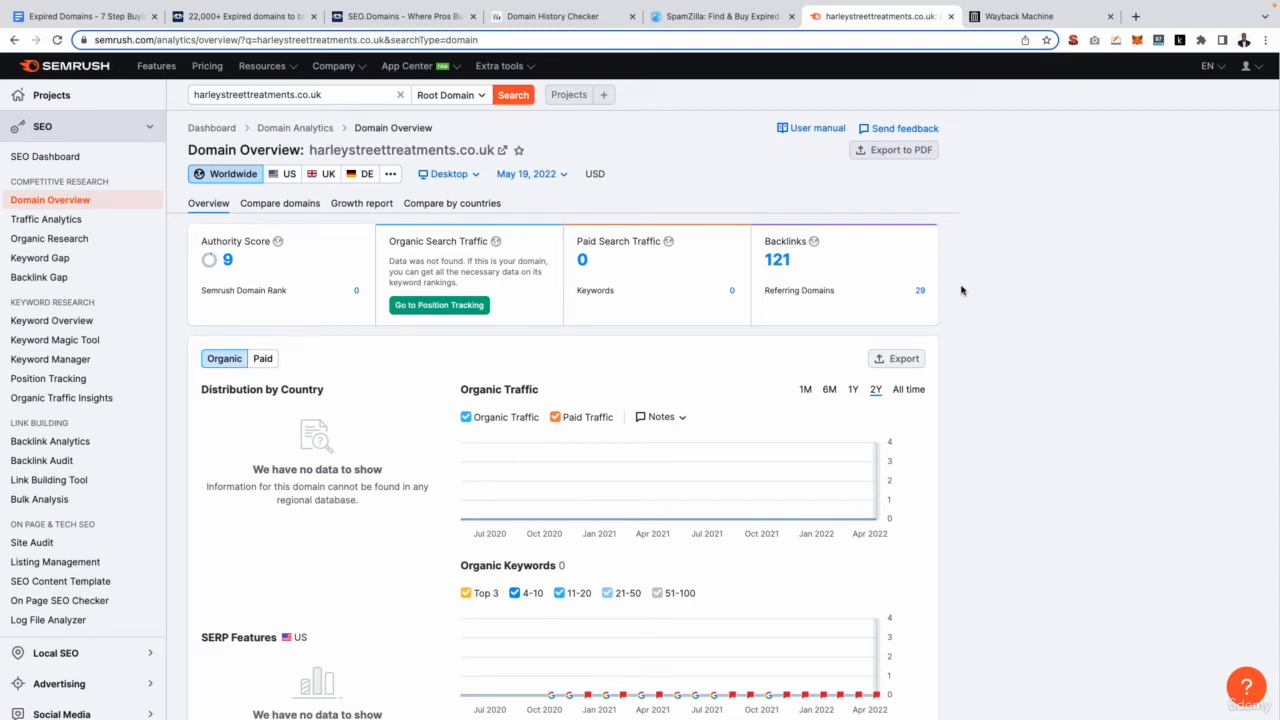
mouse_move(901, 303)
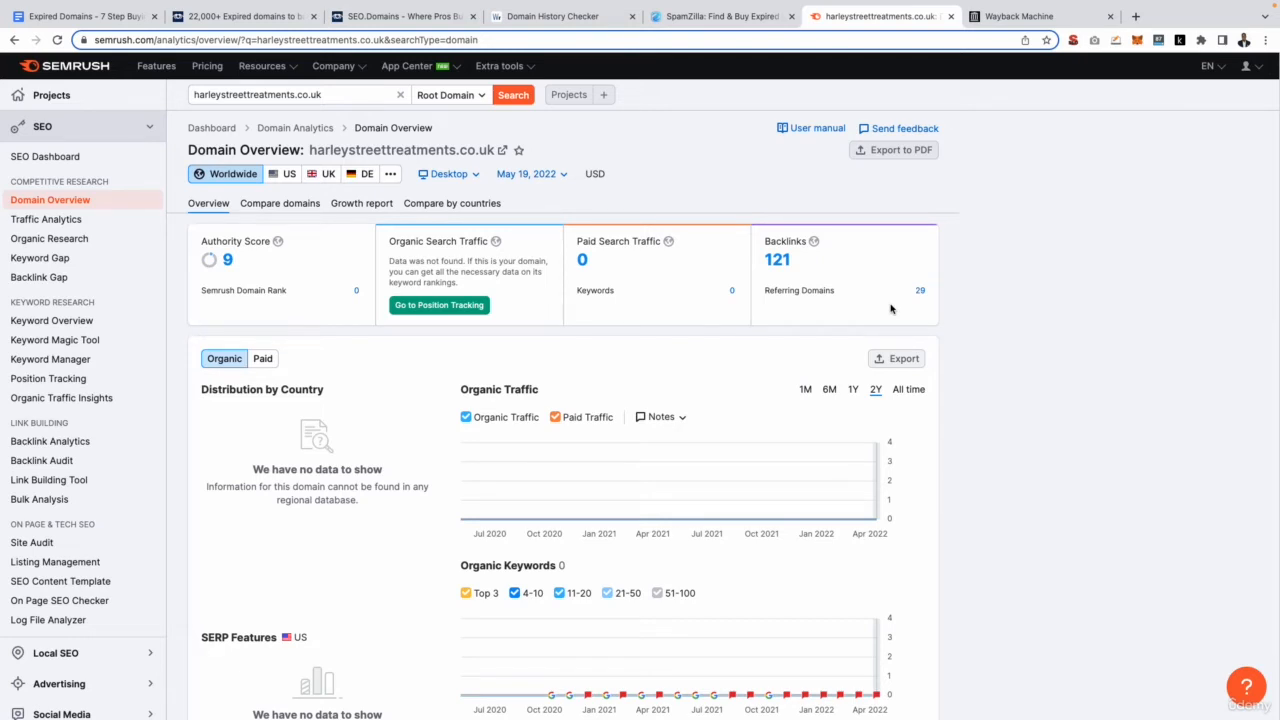
mouse_move(795, 307)
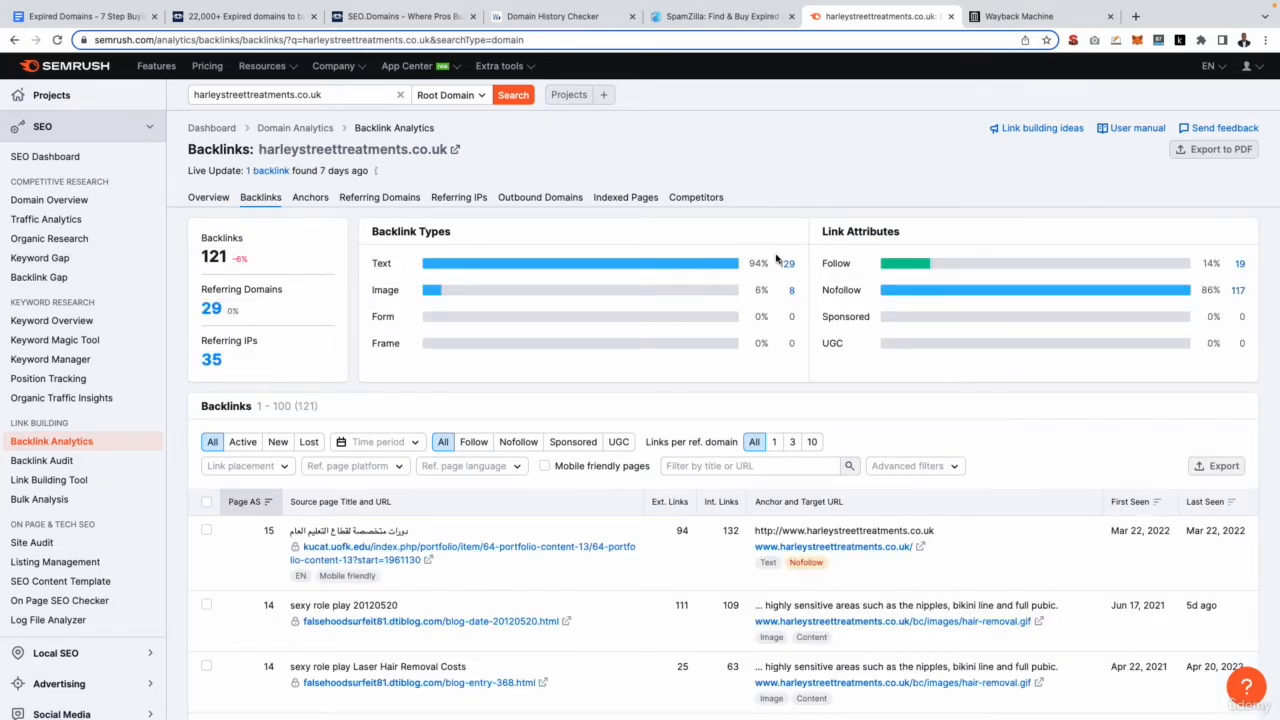
Scroll harleystreettreatments.co.uk's backlinks and open the first referring page in a new tab.
scroll("down", 3)
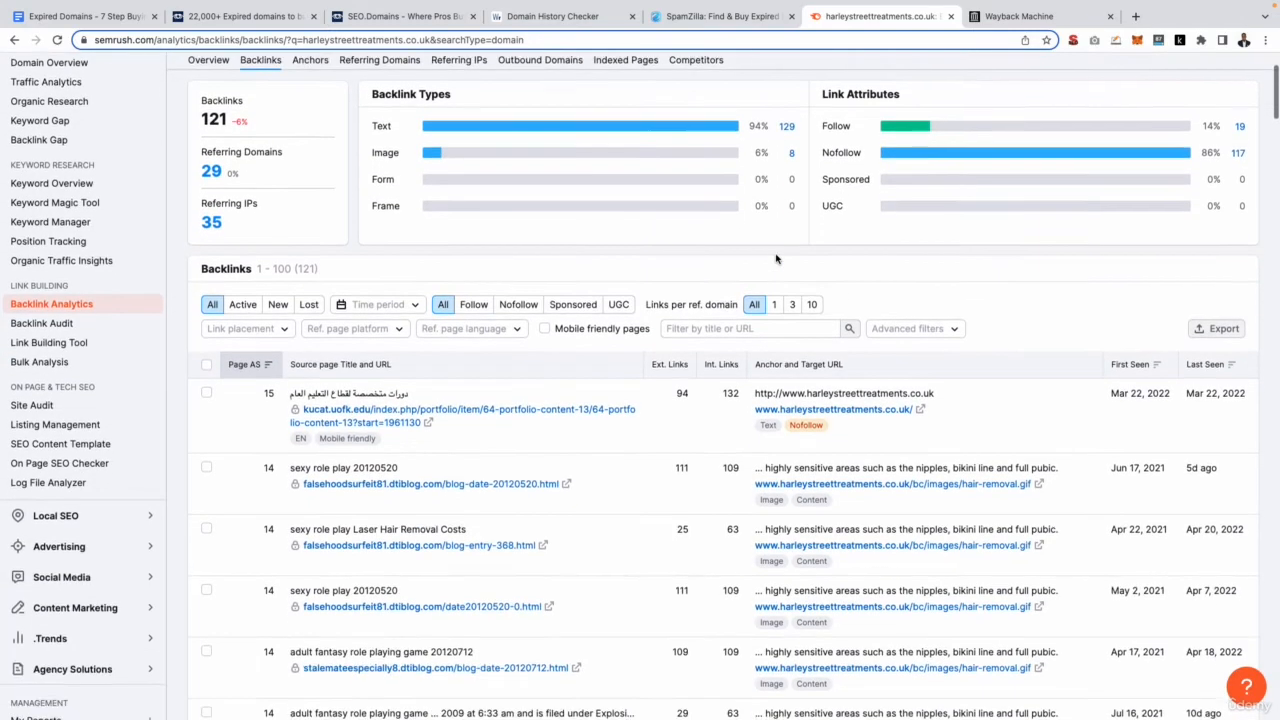
scroll("down", 3)
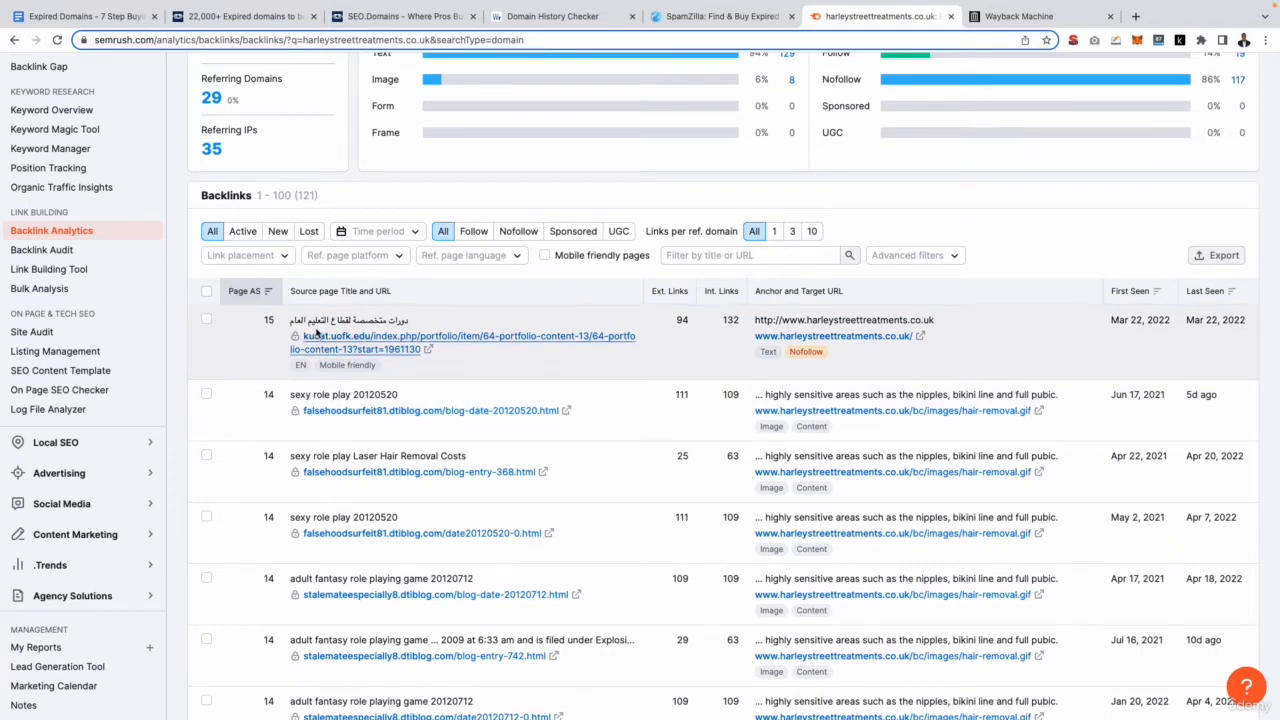
mouse_move(701, 345)
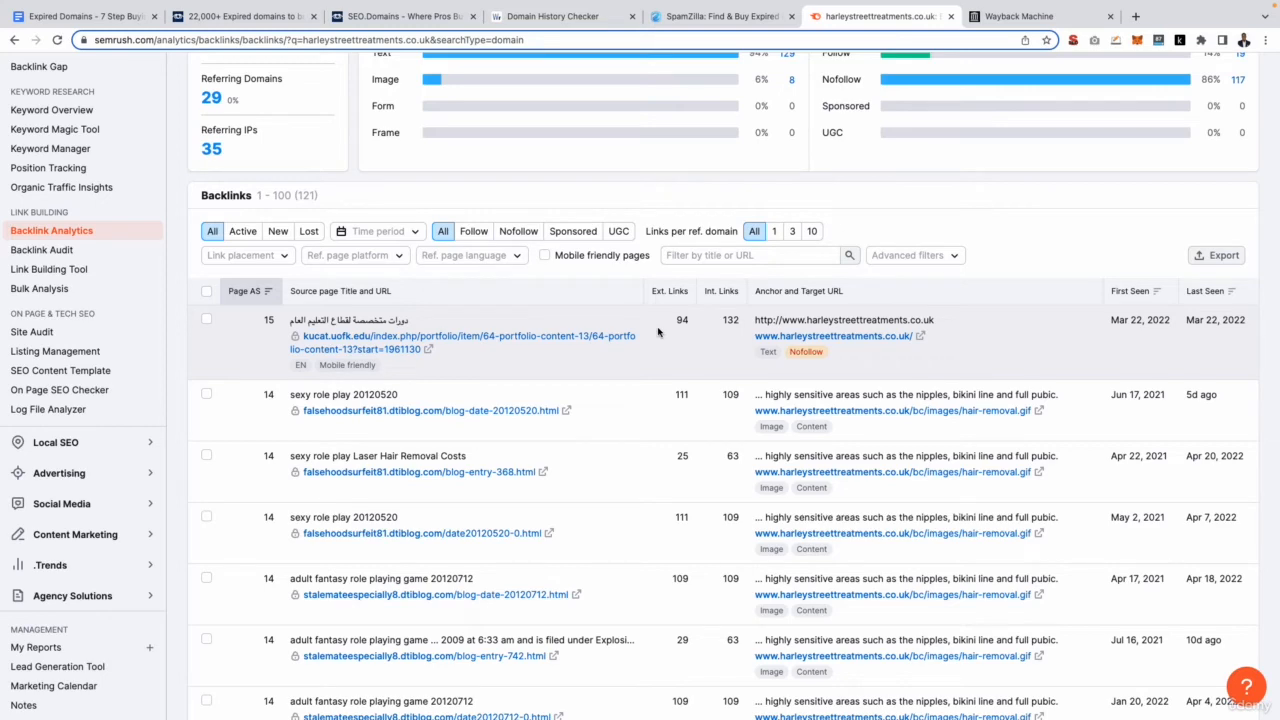
right_click(445, 335)
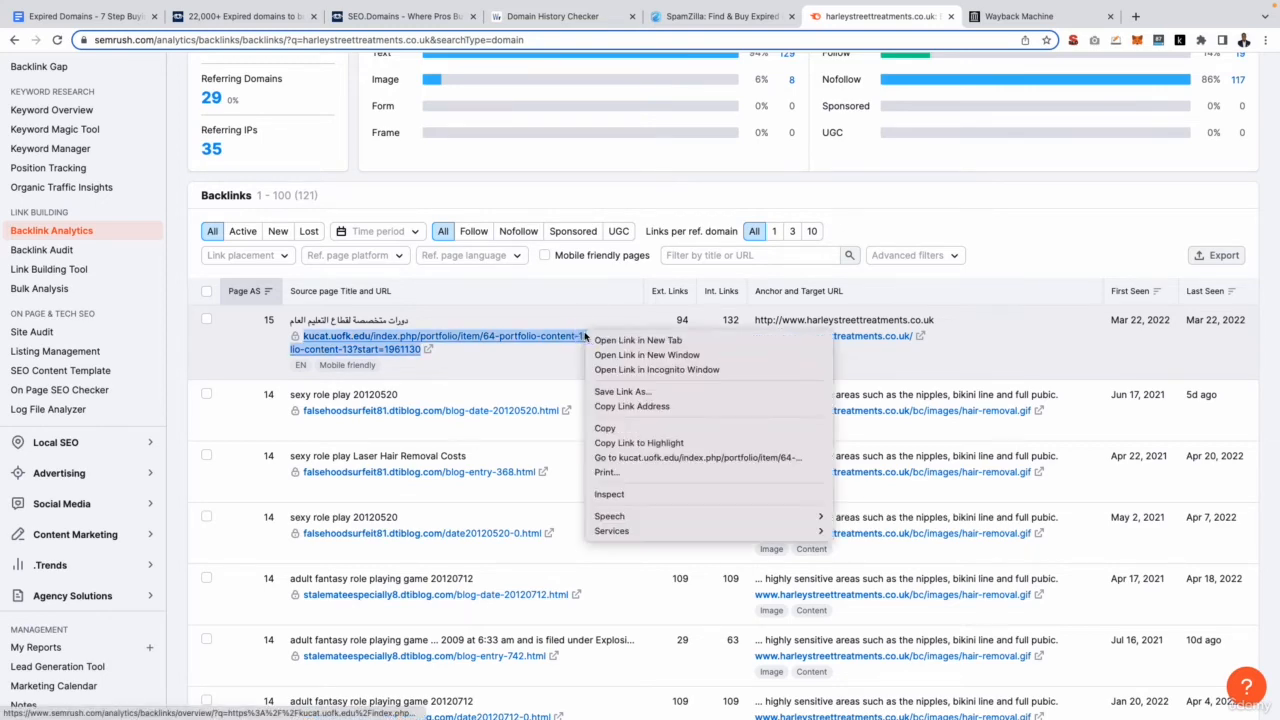
left_click(640, 340)
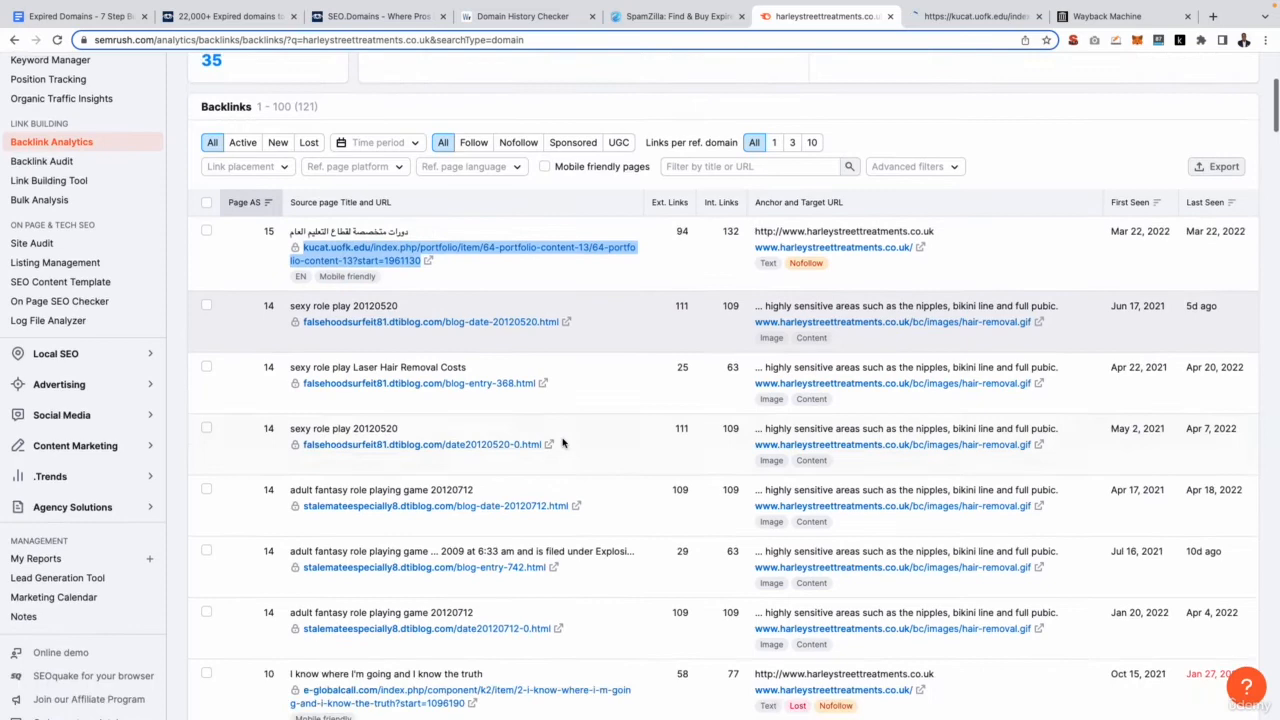
scroll("down", 3)
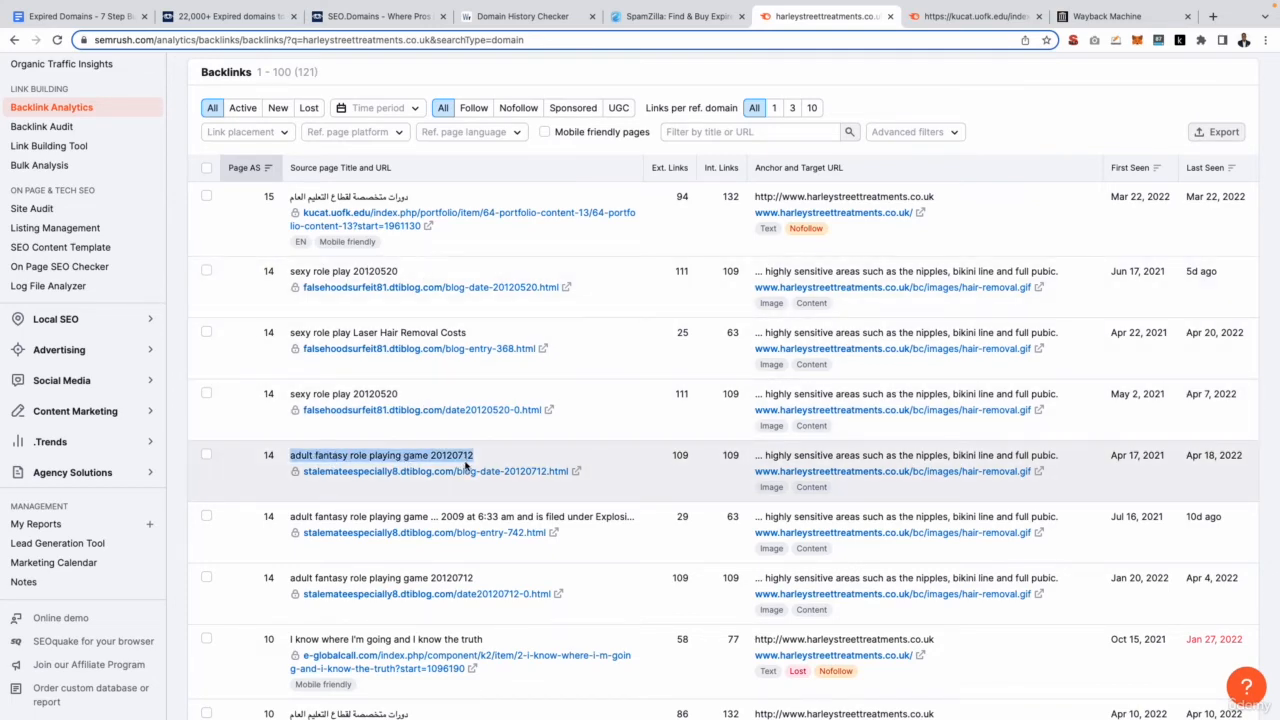
mouse_move(534, 436)
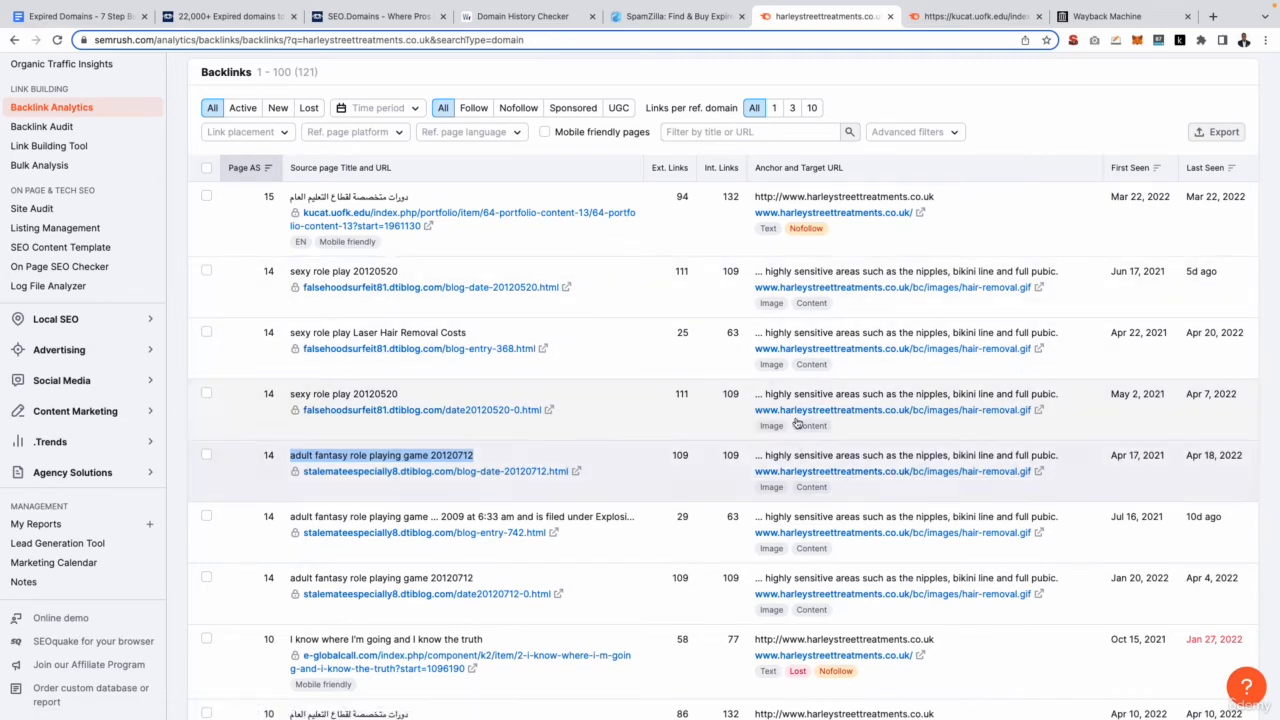
mouse_move(862, 438)
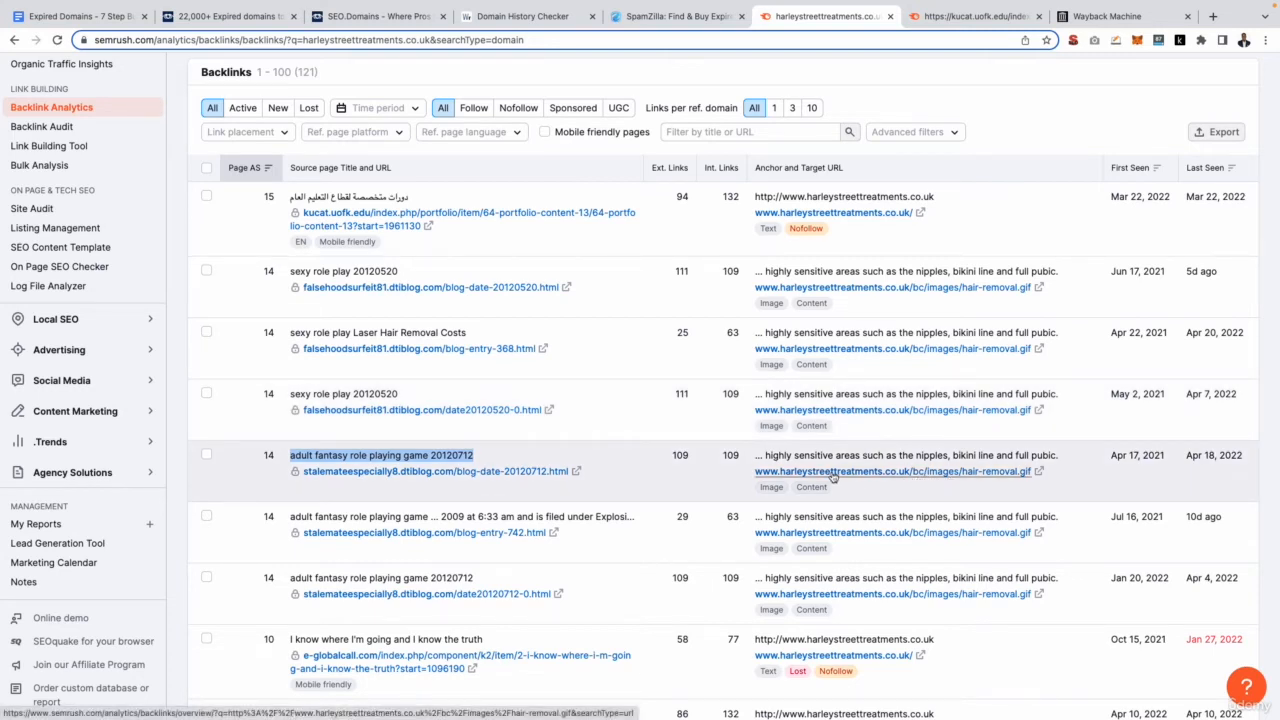
mouse_move(962, 454)
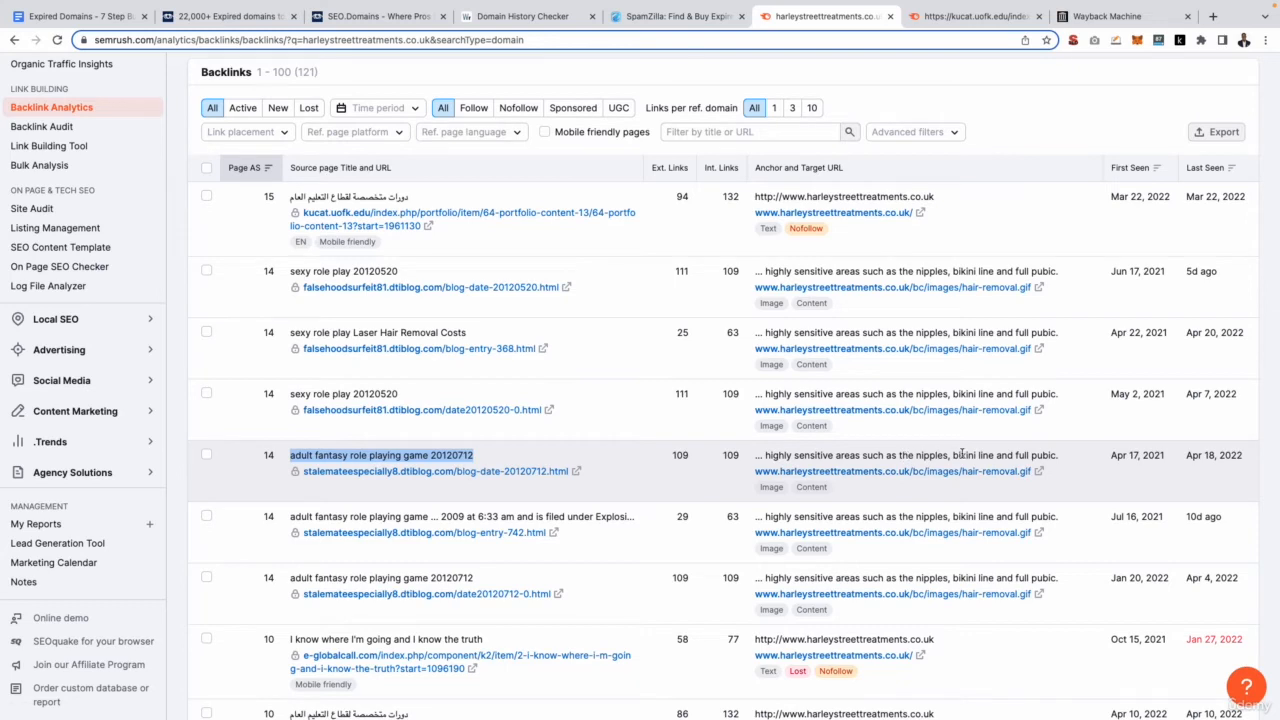
mouse_move(898, 450)
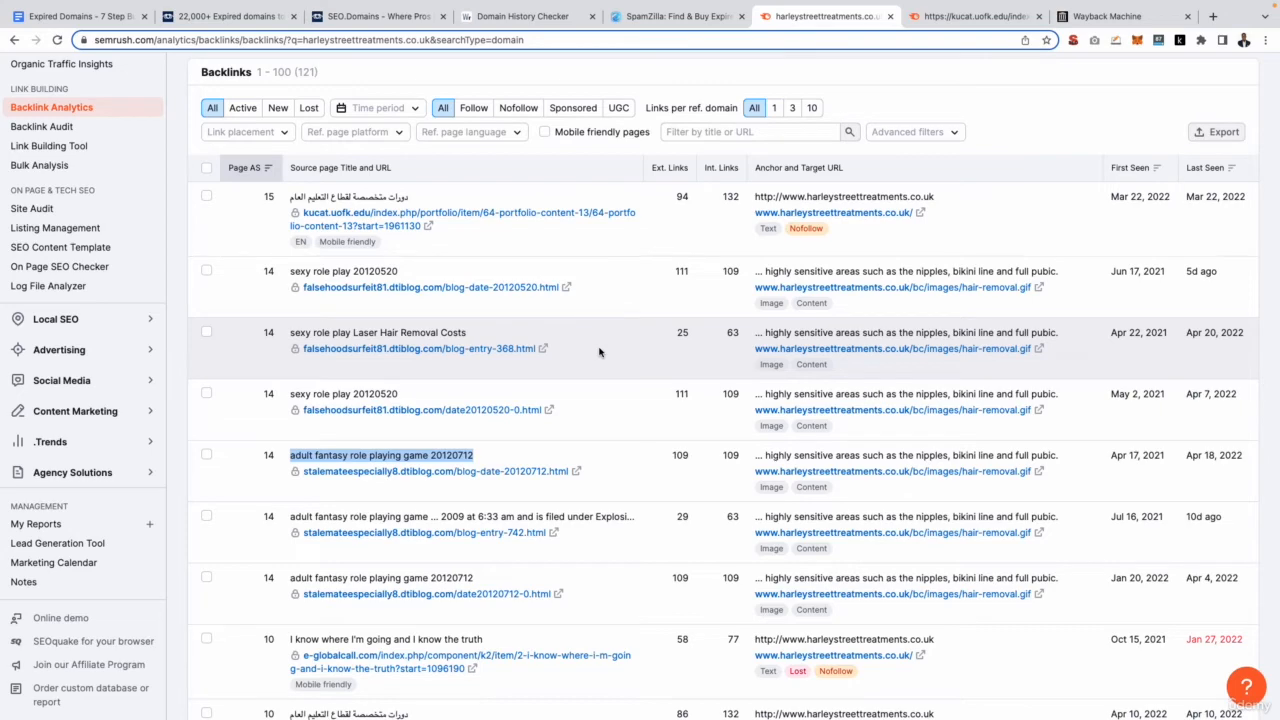
mouse_move(249, 226)
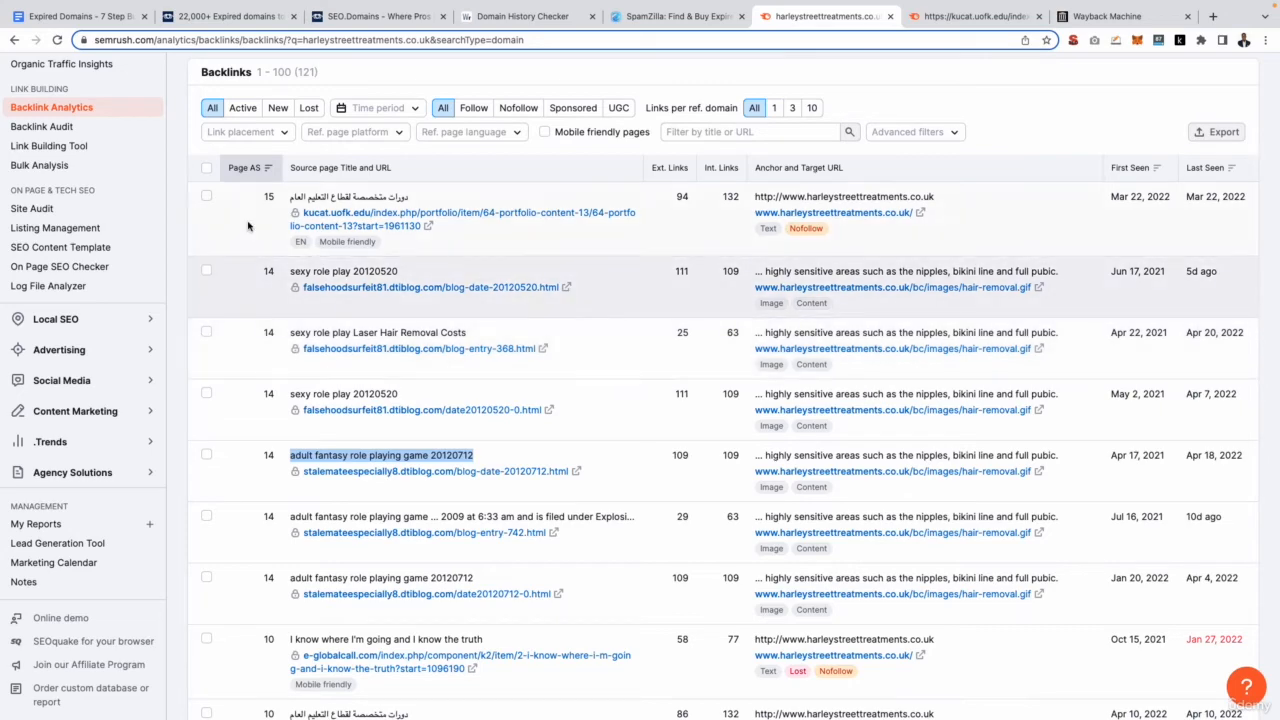
left_click(85, 18)
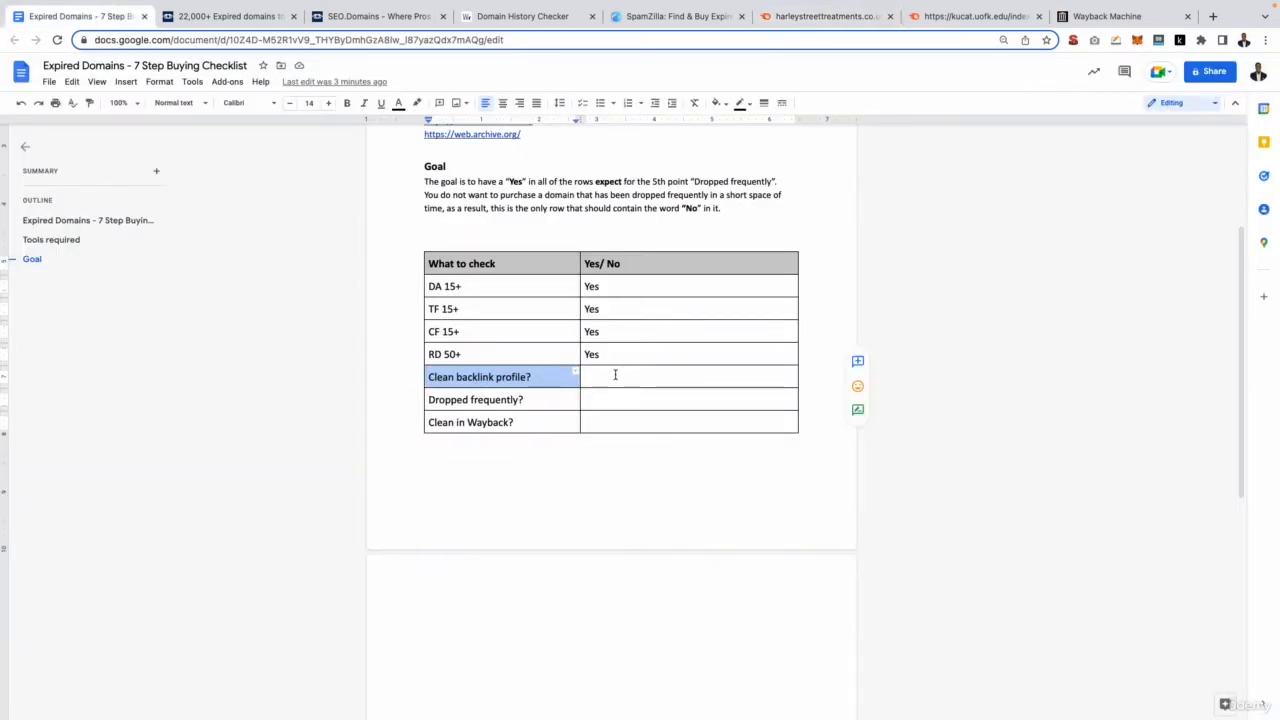
Enter Yes for Clean backlink profile? and highlight the Dropped frequently? row.
type("Yes")
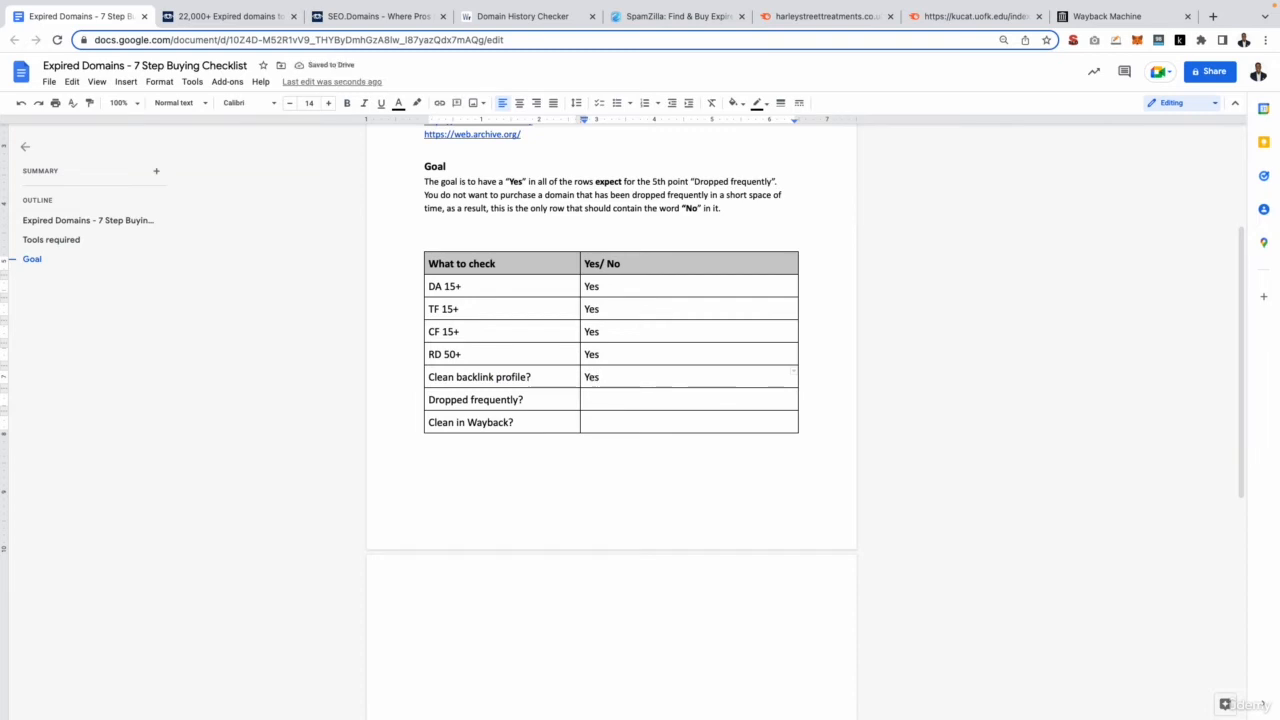
double_click(591, 377)
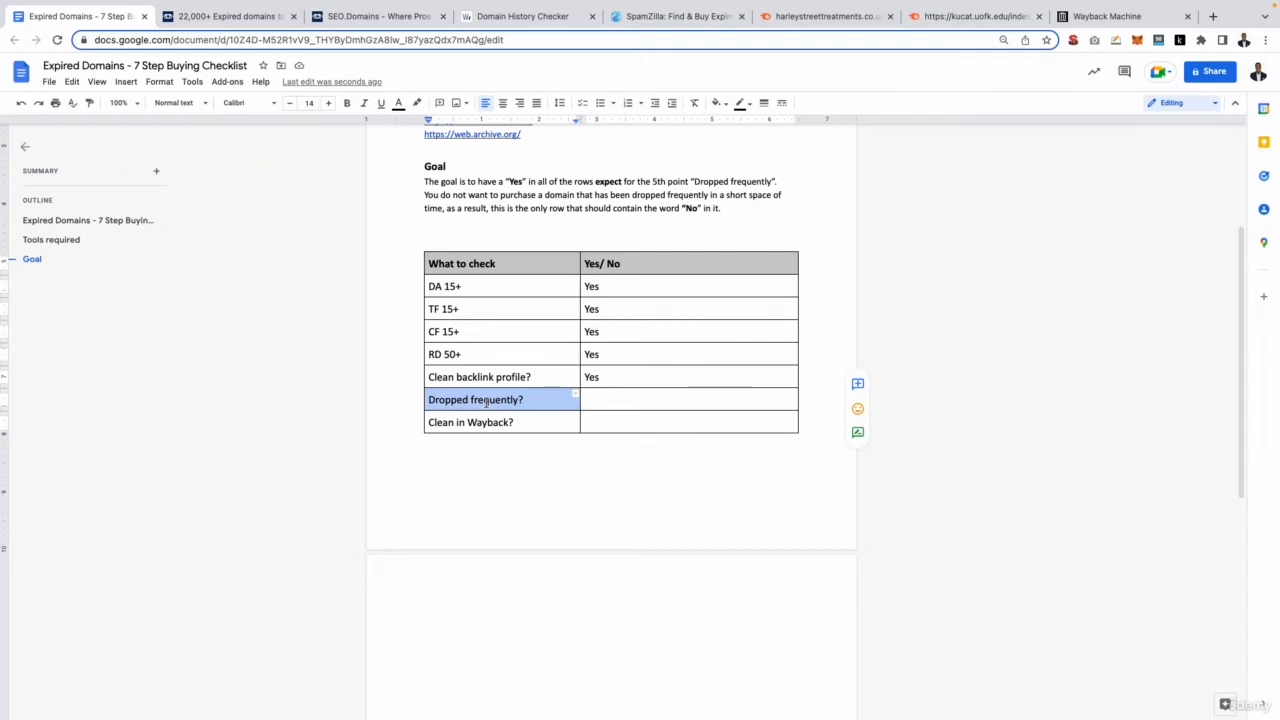
left_click(525, 18)
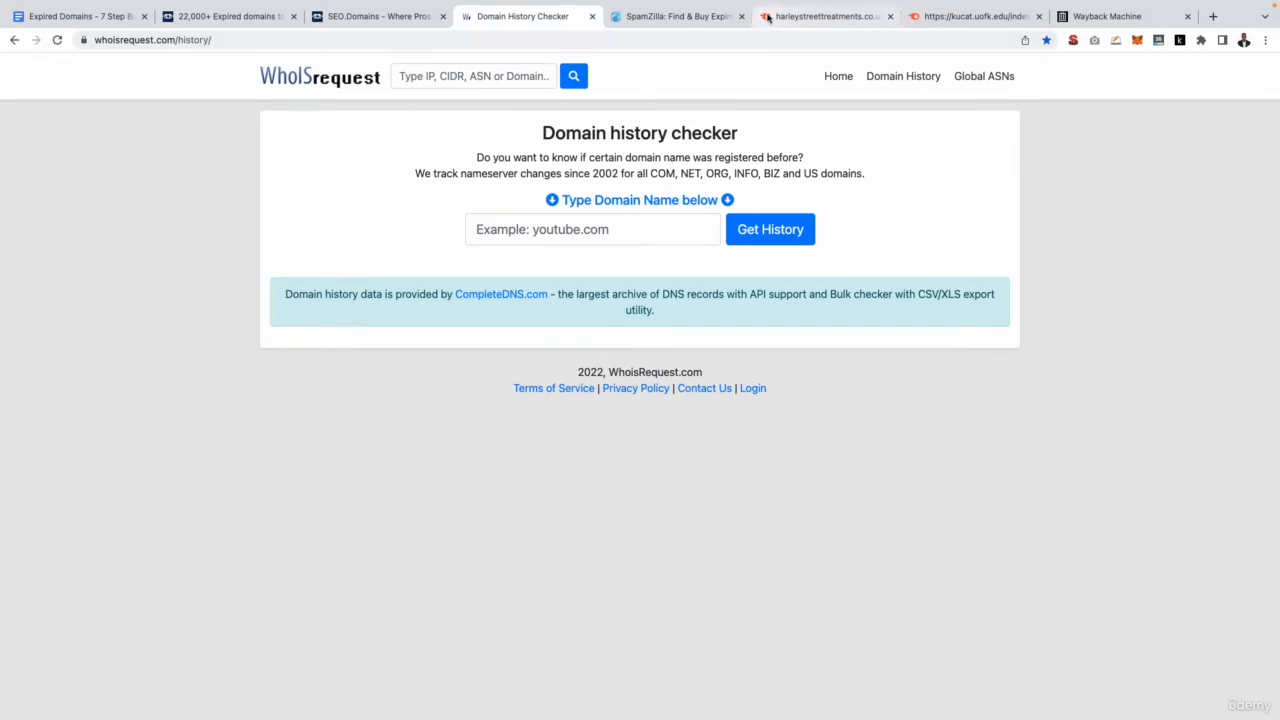
Copy harleystreettreatments.co.uk from SEO.domains and fetch its WhoisRequest history (6 changes, 2 drops).
left_click(378, 16)
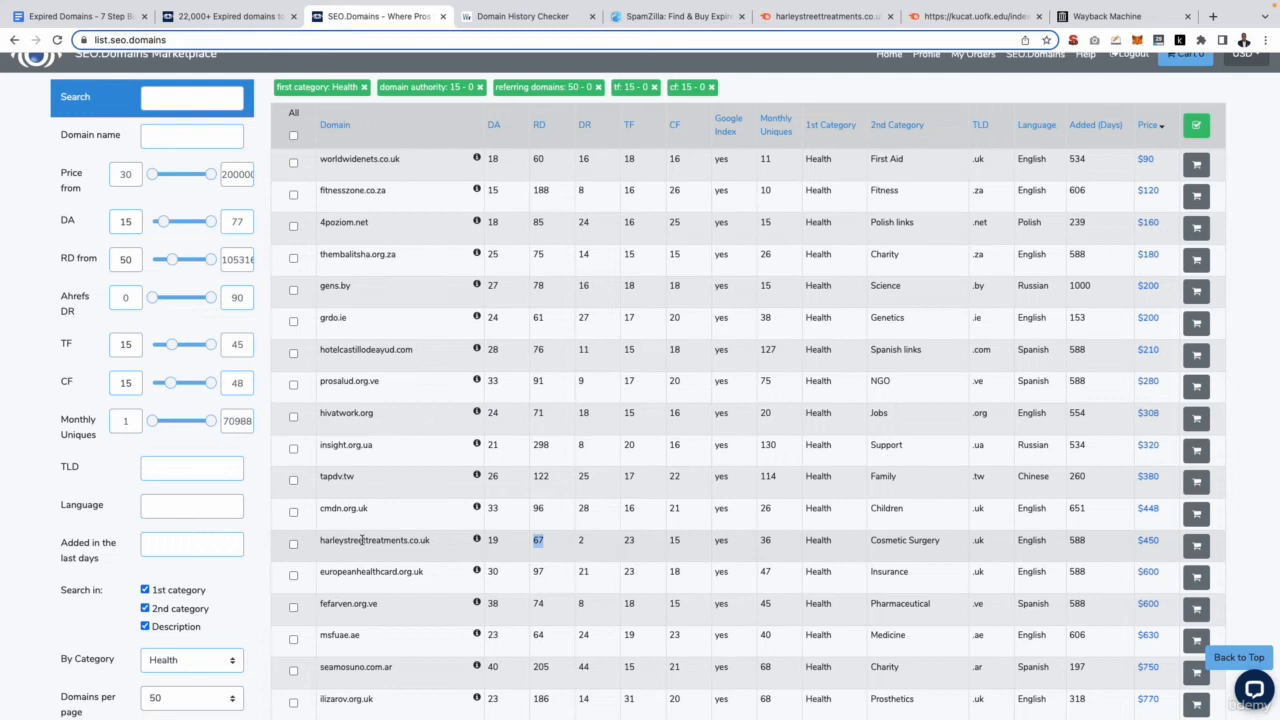
double_click(375, 540)
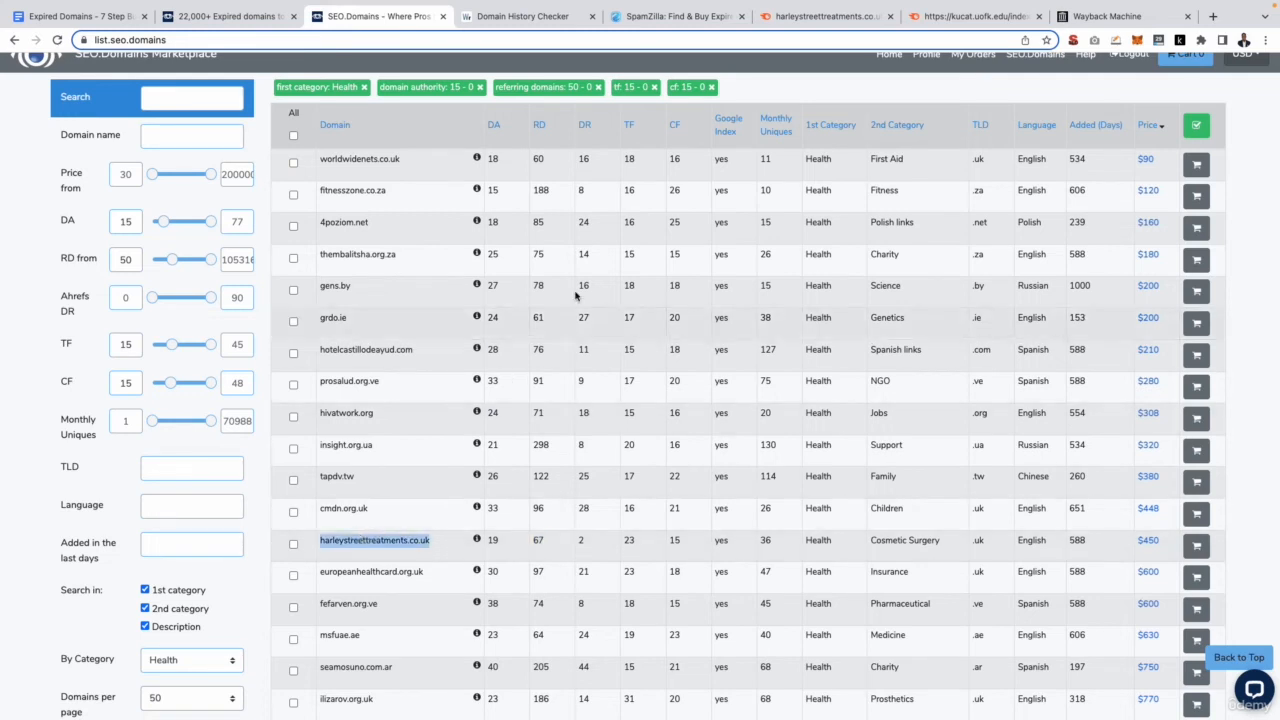
left_click(523, 16)
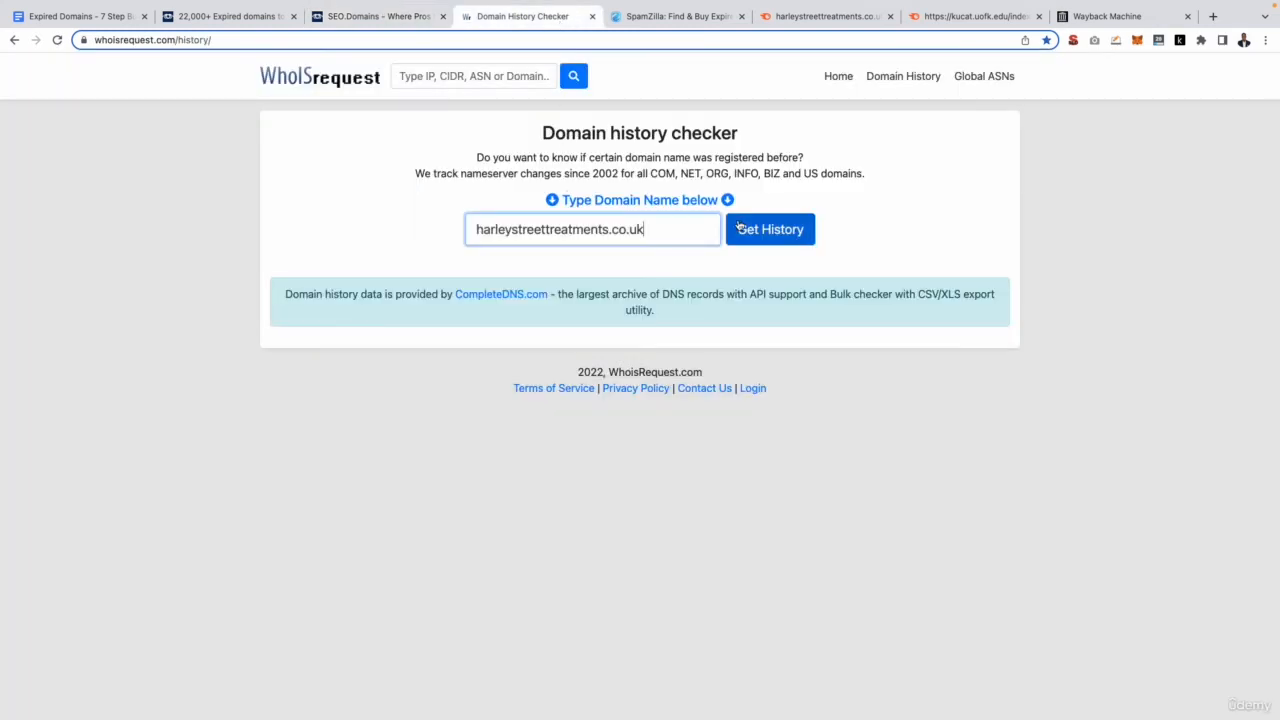
left_click(770, 229)
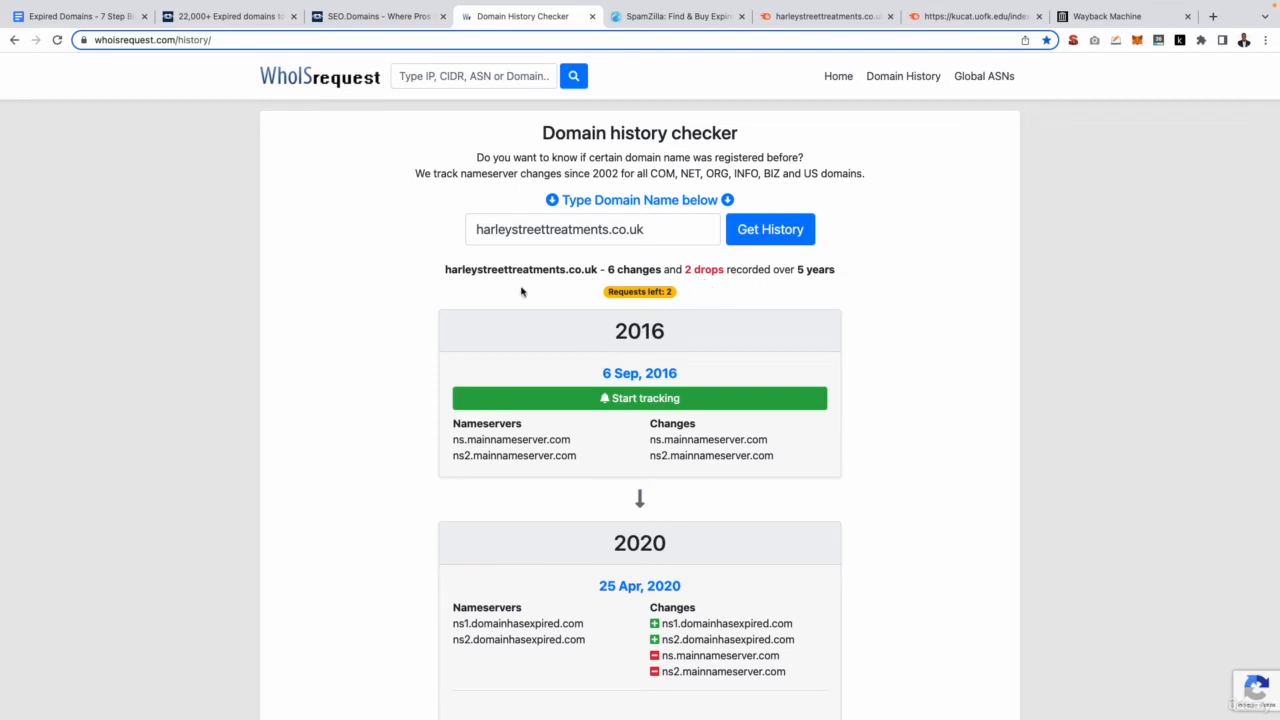
left_click(80, 18)
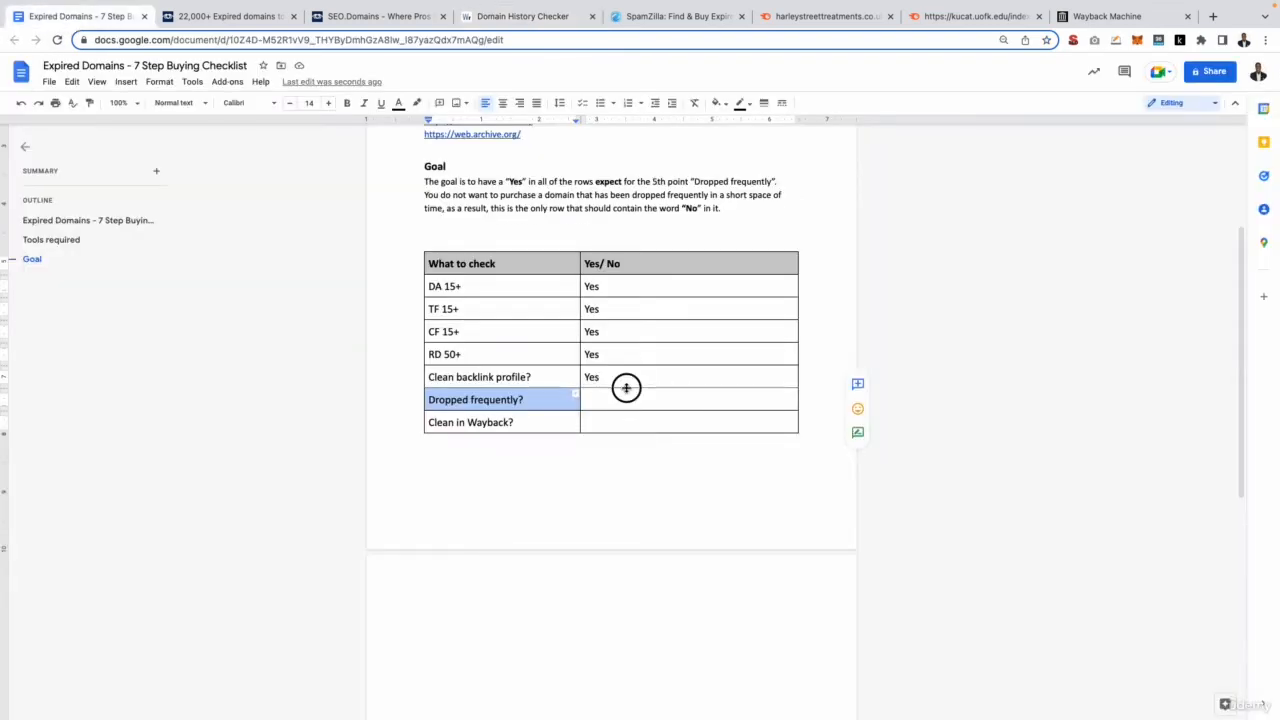
Type No beside Dropped frequently? and bring up the Wayback Machine.
type("No")
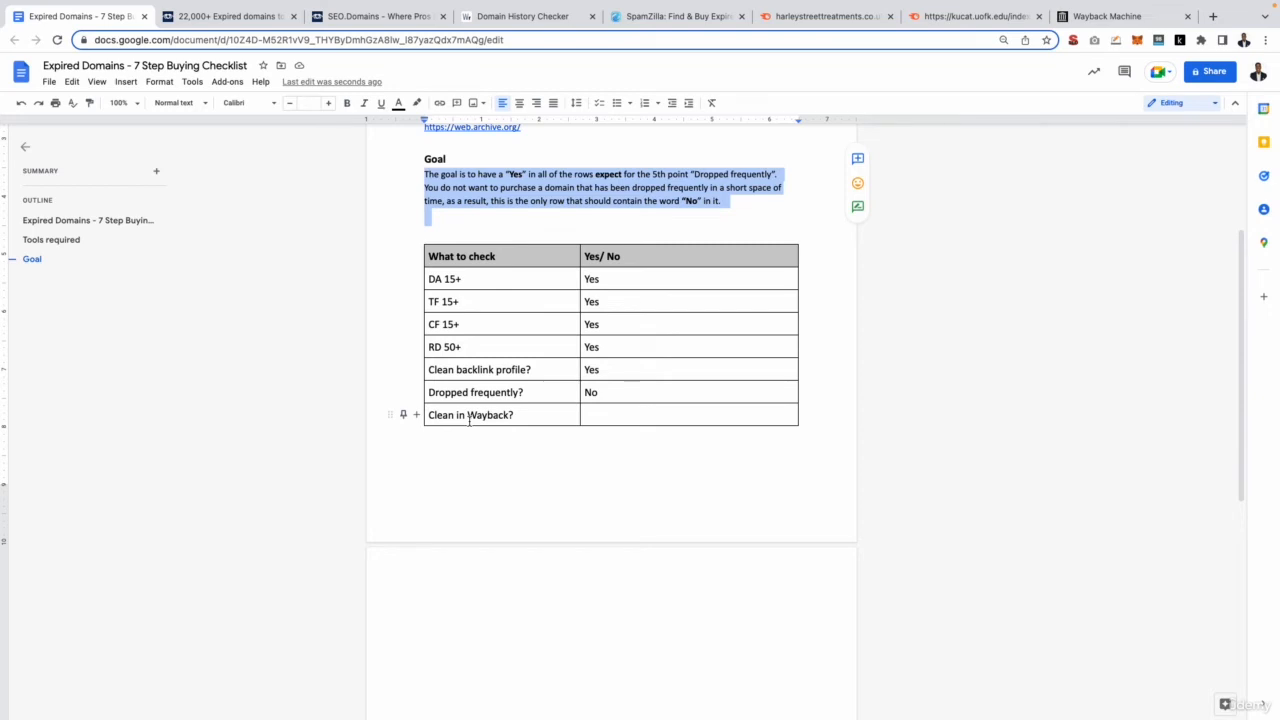
left_click(1102, 16)
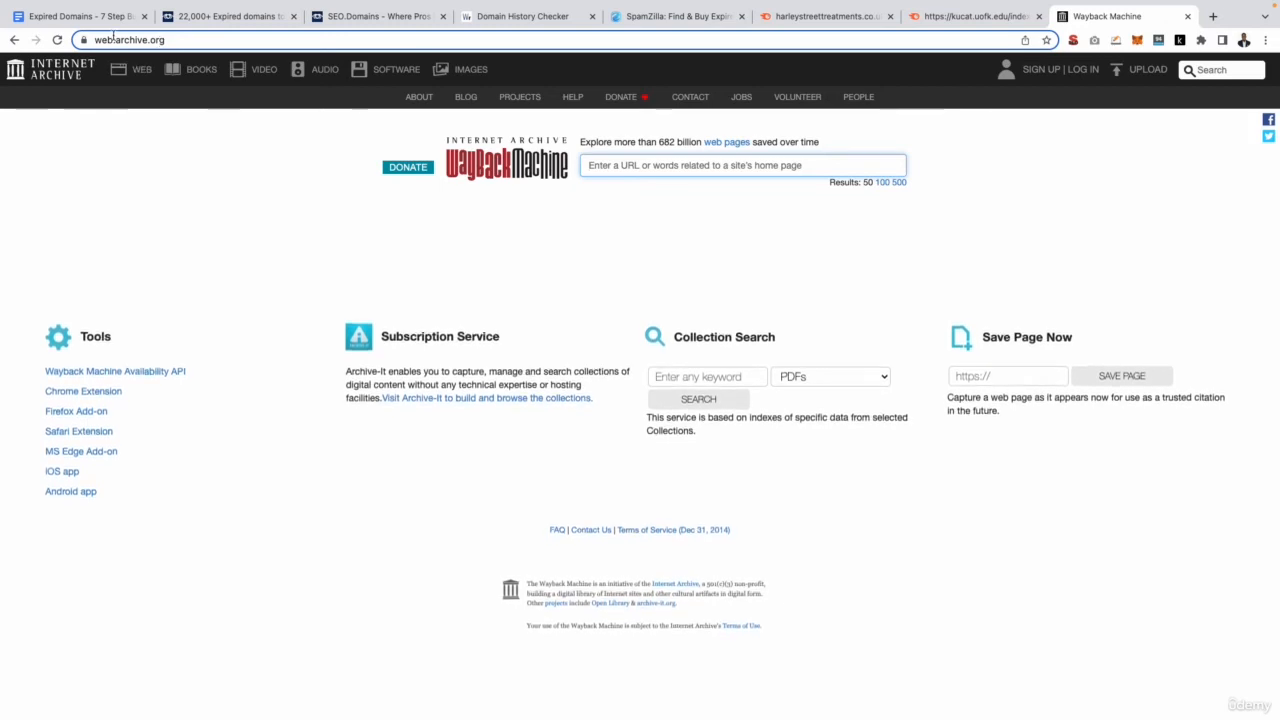
Look up harleystreettreatments.co.uk in the Wayback Machine after briefly checking the checklist document.
left_click(90, 17)
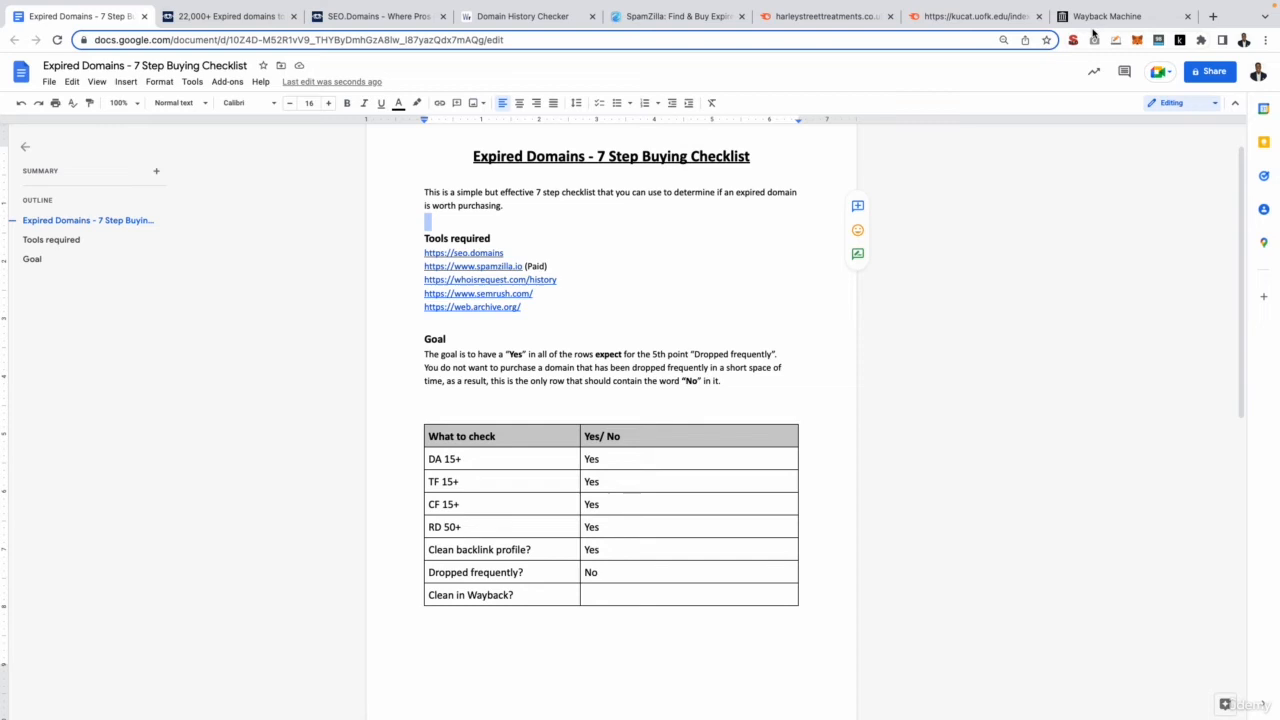
left_click(1121, 16)
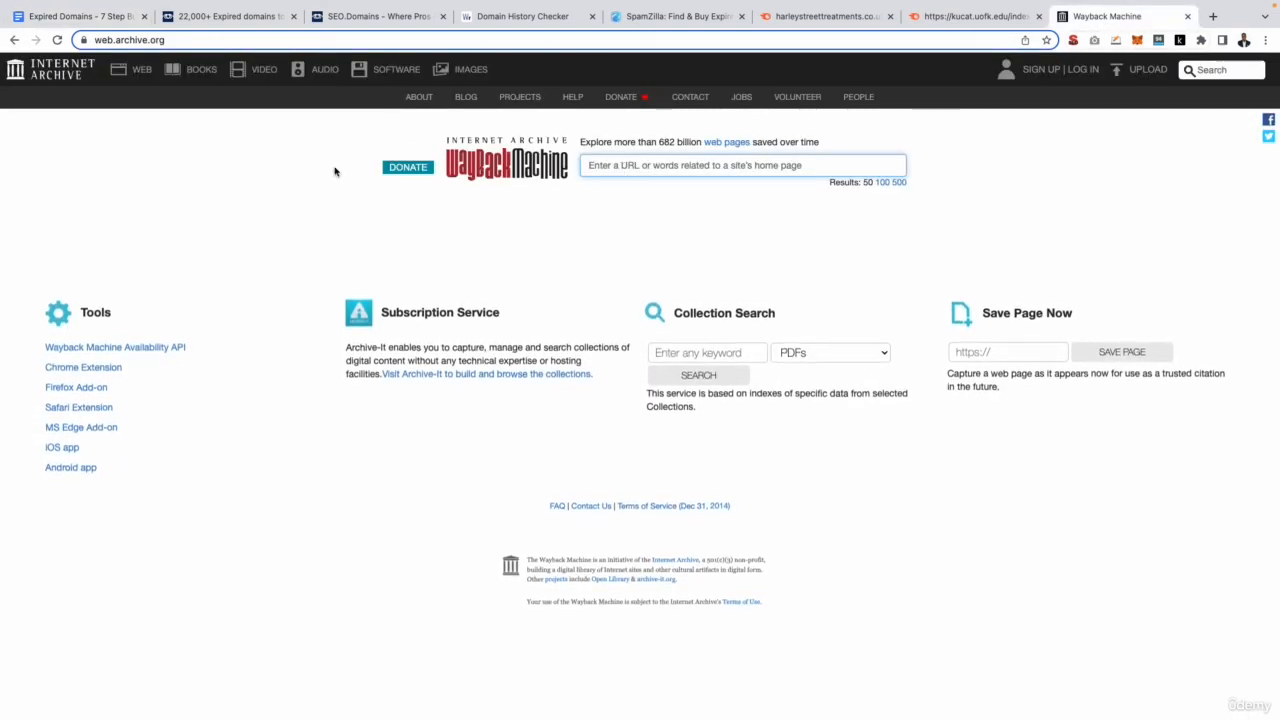
type("harleystreettreatments.co.uk")
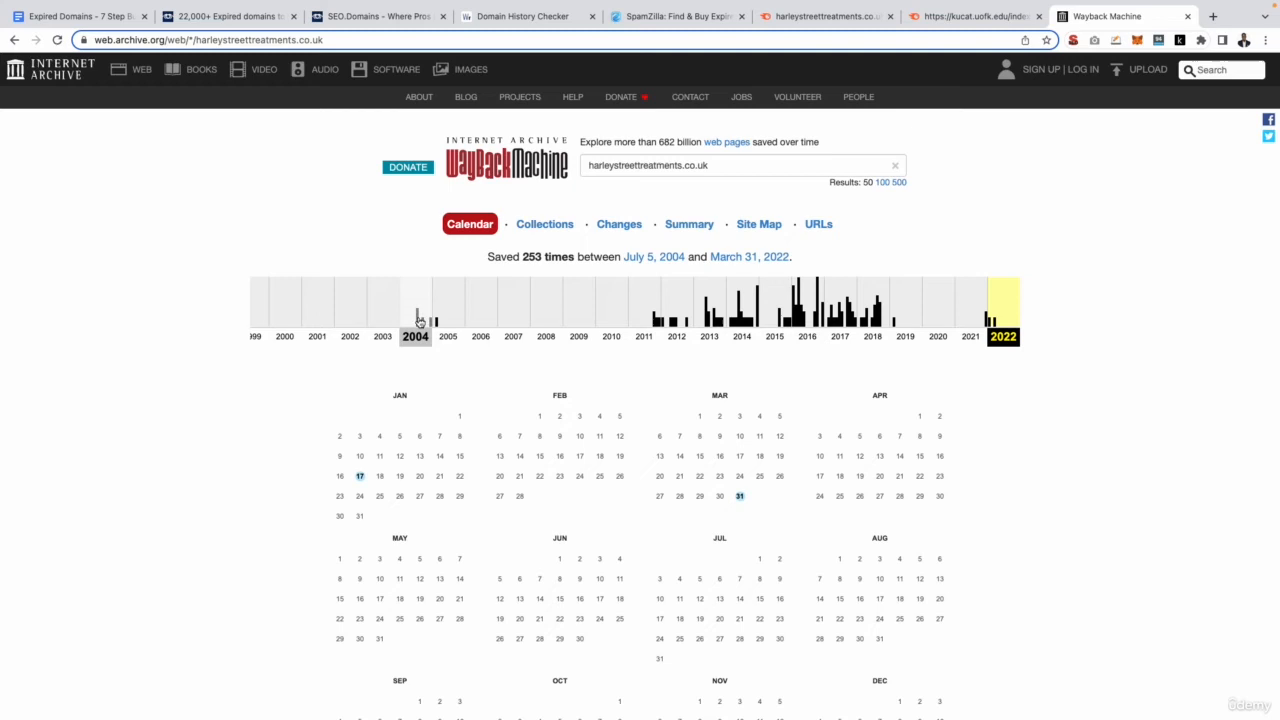
Open the earliest capture, the July 5, 2004 snapshot at 03:03:41.
left_click(416, 300)
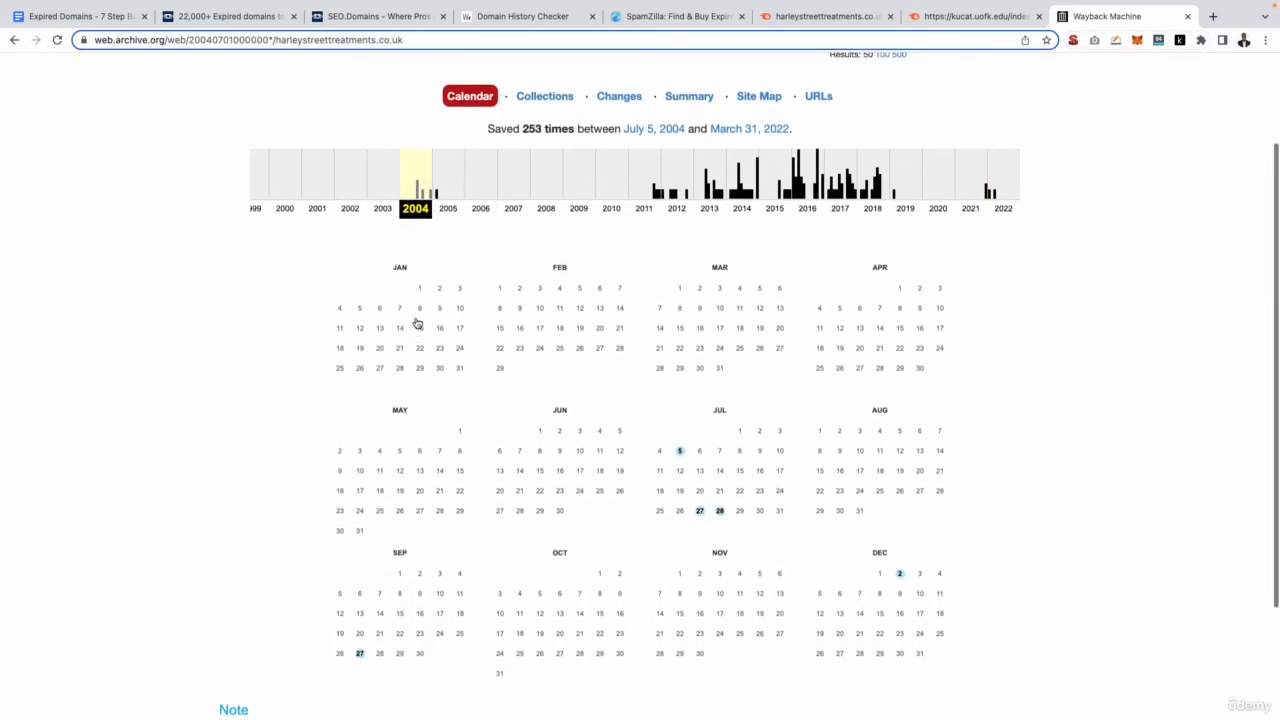
left_click(679, 450)
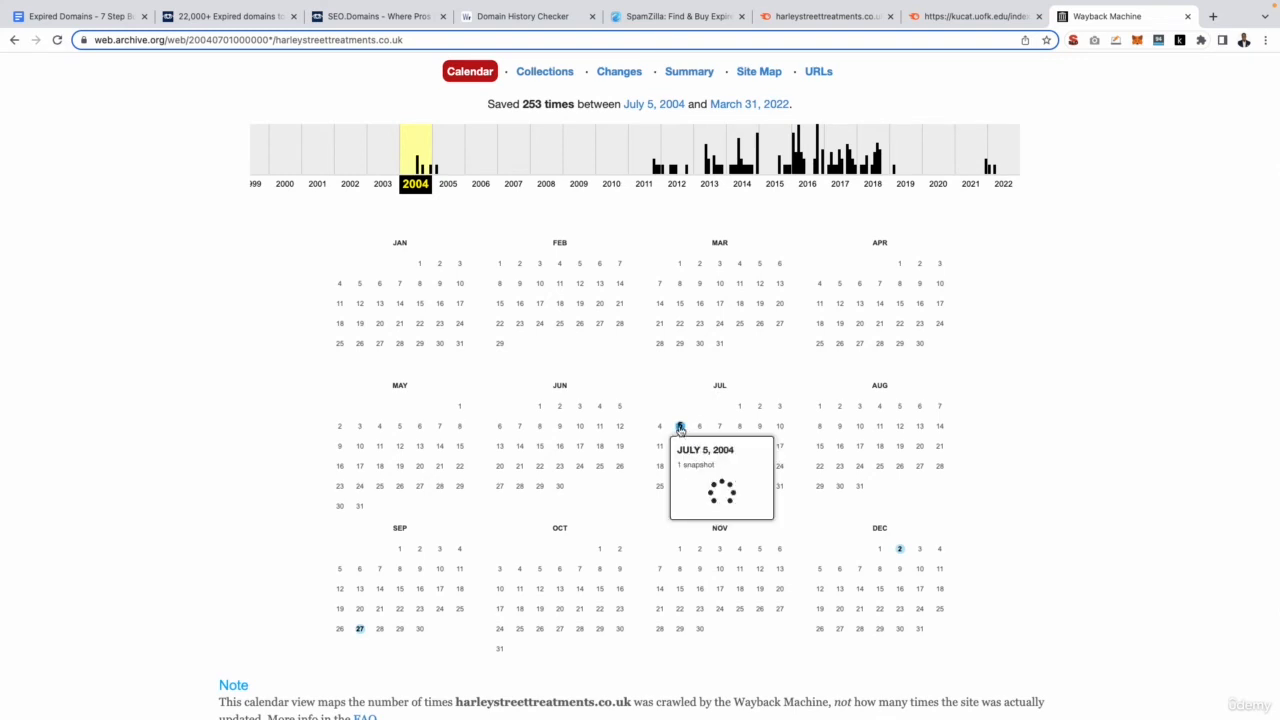
left_click(679, 426)
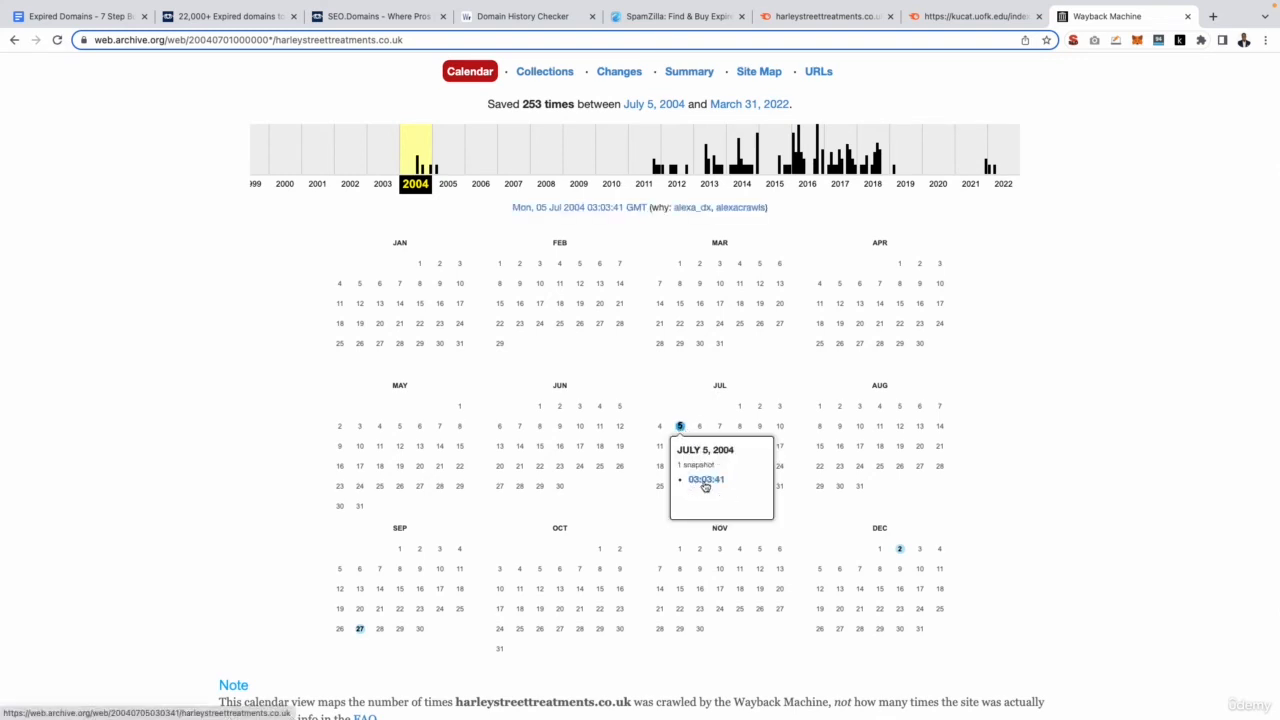
left_click(705, 479)
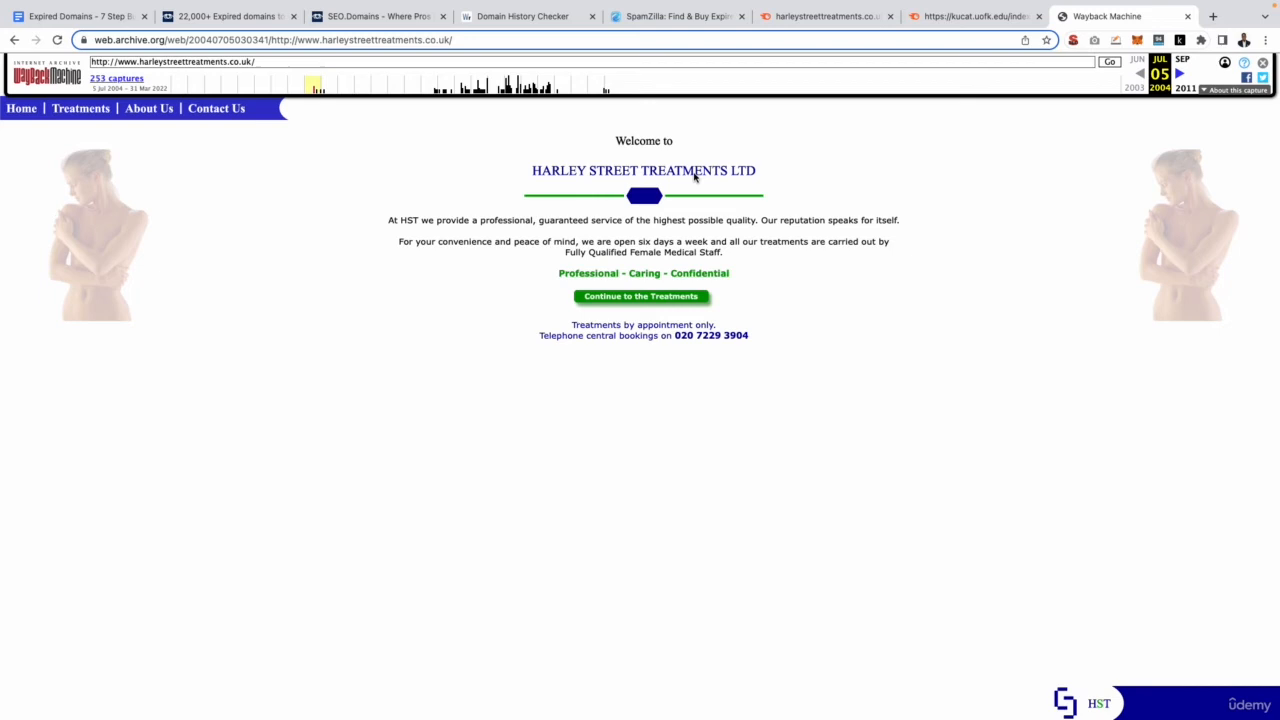
mouse_move(643, 216)
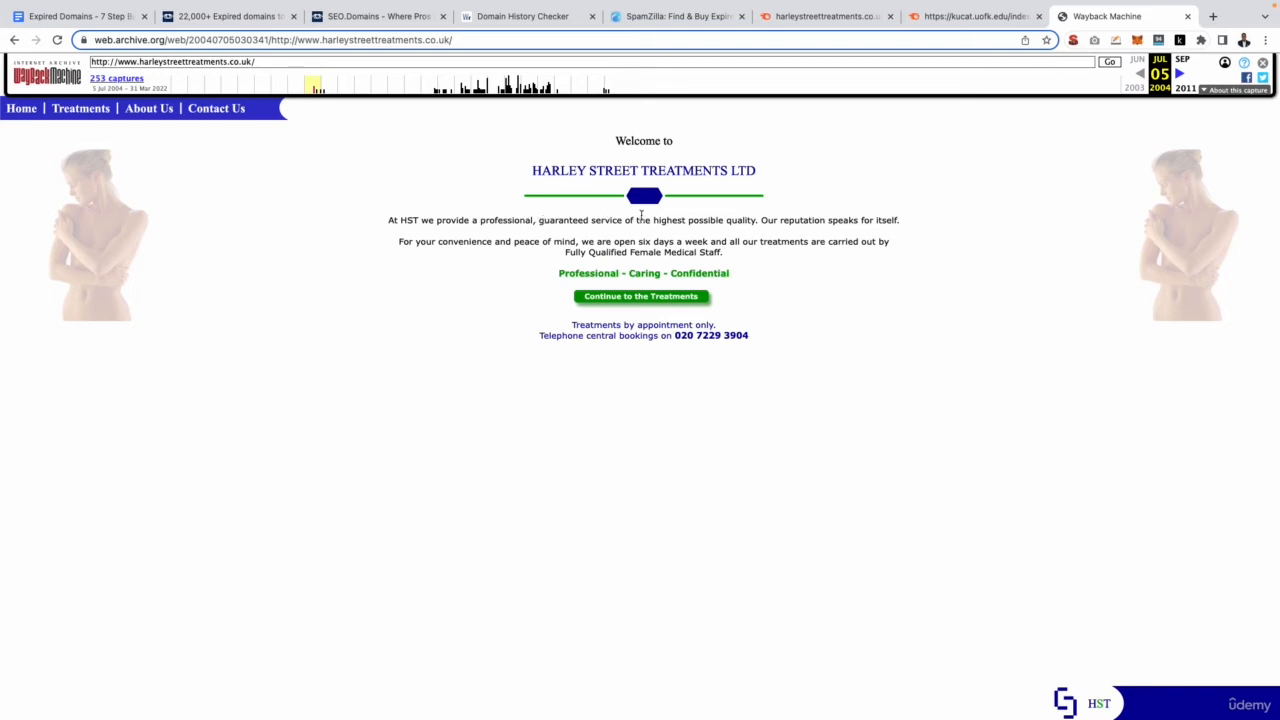
mouse_move(807, 224)
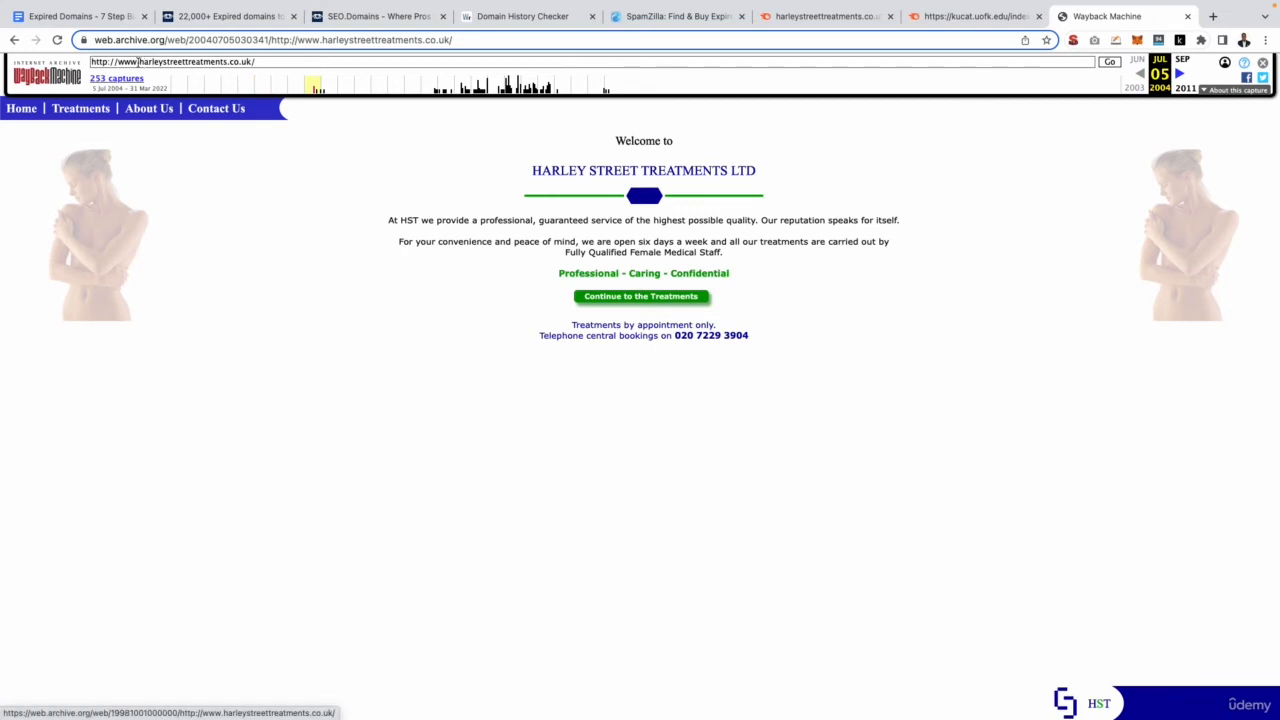
mouse_move(288, 77)
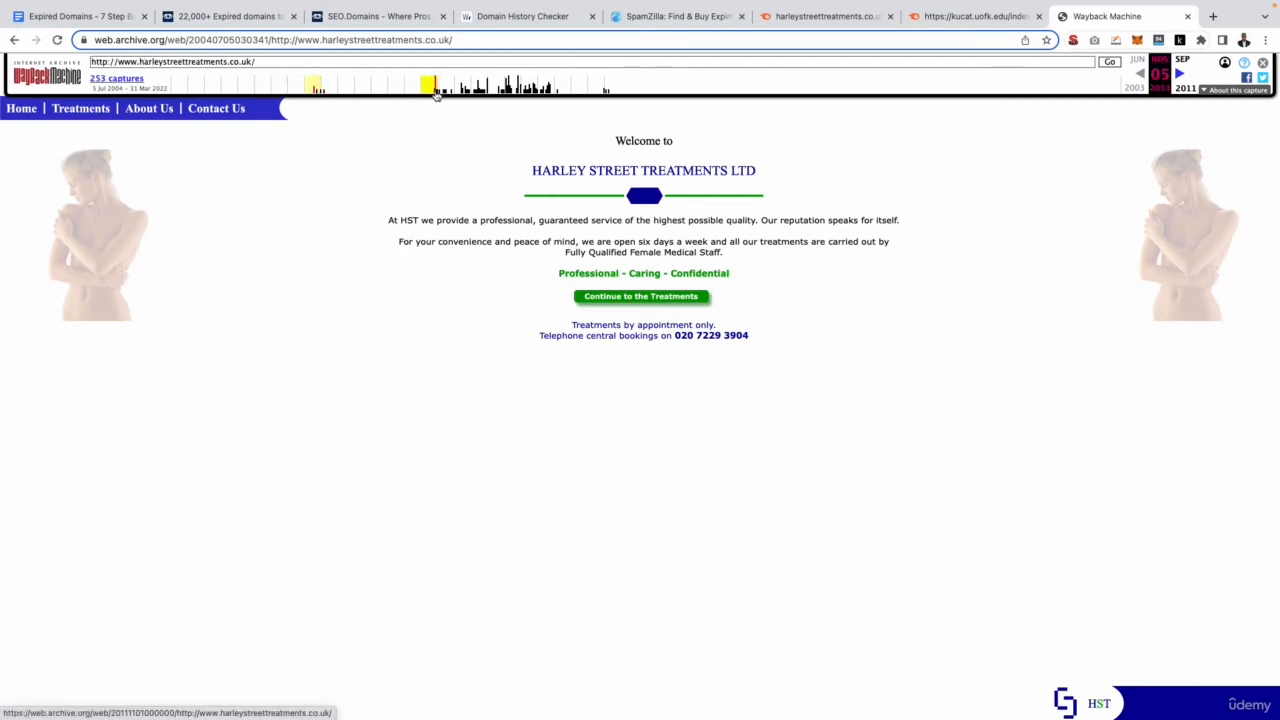
Load the October 30, 2011 capture, then return to the SEO.domains list.
left_click(436, 88)
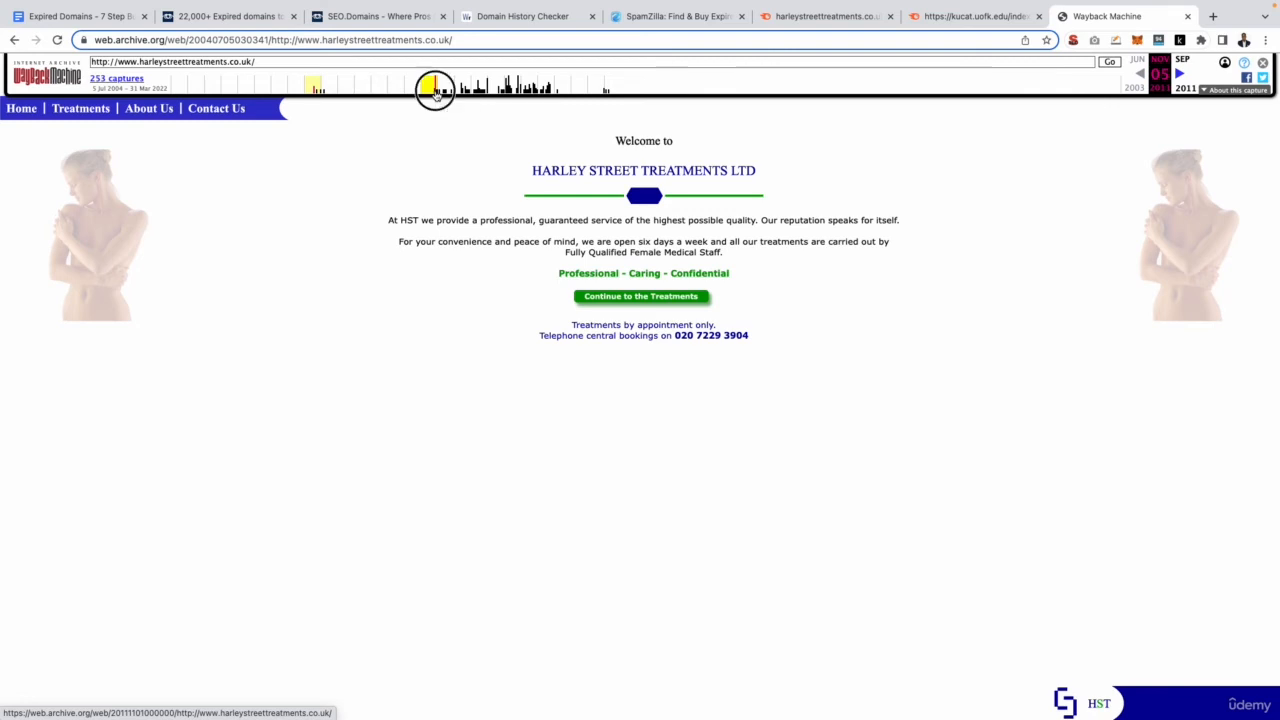
left_click(435, 90)
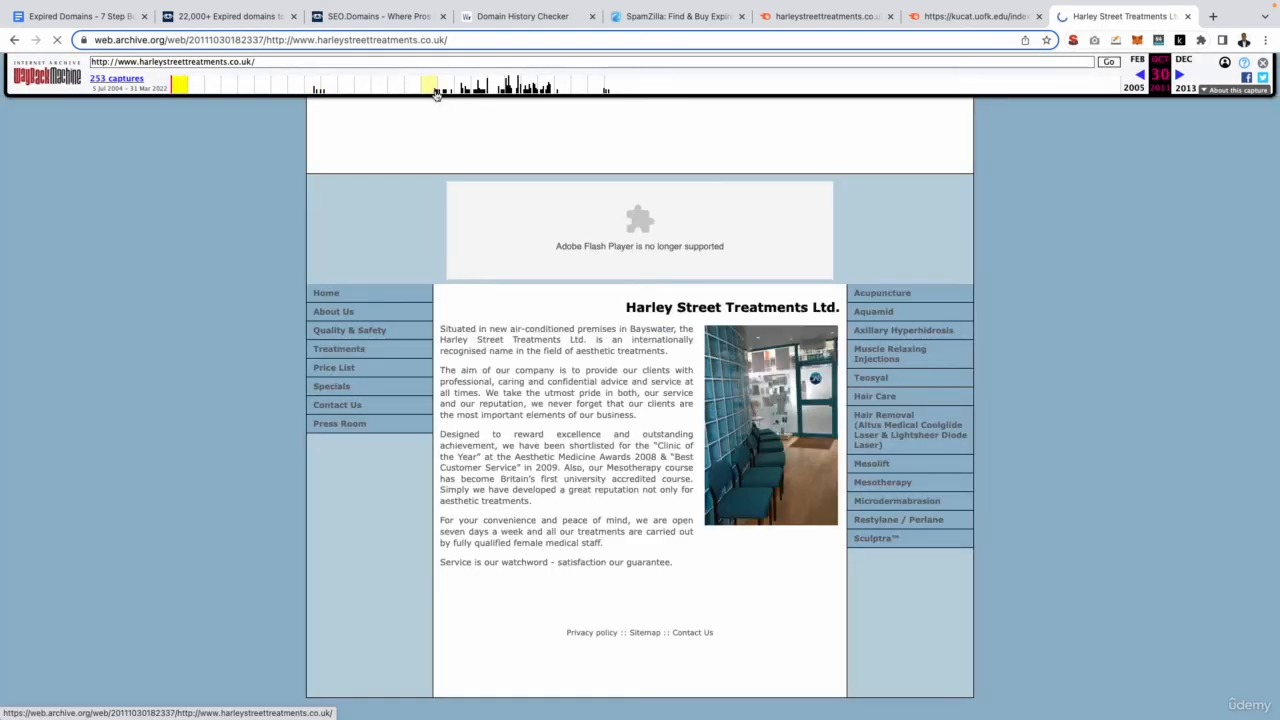
mouse_move(435, 93)
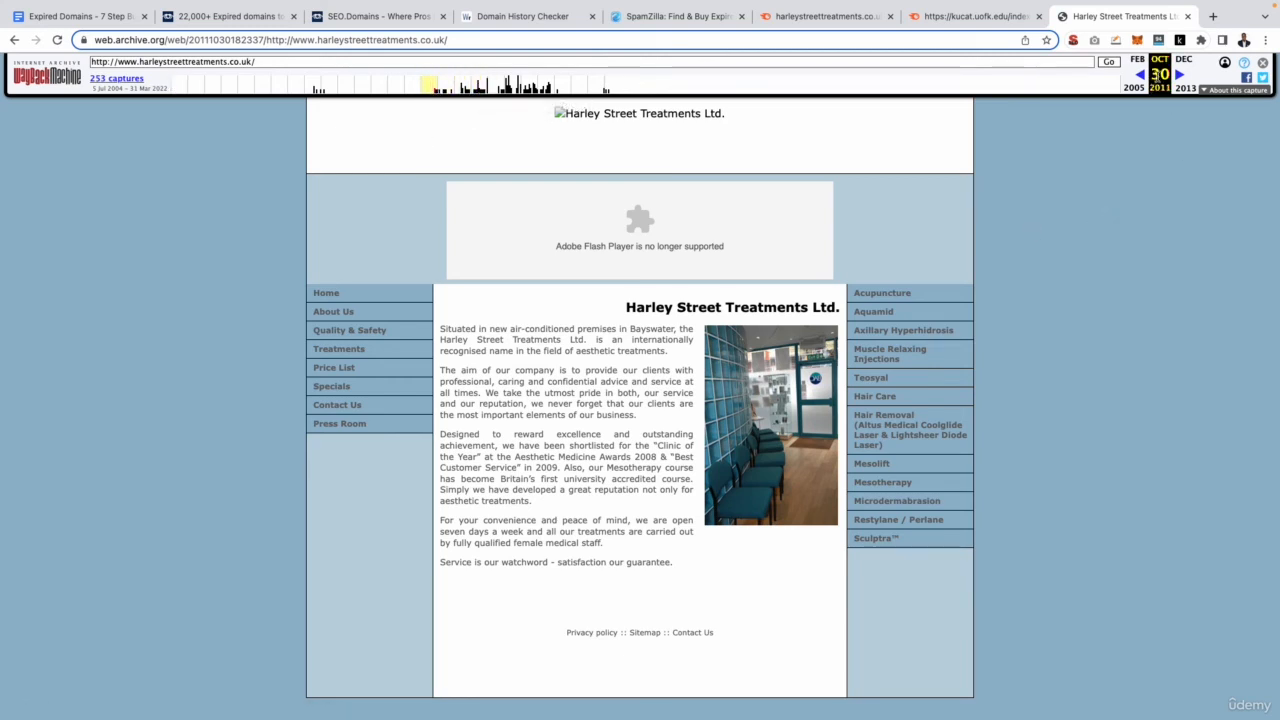
mouse_move(1099, 219)
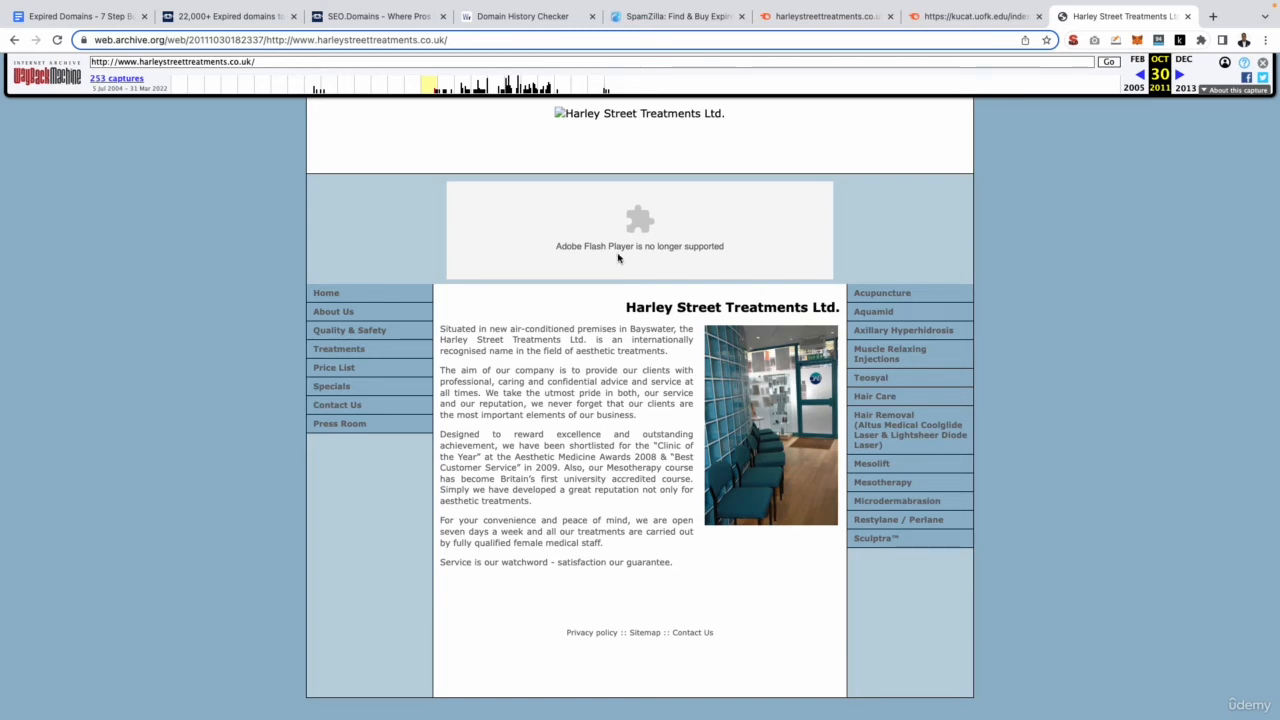
mouse_move(529, 404)
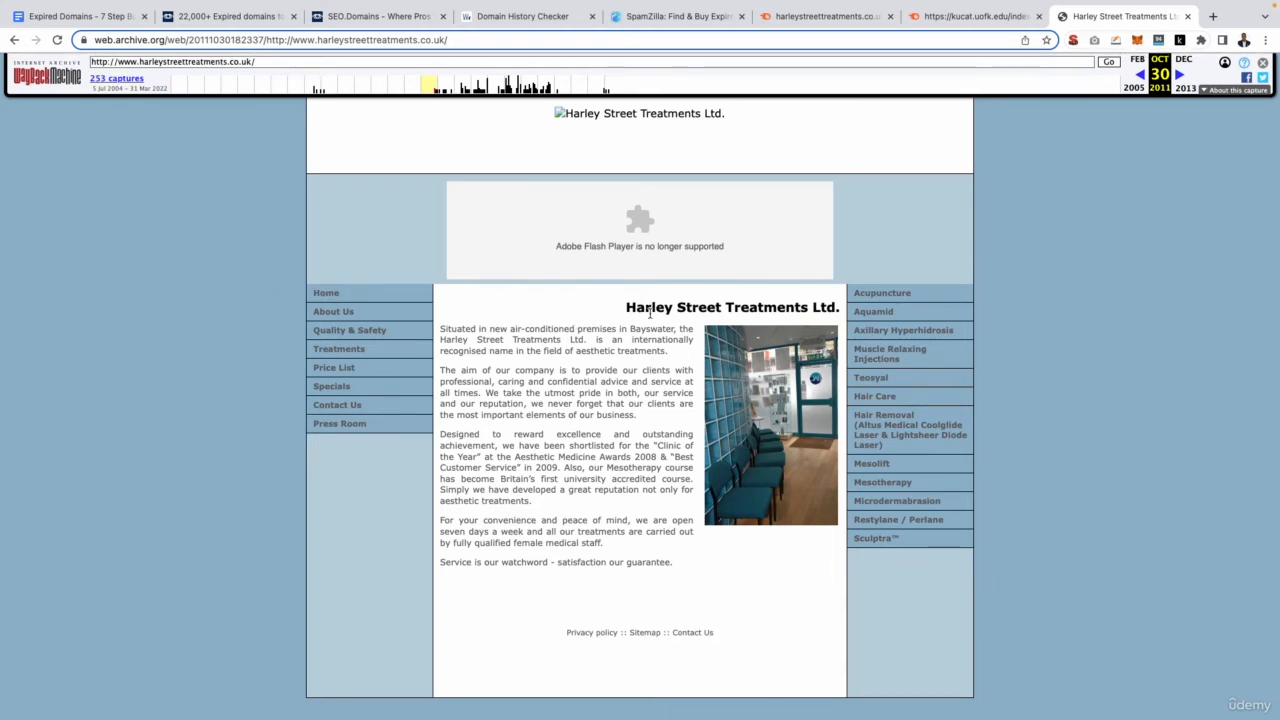
mouse_move(878, 396)
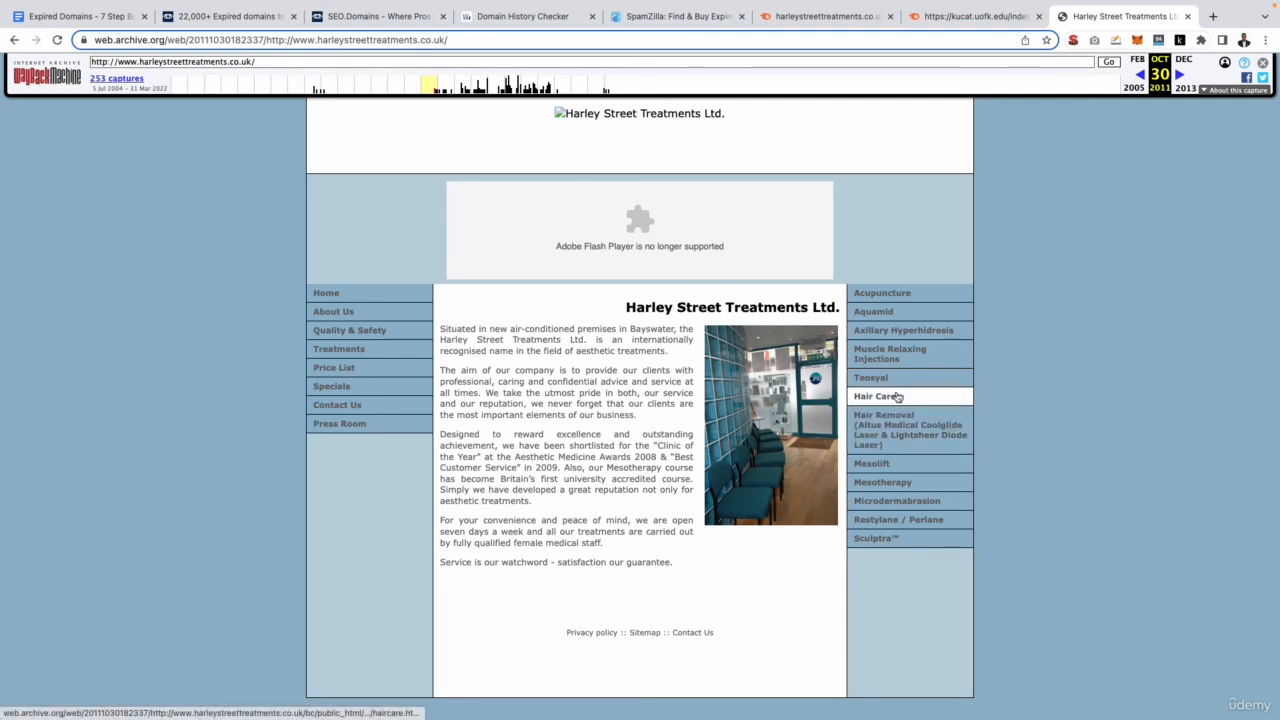
mouse_move(903, 370)
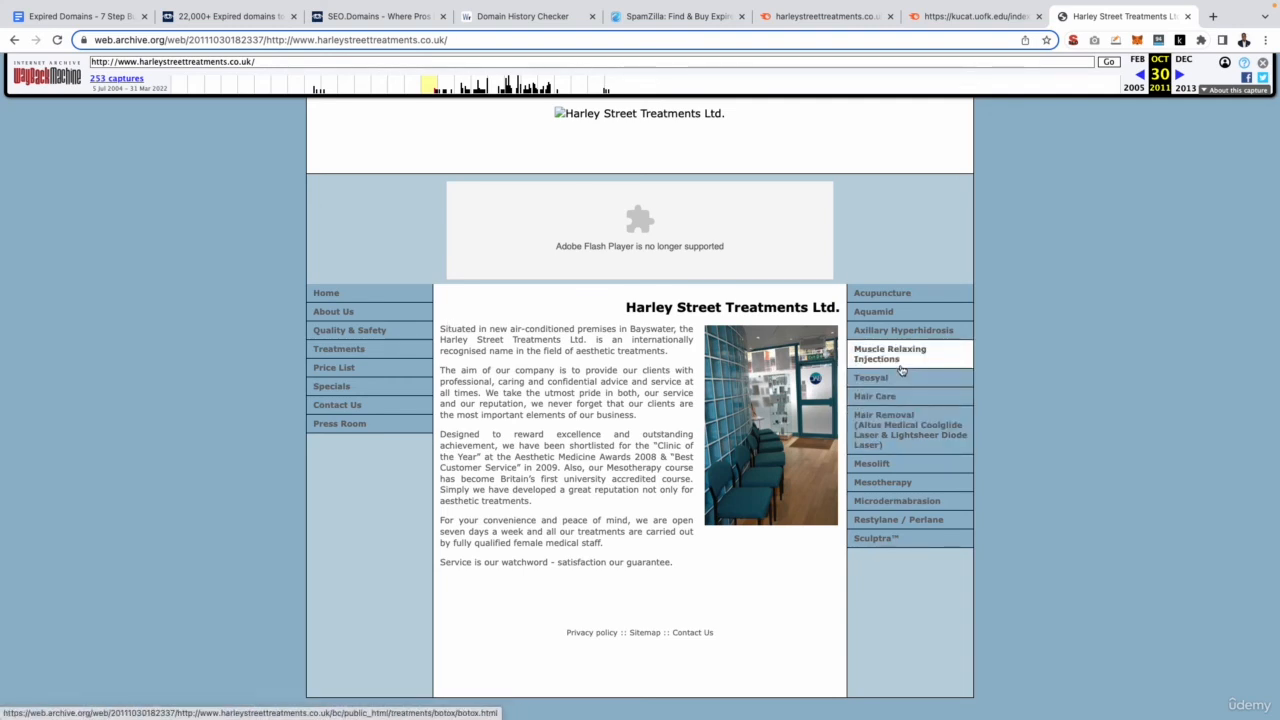
mouse_move(894, 292)
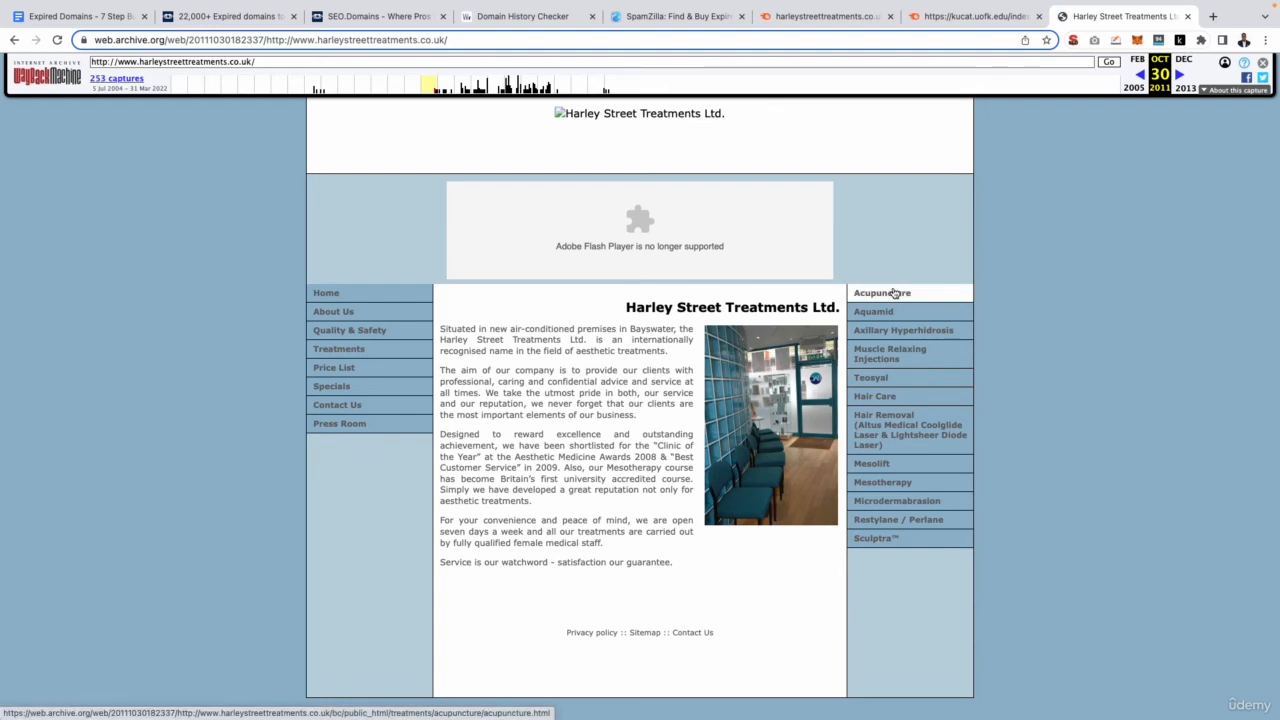
mouse_move(651, 361)
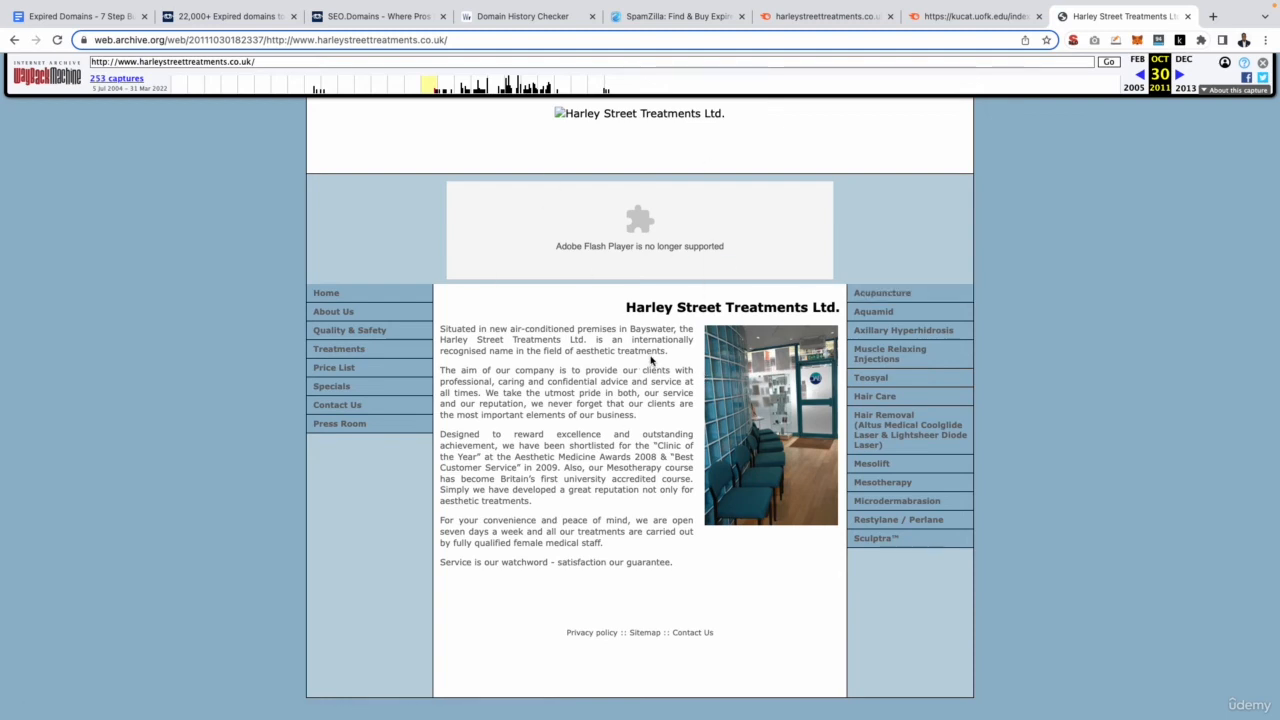
mouse_move(437, 126)
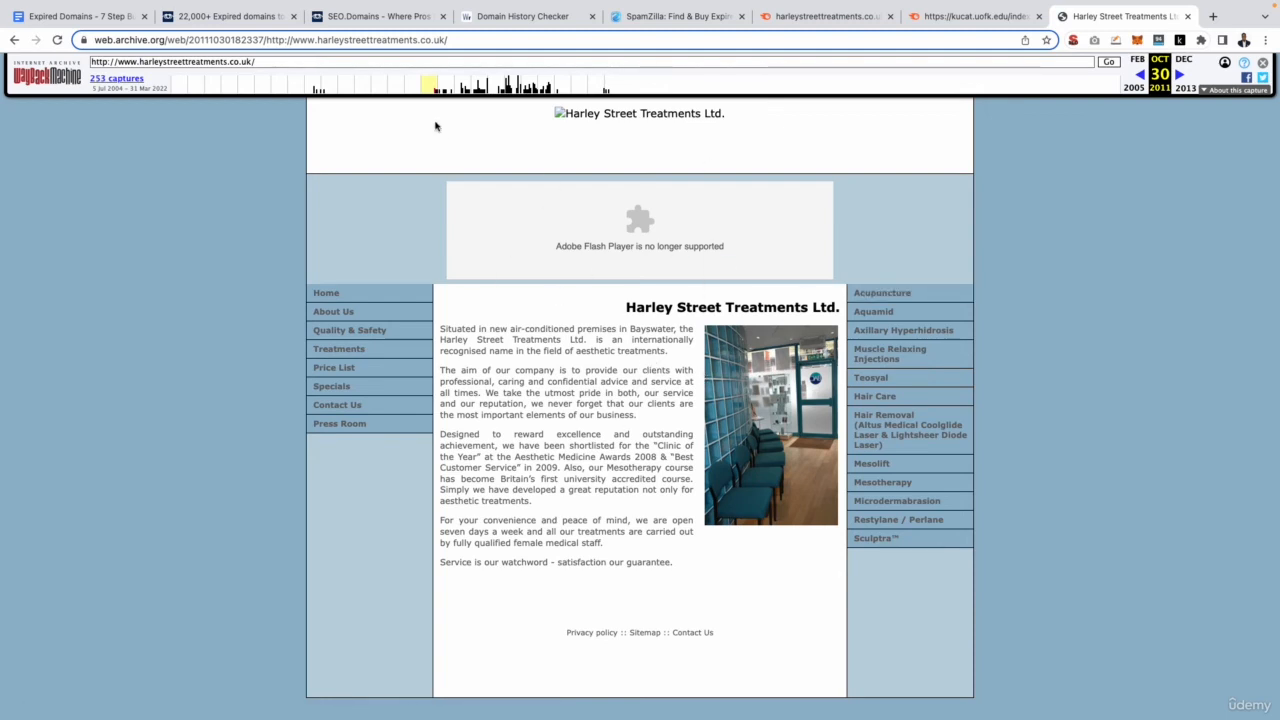
left_click(370, 17)
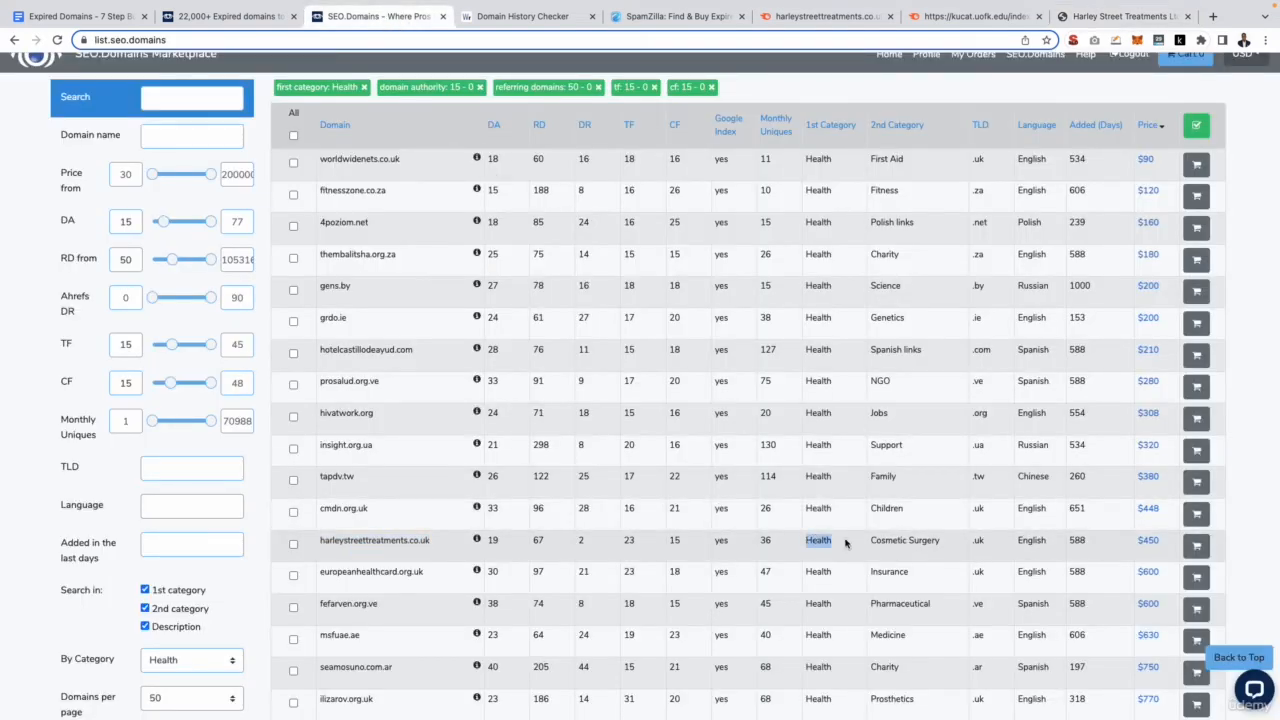
Highlight the Cosmetic Surgery category in the harleystreettreatments.co.uk row.
double_click(904, 540)
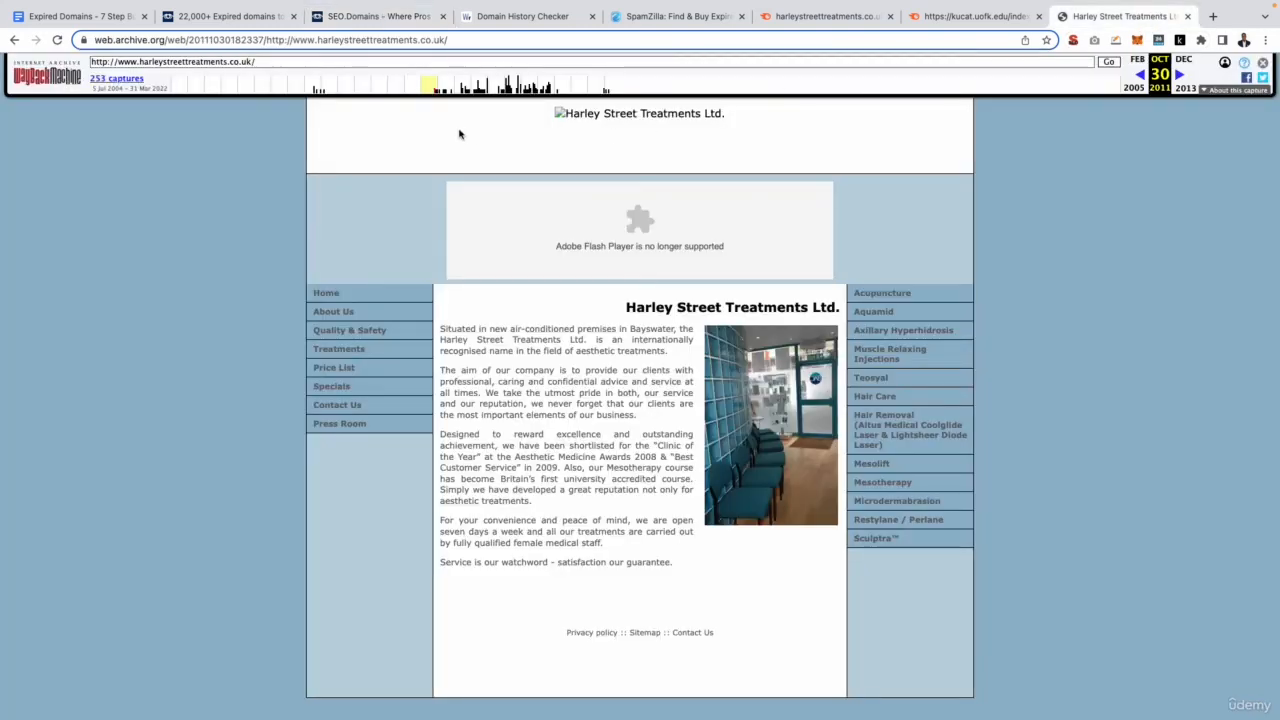
mouse_move(447, 111)
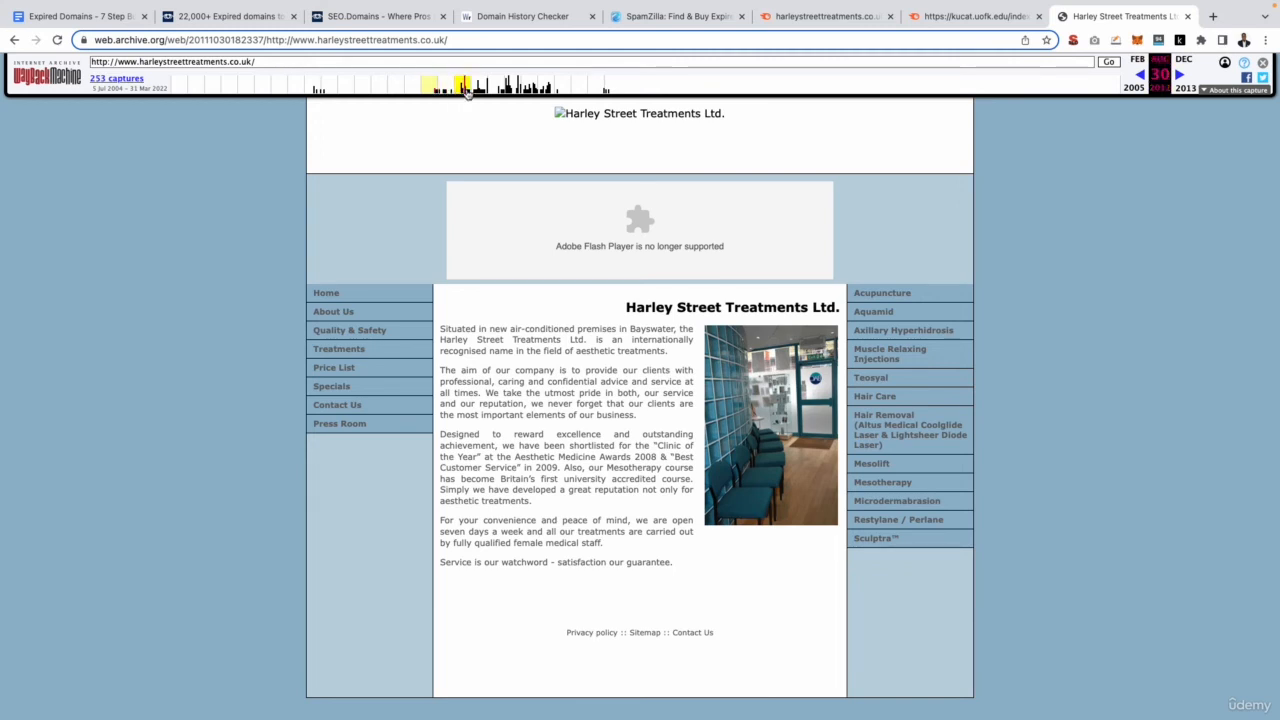
Step through the 2016 and 2018 captures to the May 15, 2021 harleystreetaesthetics.co.uk page.
left_click(512, 85)
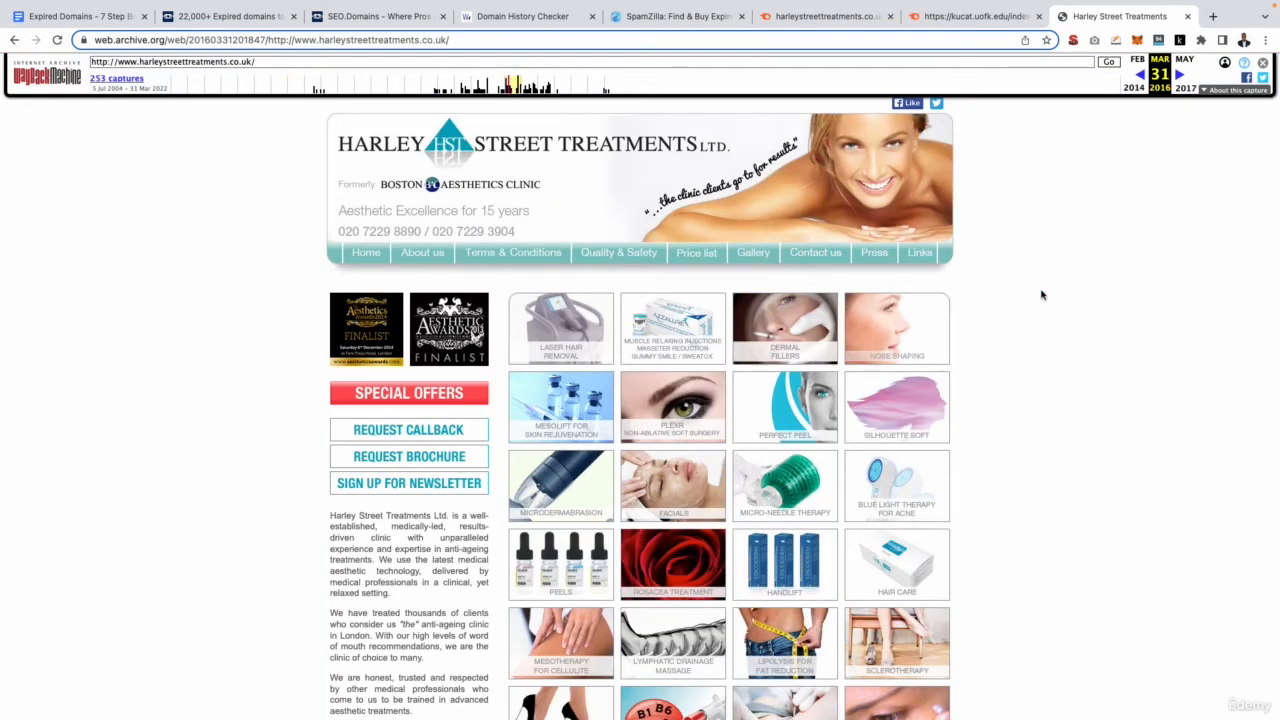
mouse_move(672, 408)
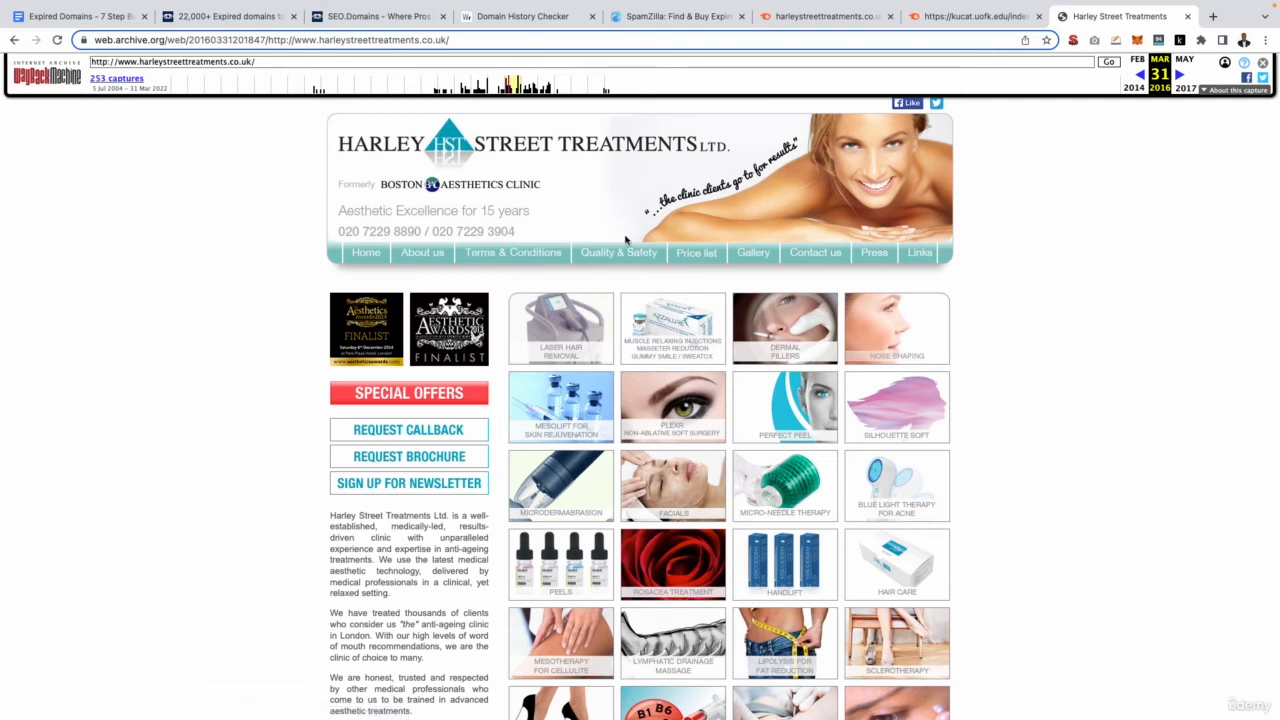
mouse_move(493, 234)
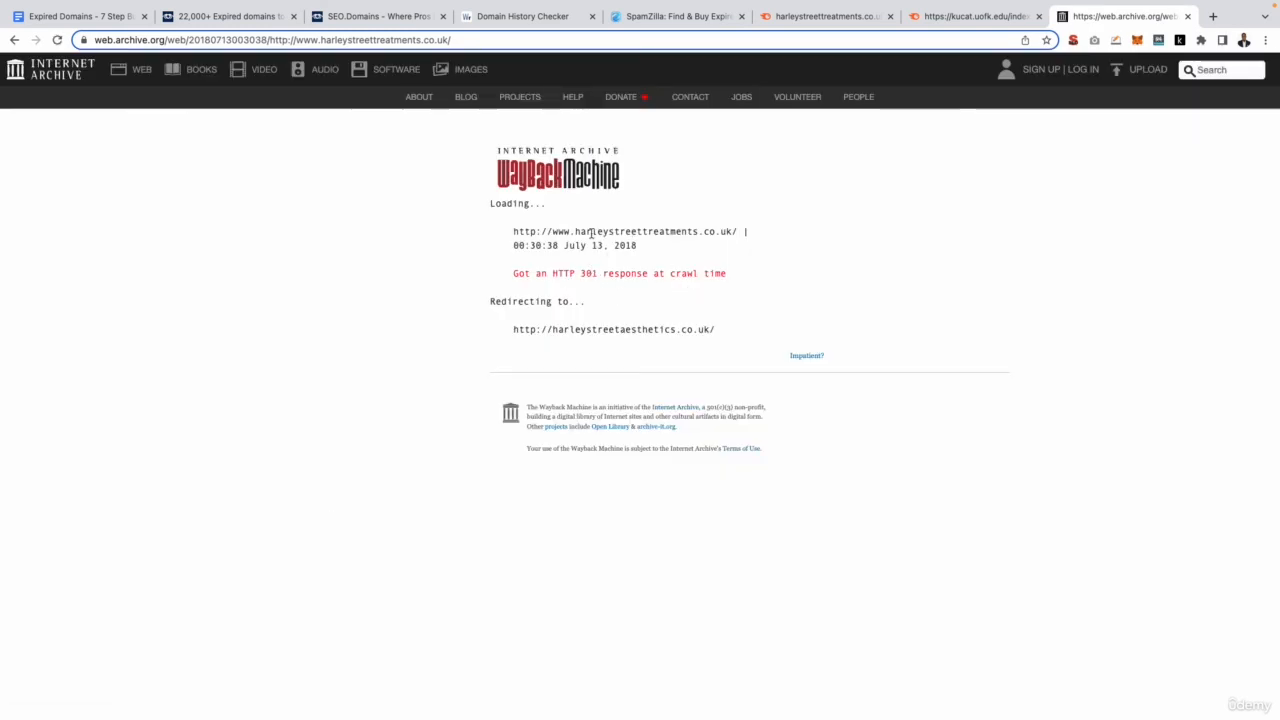
double_click(642, 329)
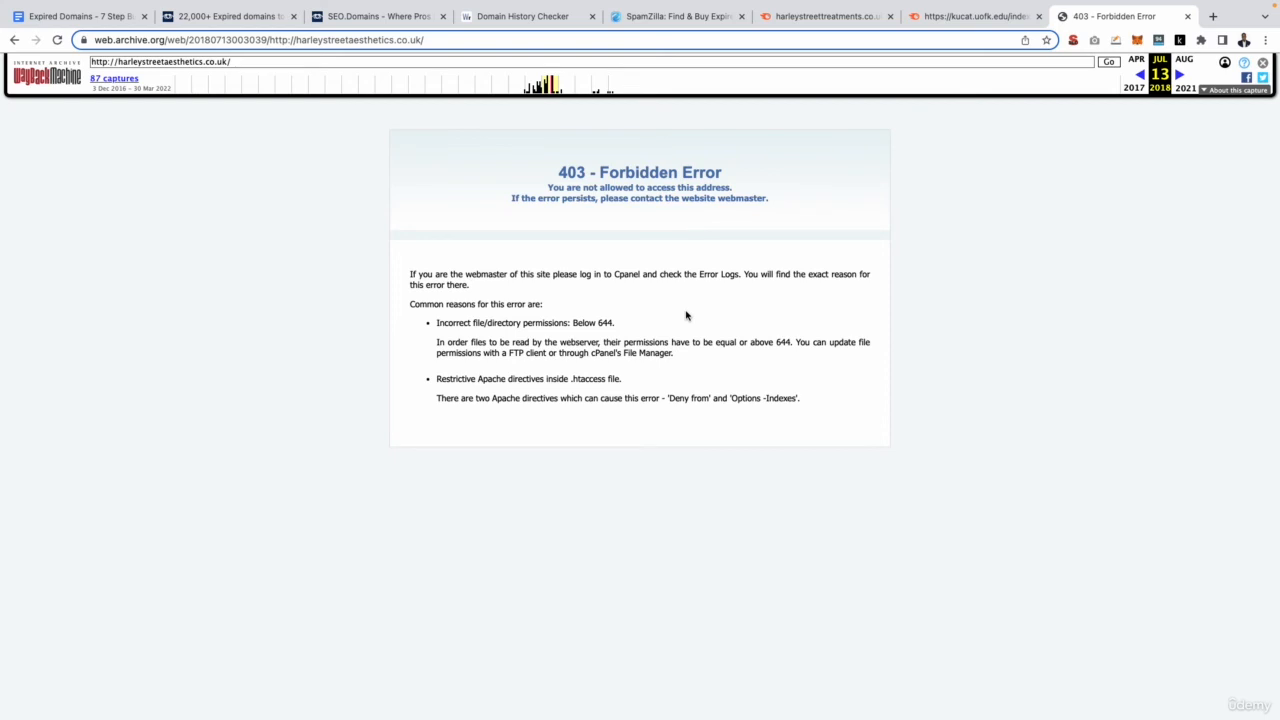
mouse_move(543, 100)
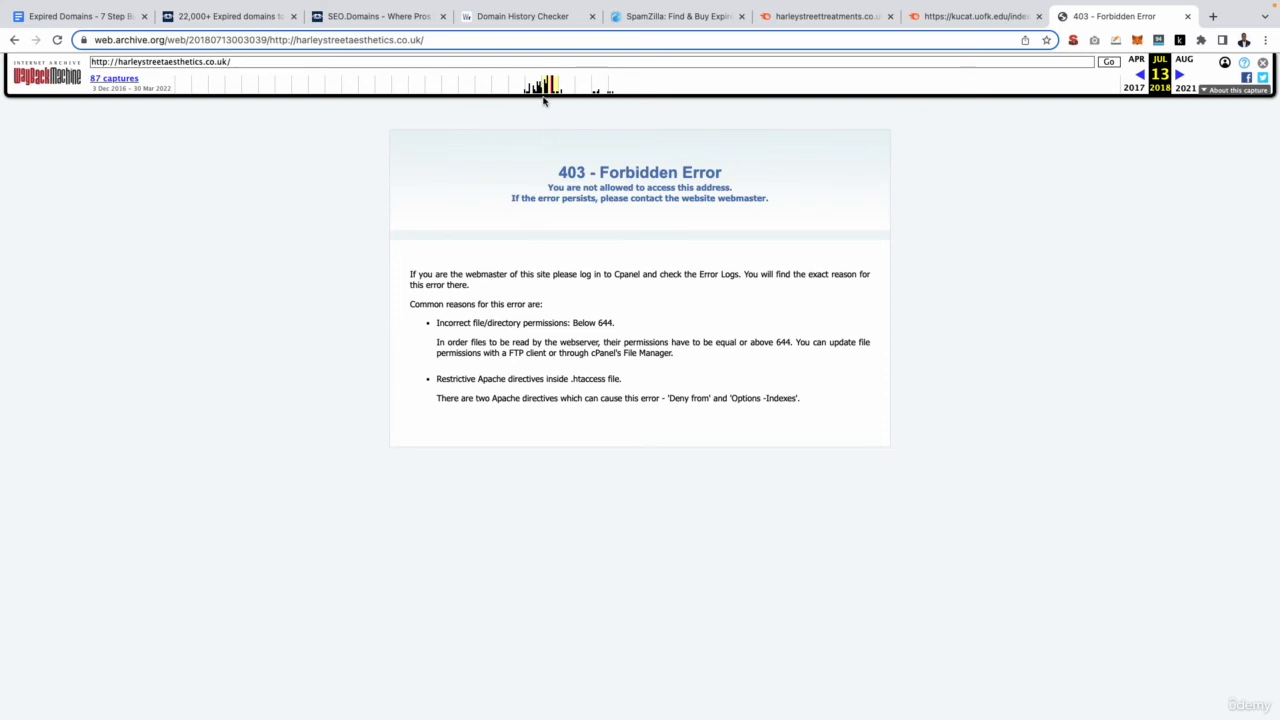
left_click(561, 88)
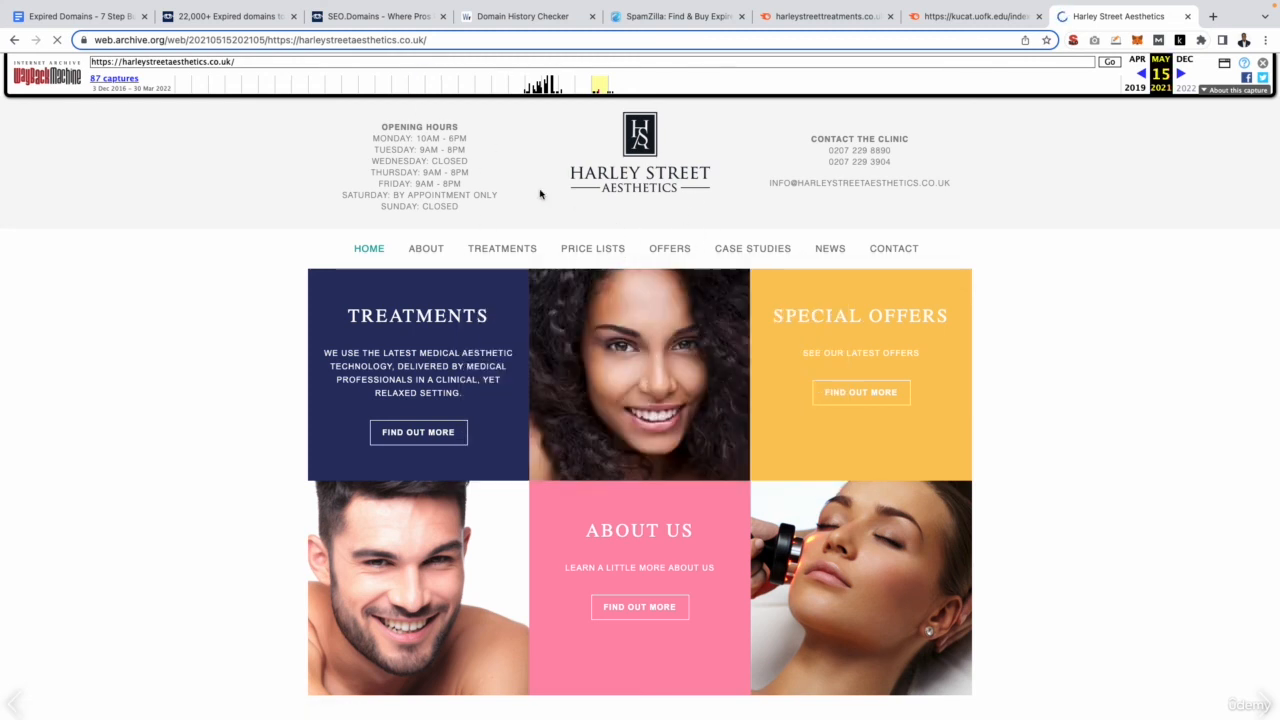
mouse_move(1235, 302)
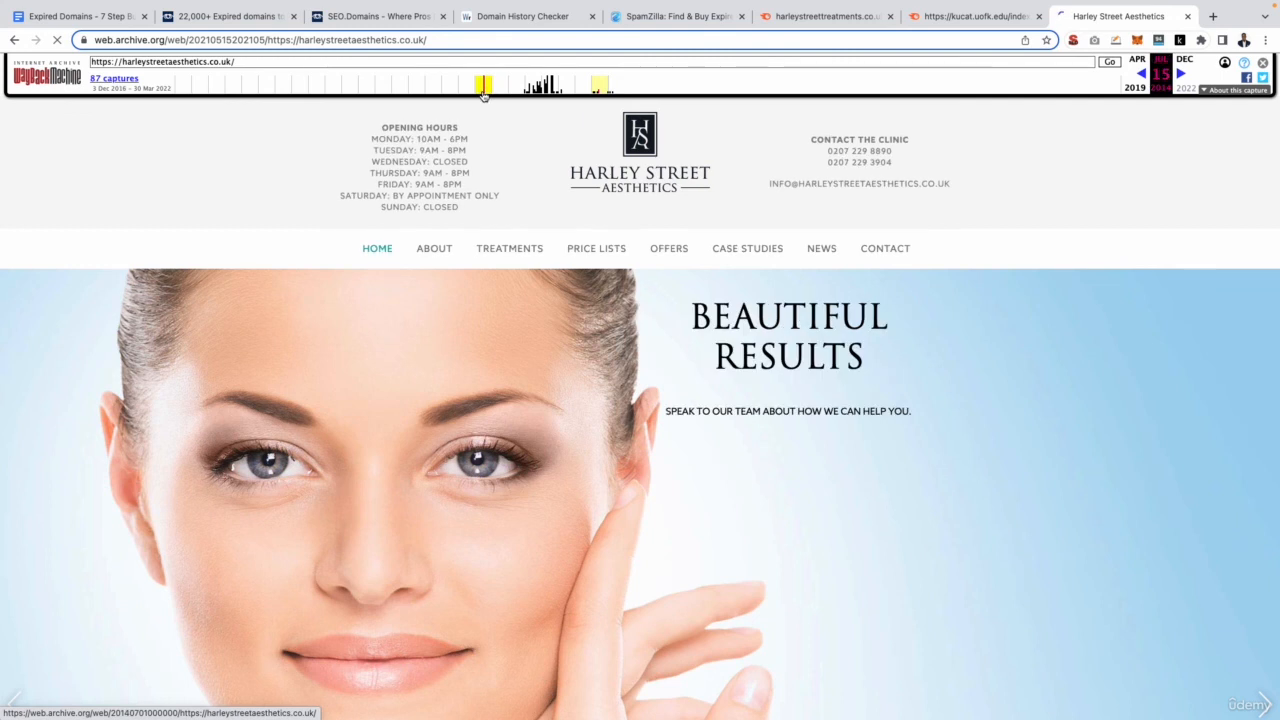
mouse_move(485, 95)
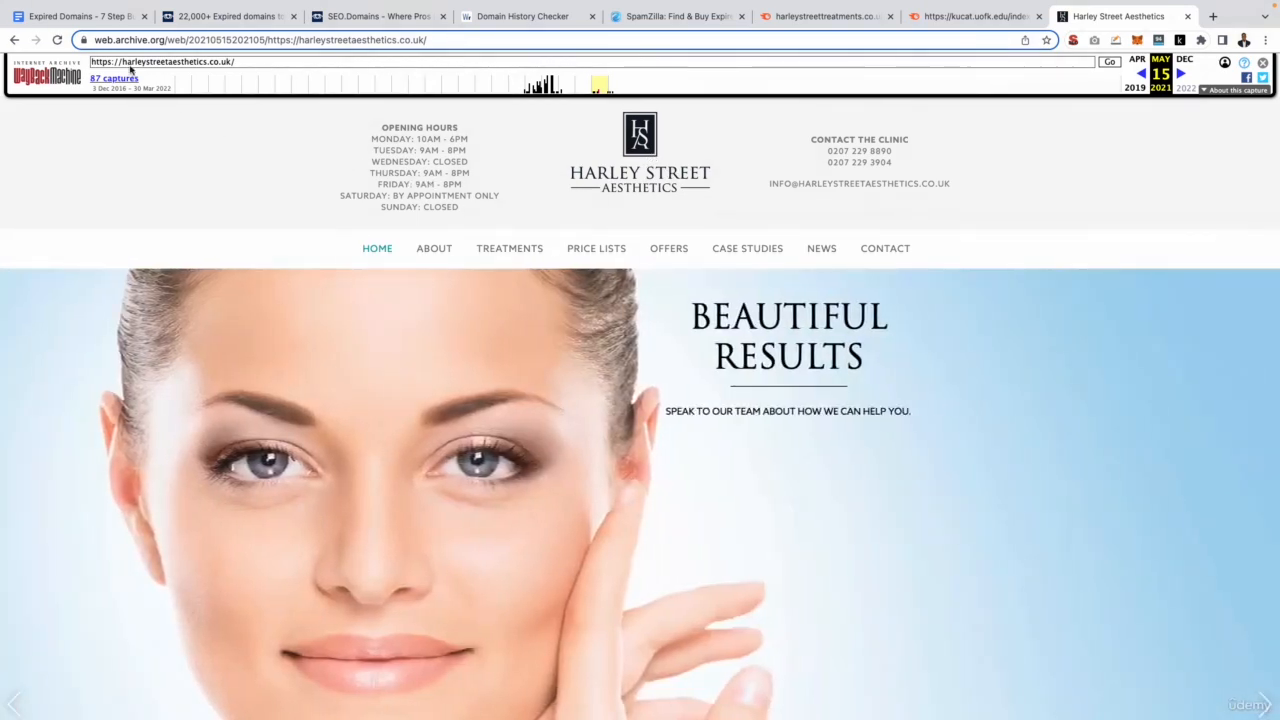
Enter Yes beside Clean in Wayback? in the Google Docs buying checklist.
left_click(85, 16)
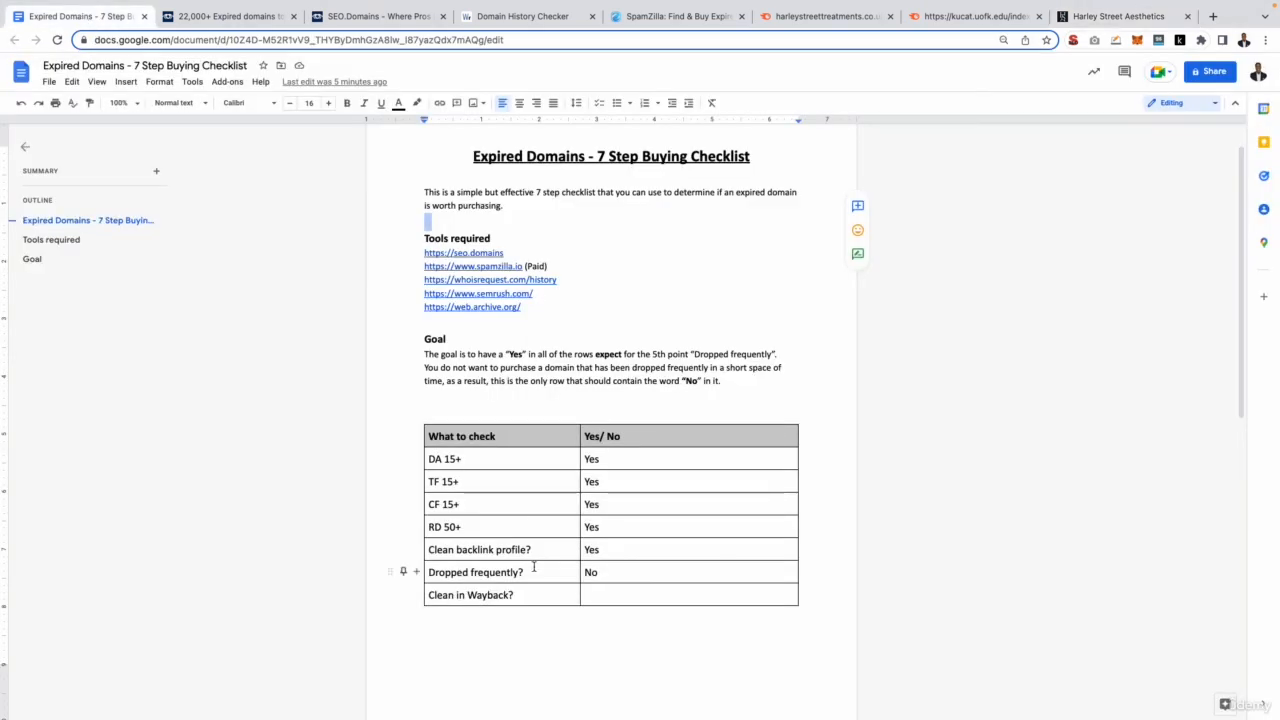
left_click(688, 595)
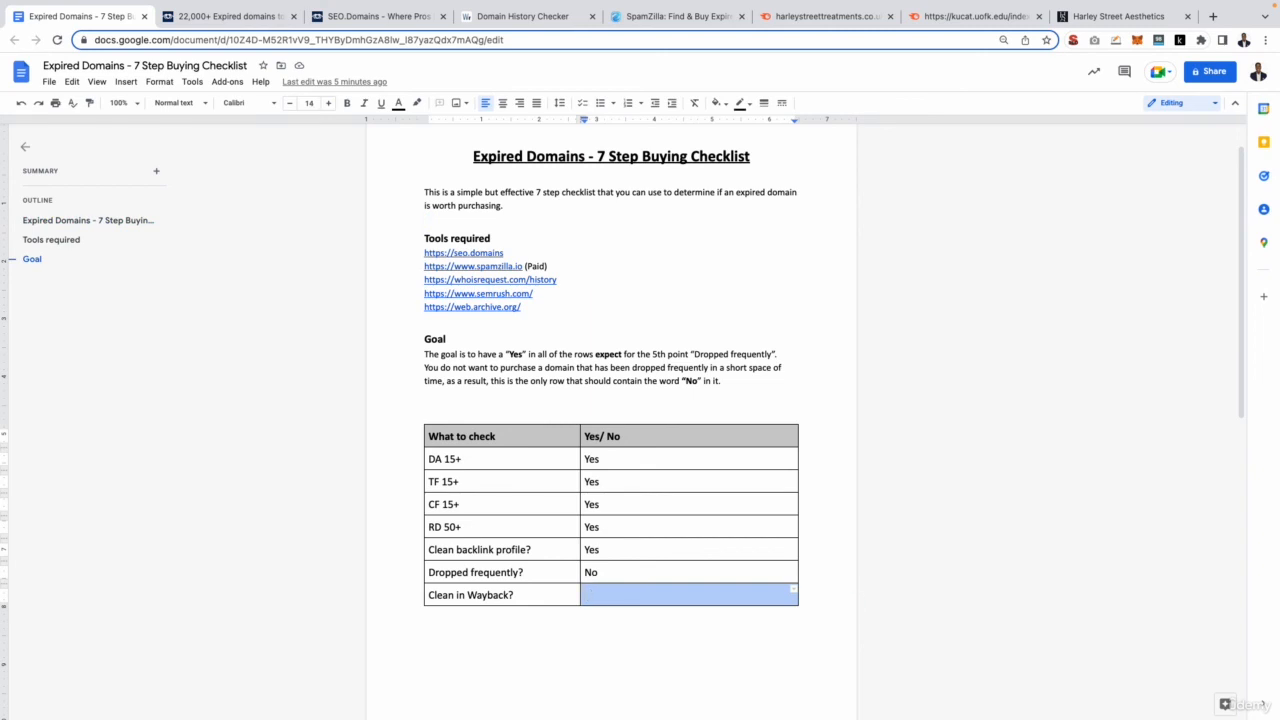
type("Yes")
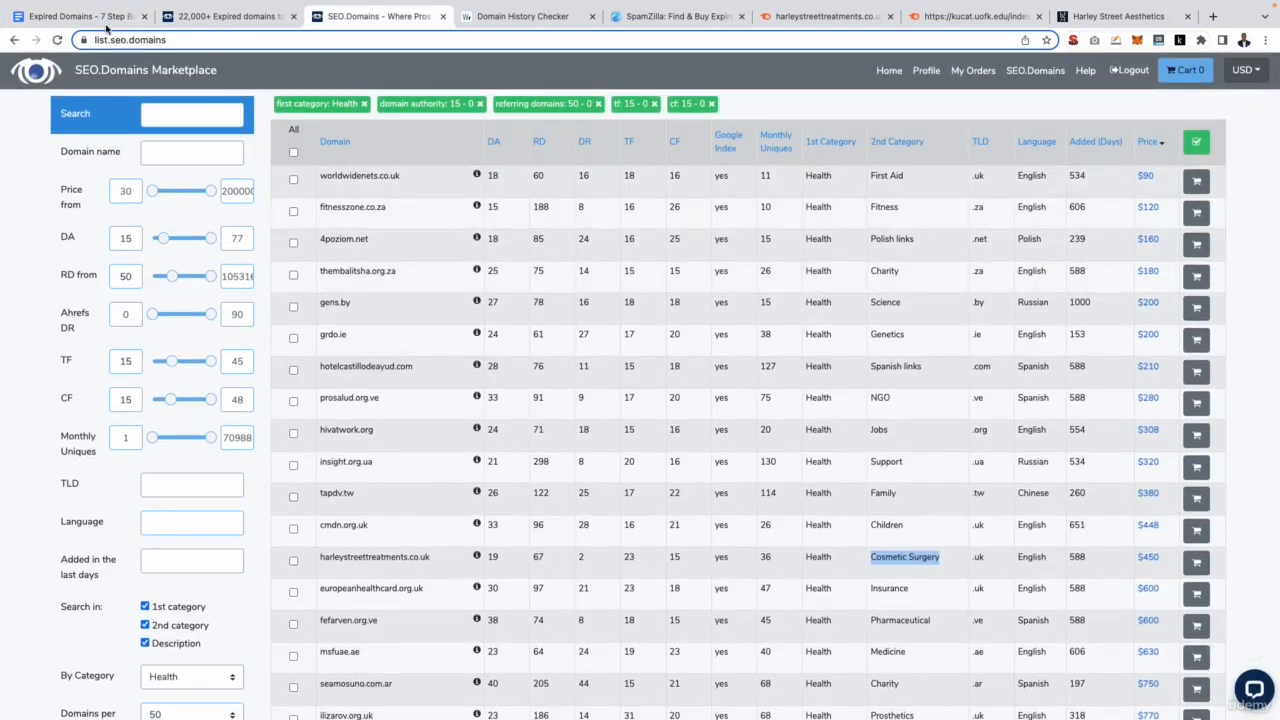
mouse_move(236, 48)
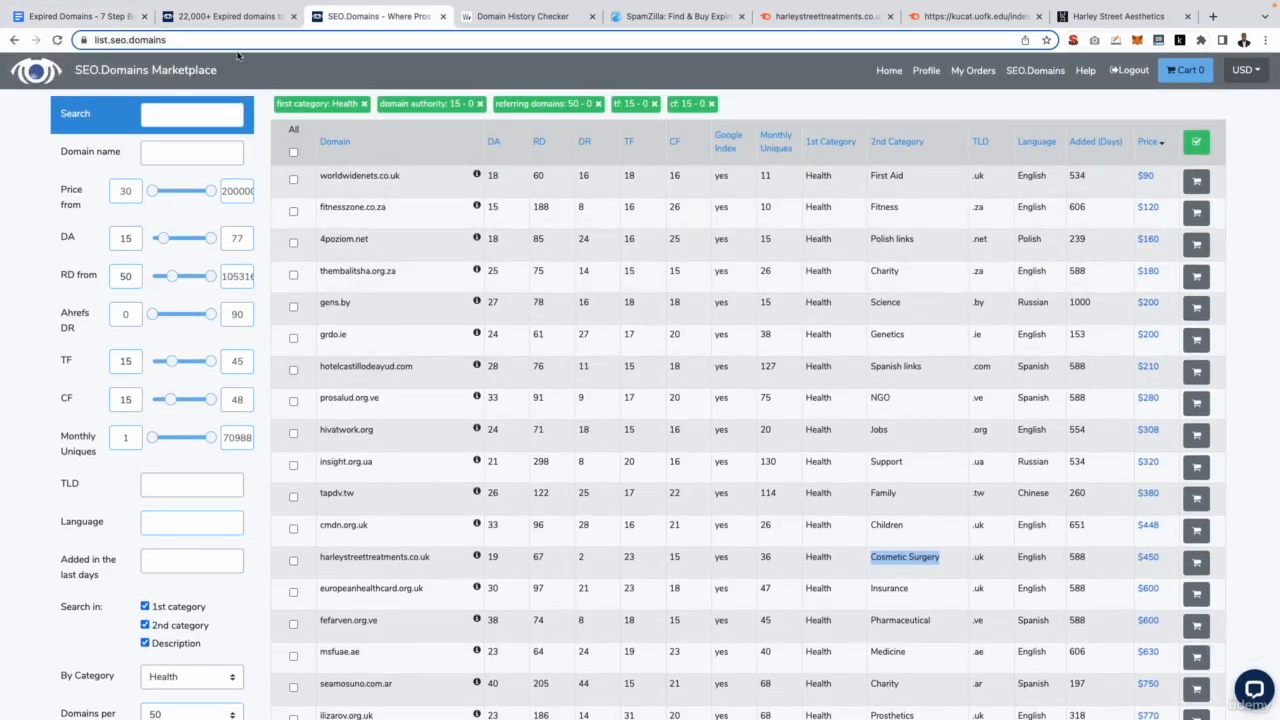
mouse_move(167, 89)
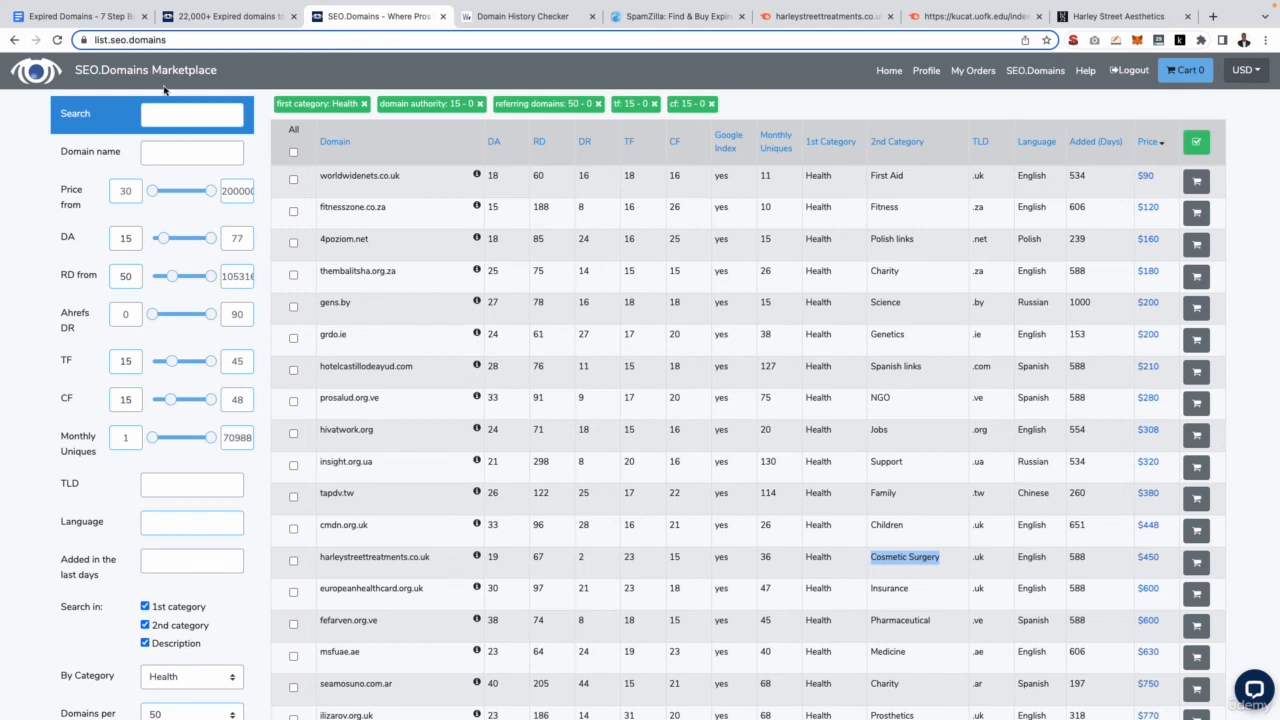